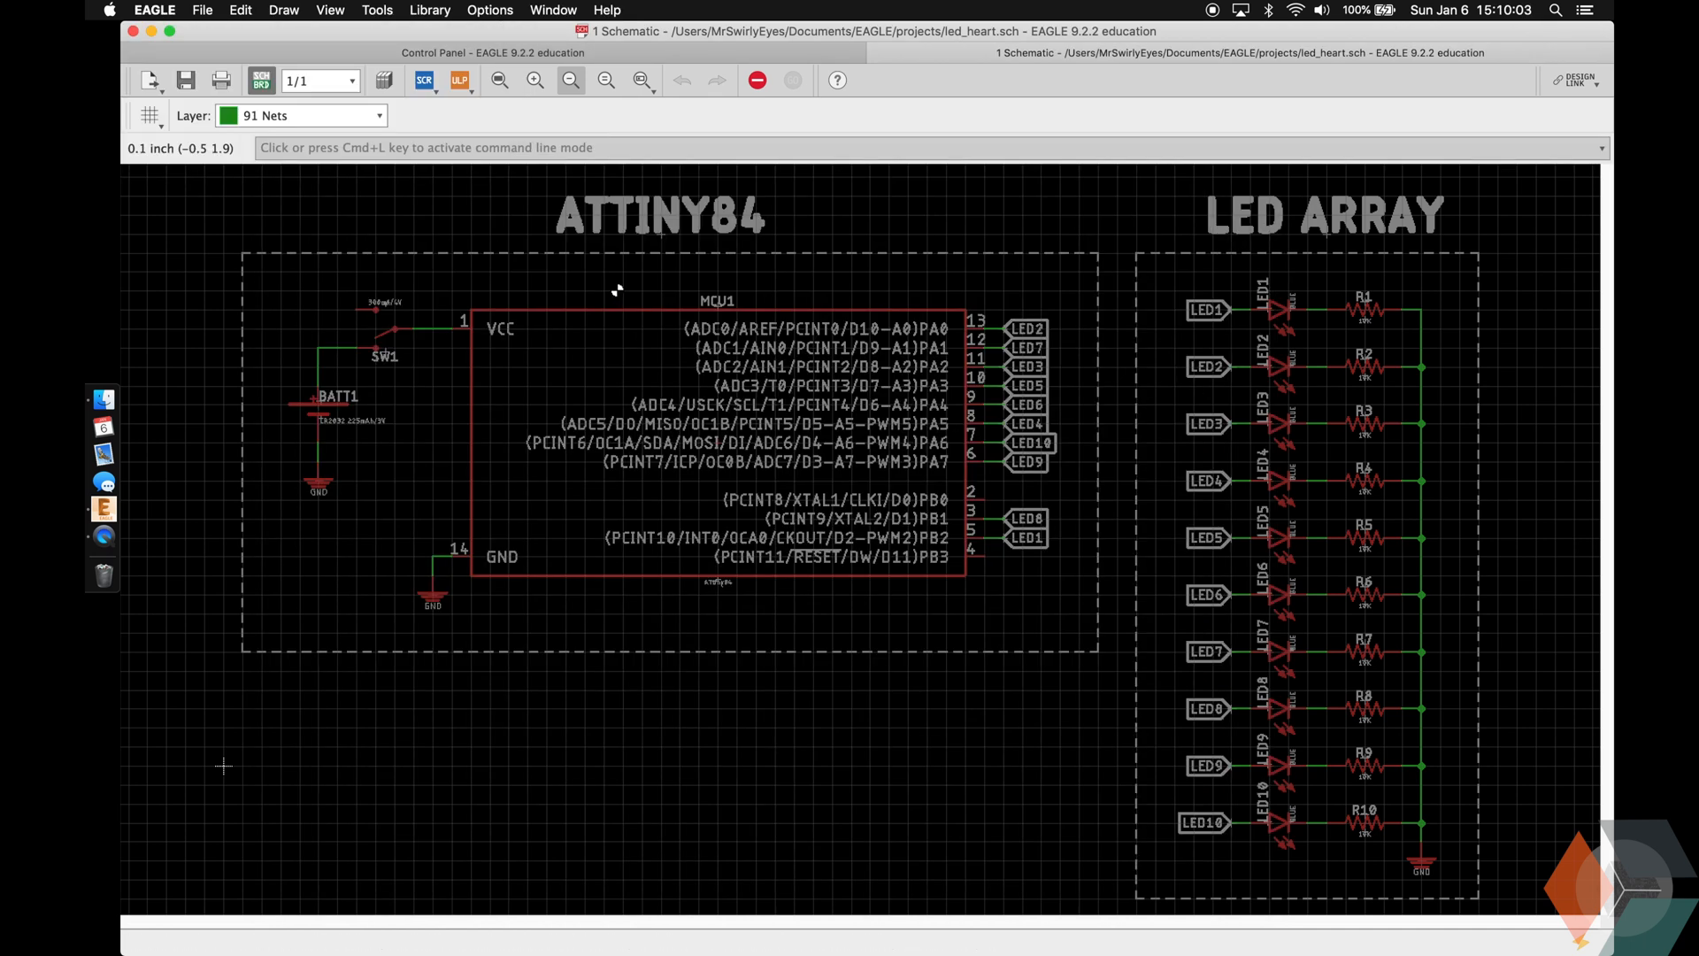
Generate the board layout from the LED heart schematic.
{"action": "left_click", "coordinate": [262, 80]}
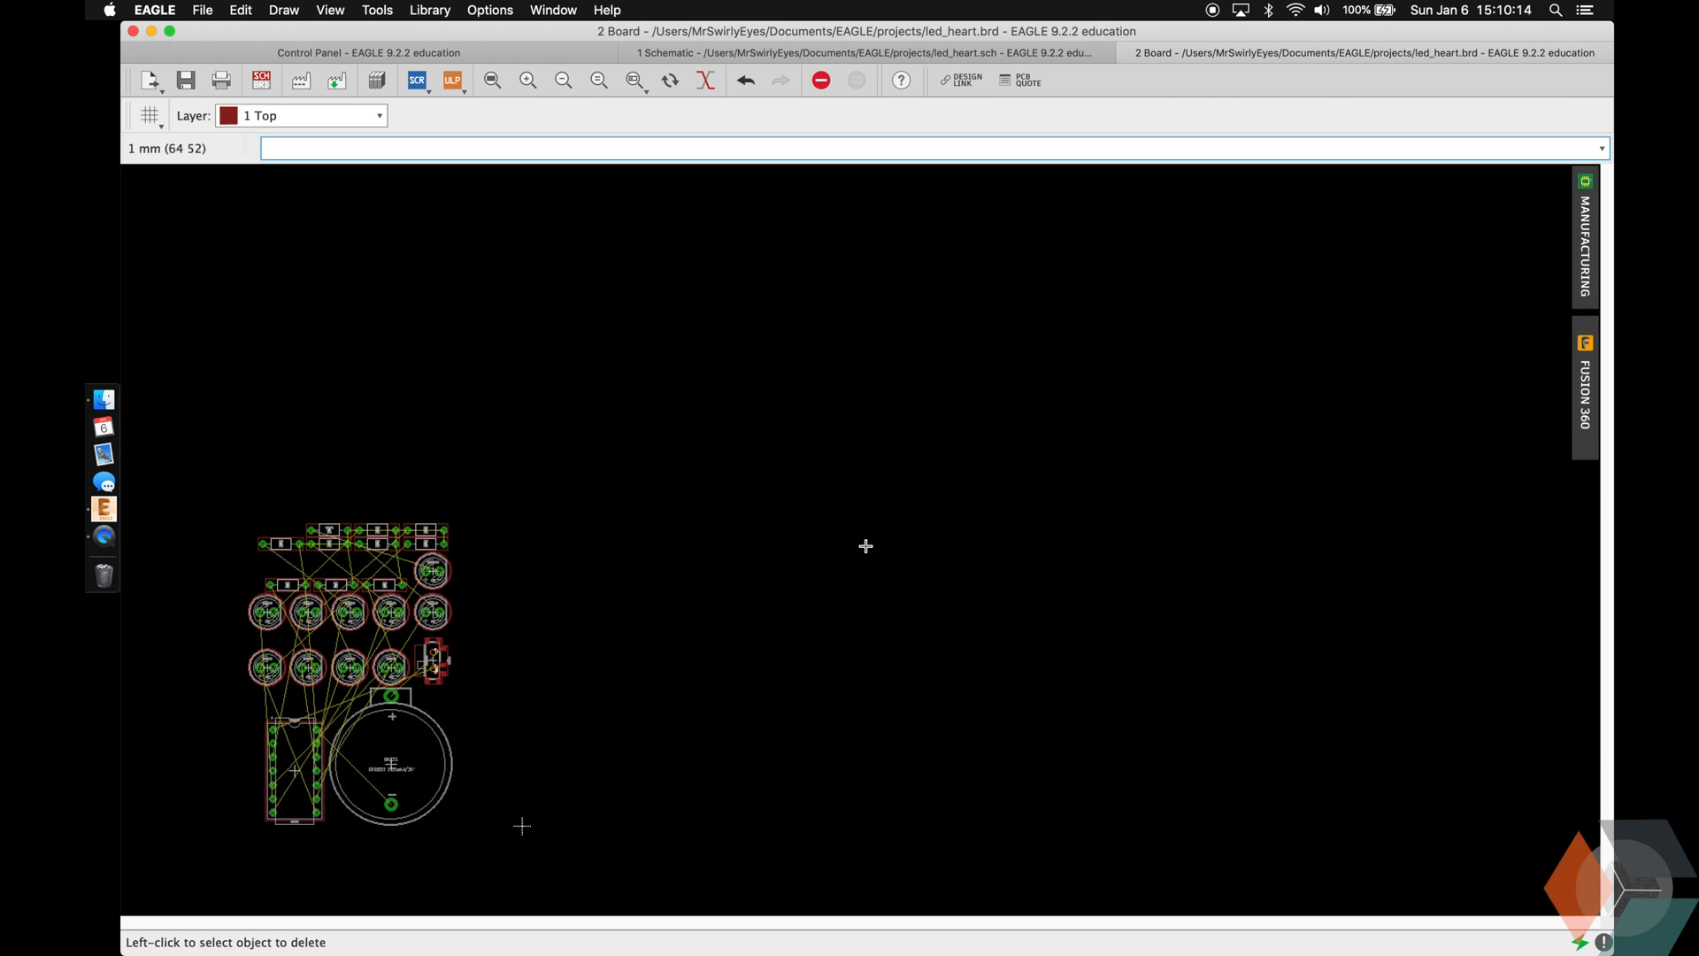
Run import-dxf on Desktop/led_heart.dxf in millimetres, origin 0, scale 1.
{"action": "type", "text": "run import-dxf"}
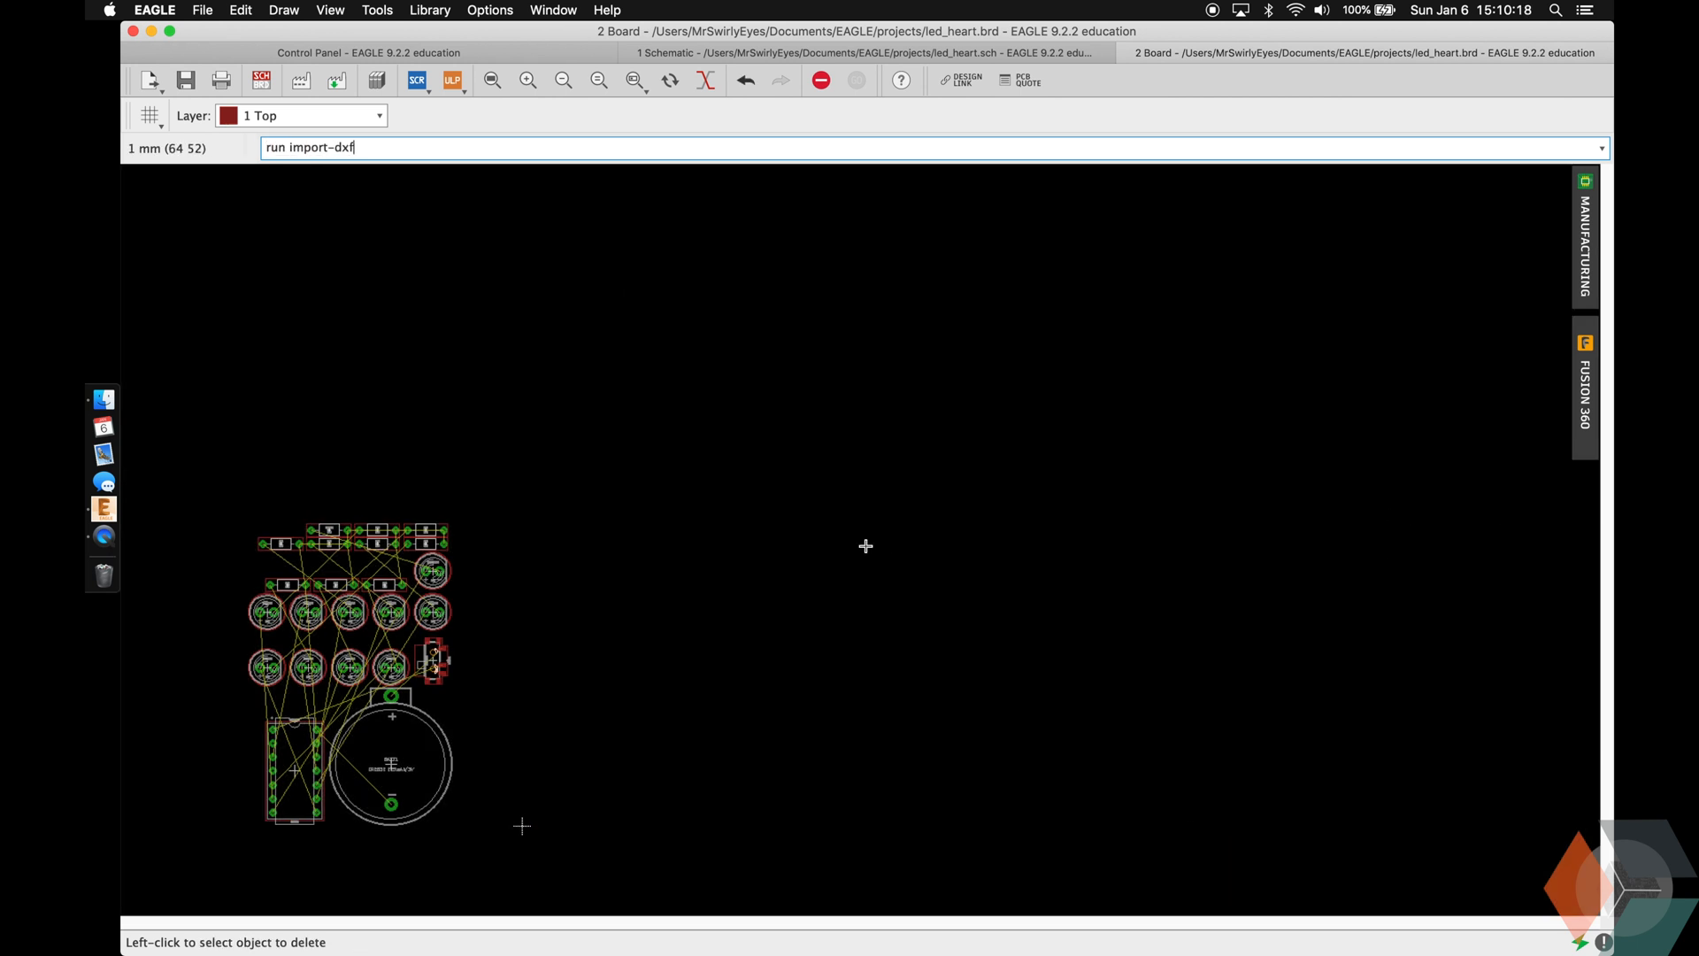
{"action": "key", "text": "Return"}
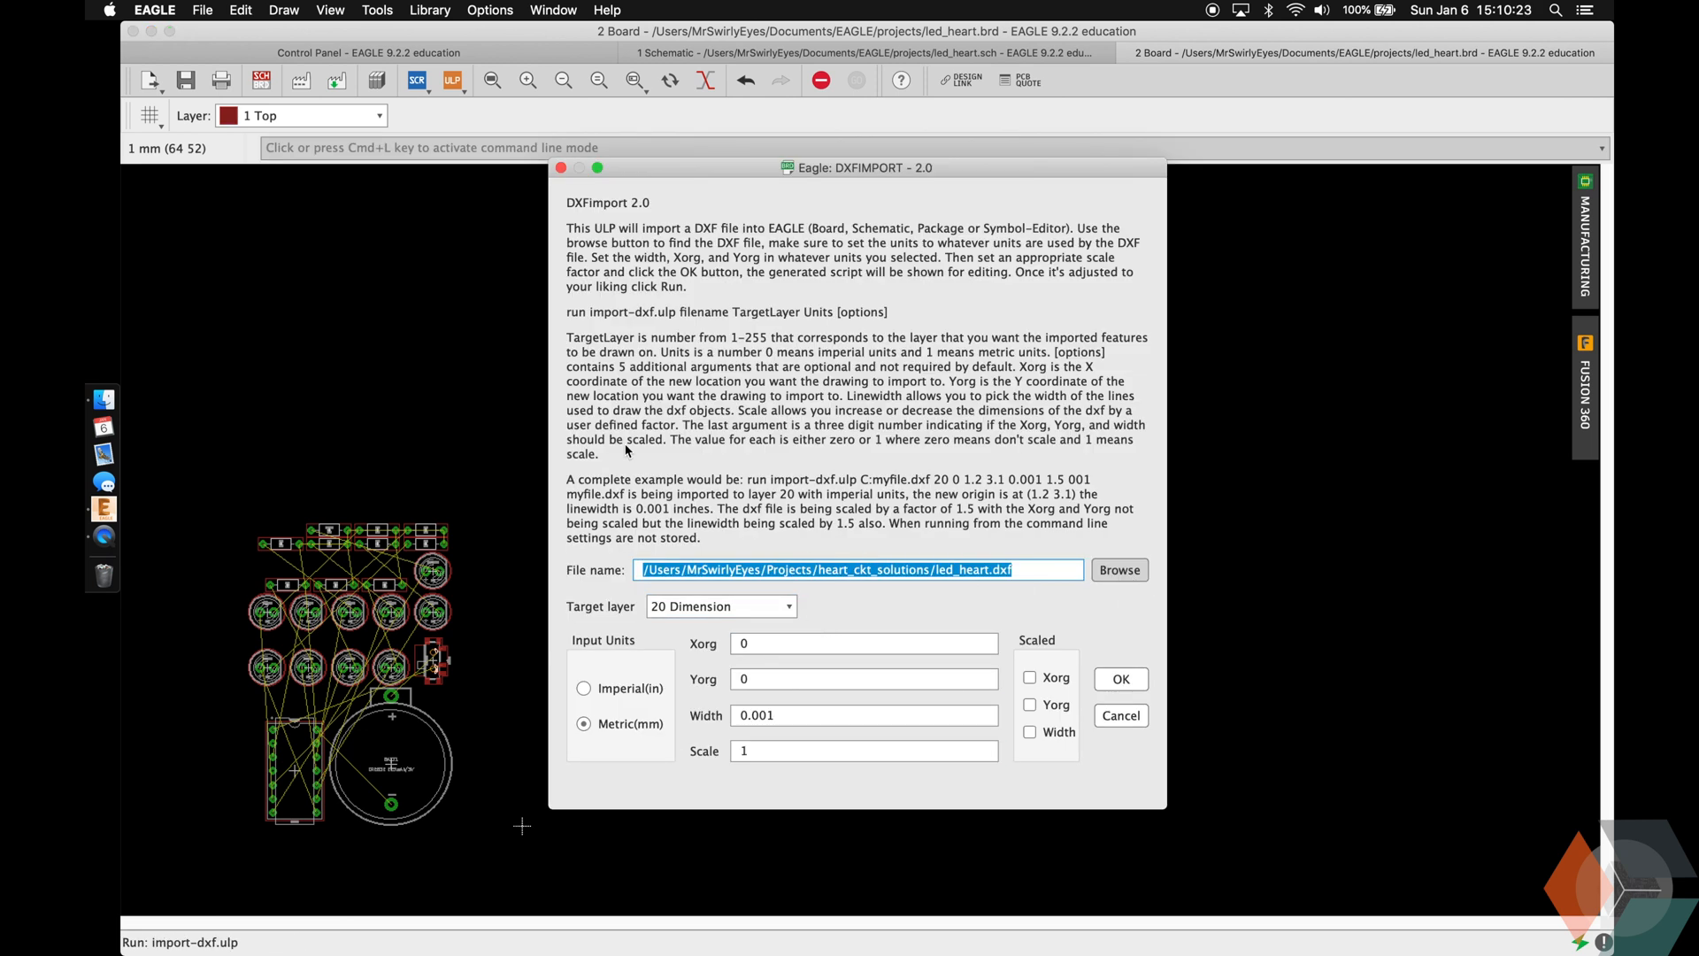
{"action": "left_click", "coordinate": [1118, 570]}
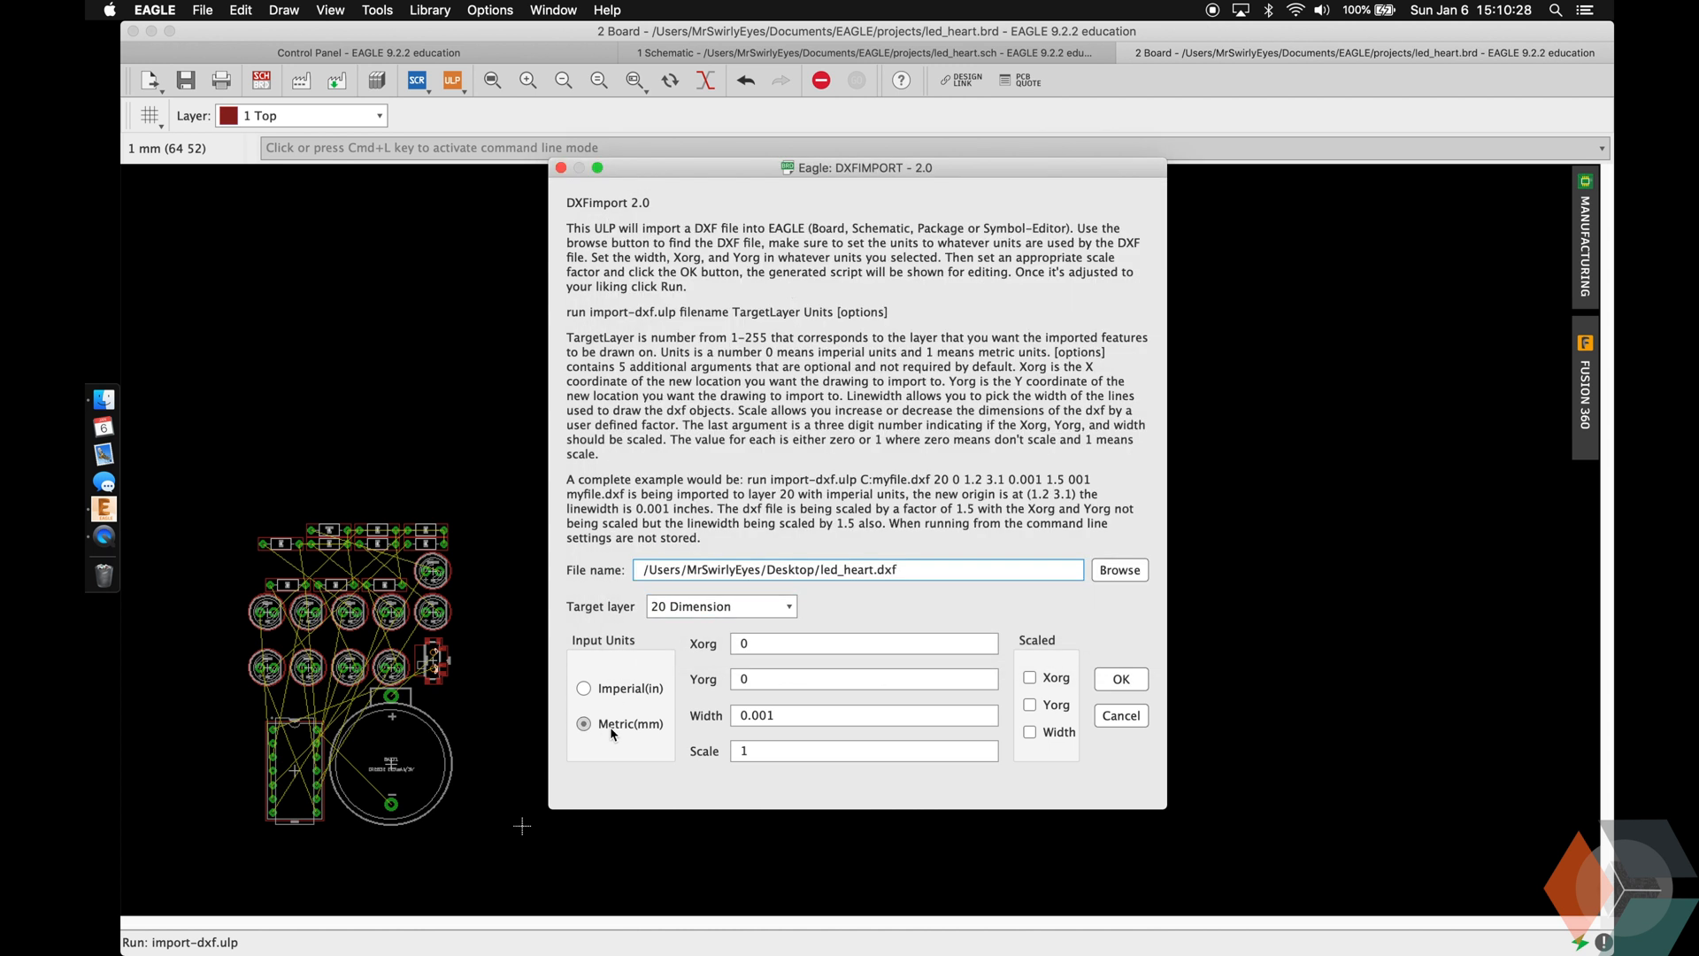
{"action": "left_click", "coordinate": [864, 715]}
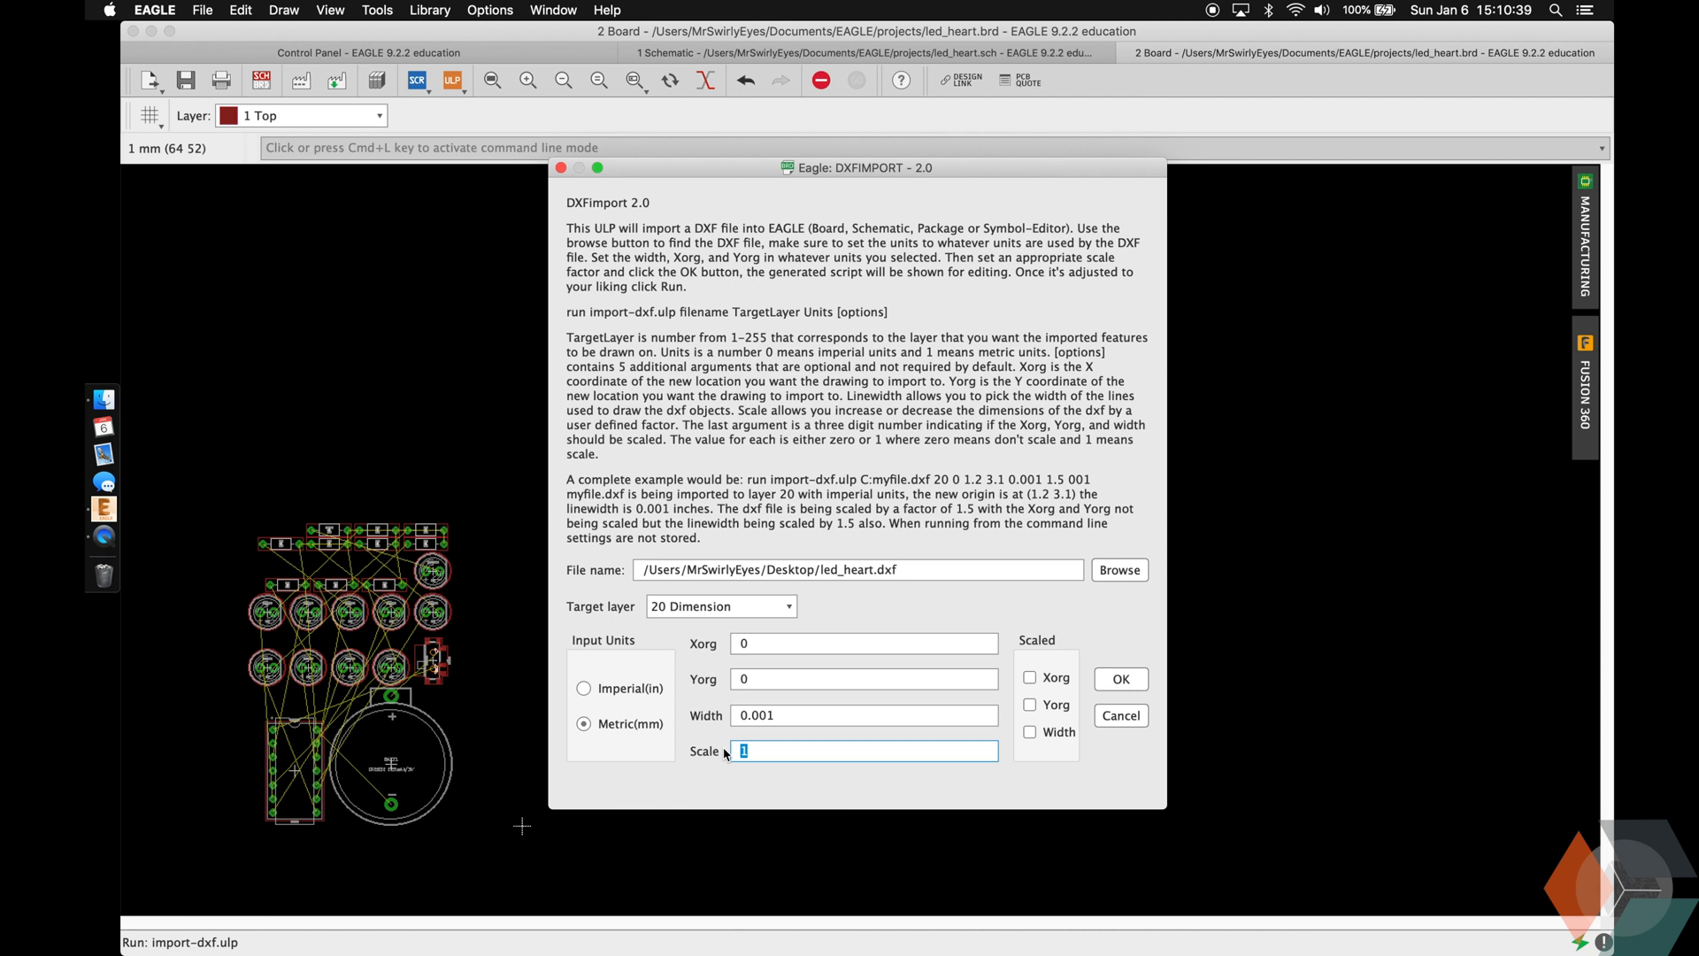
{"action": "type", "text": "0"}
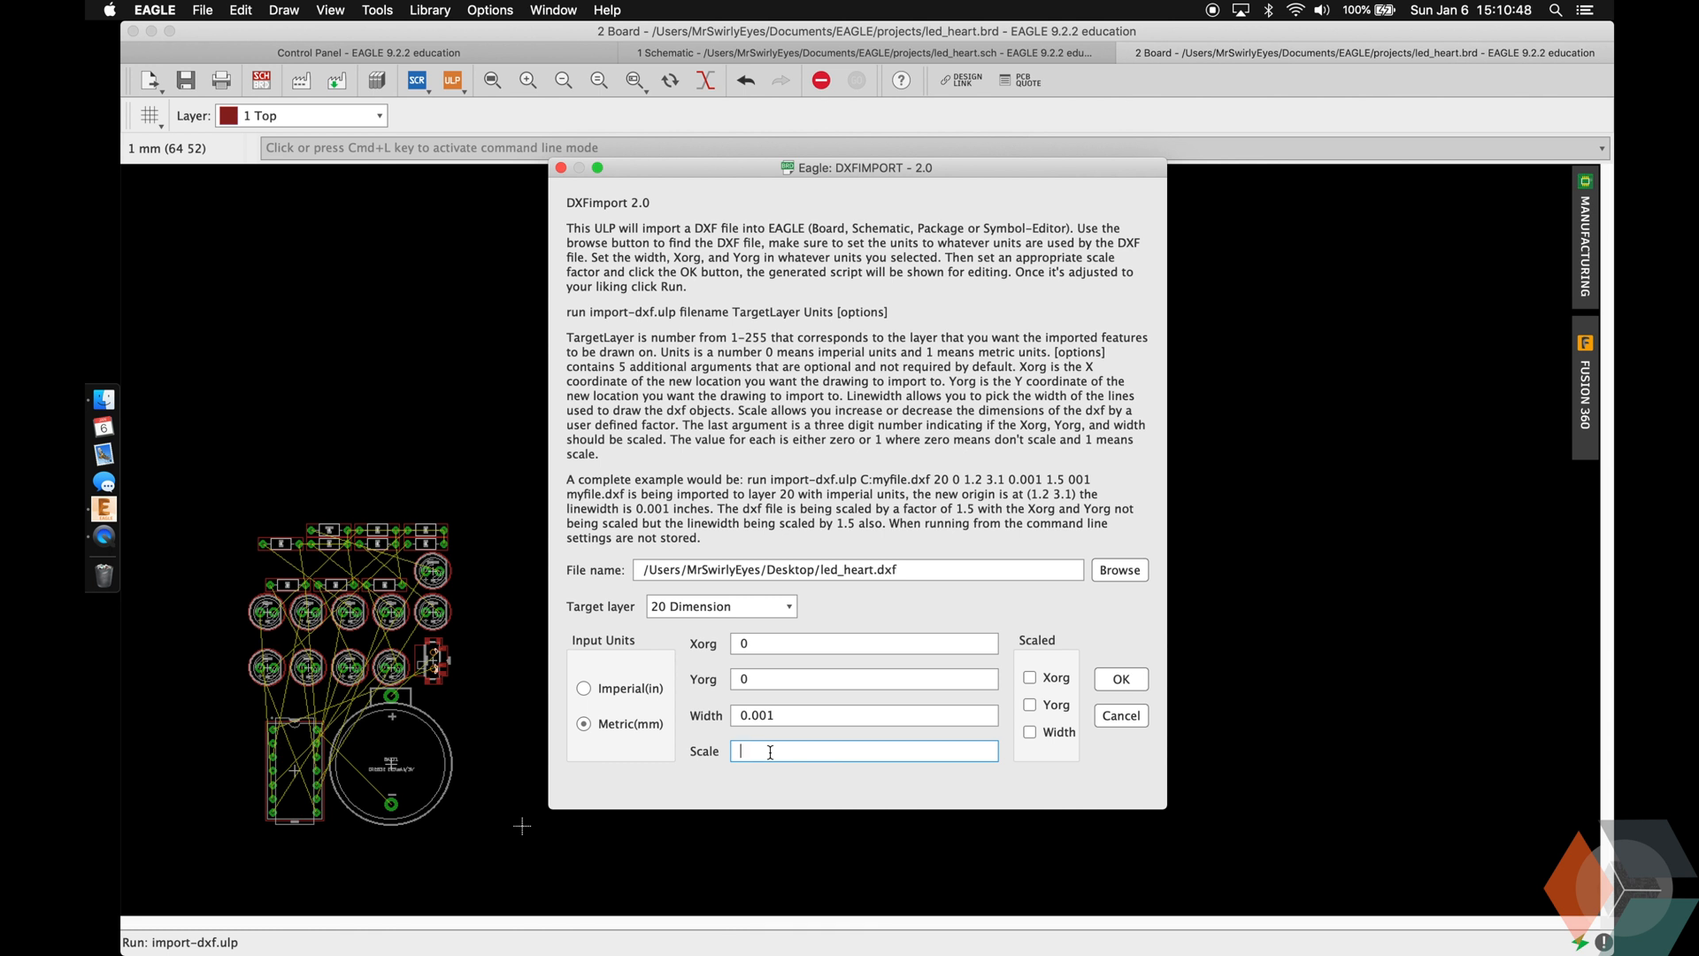
{"action": "type", "text": "1"}
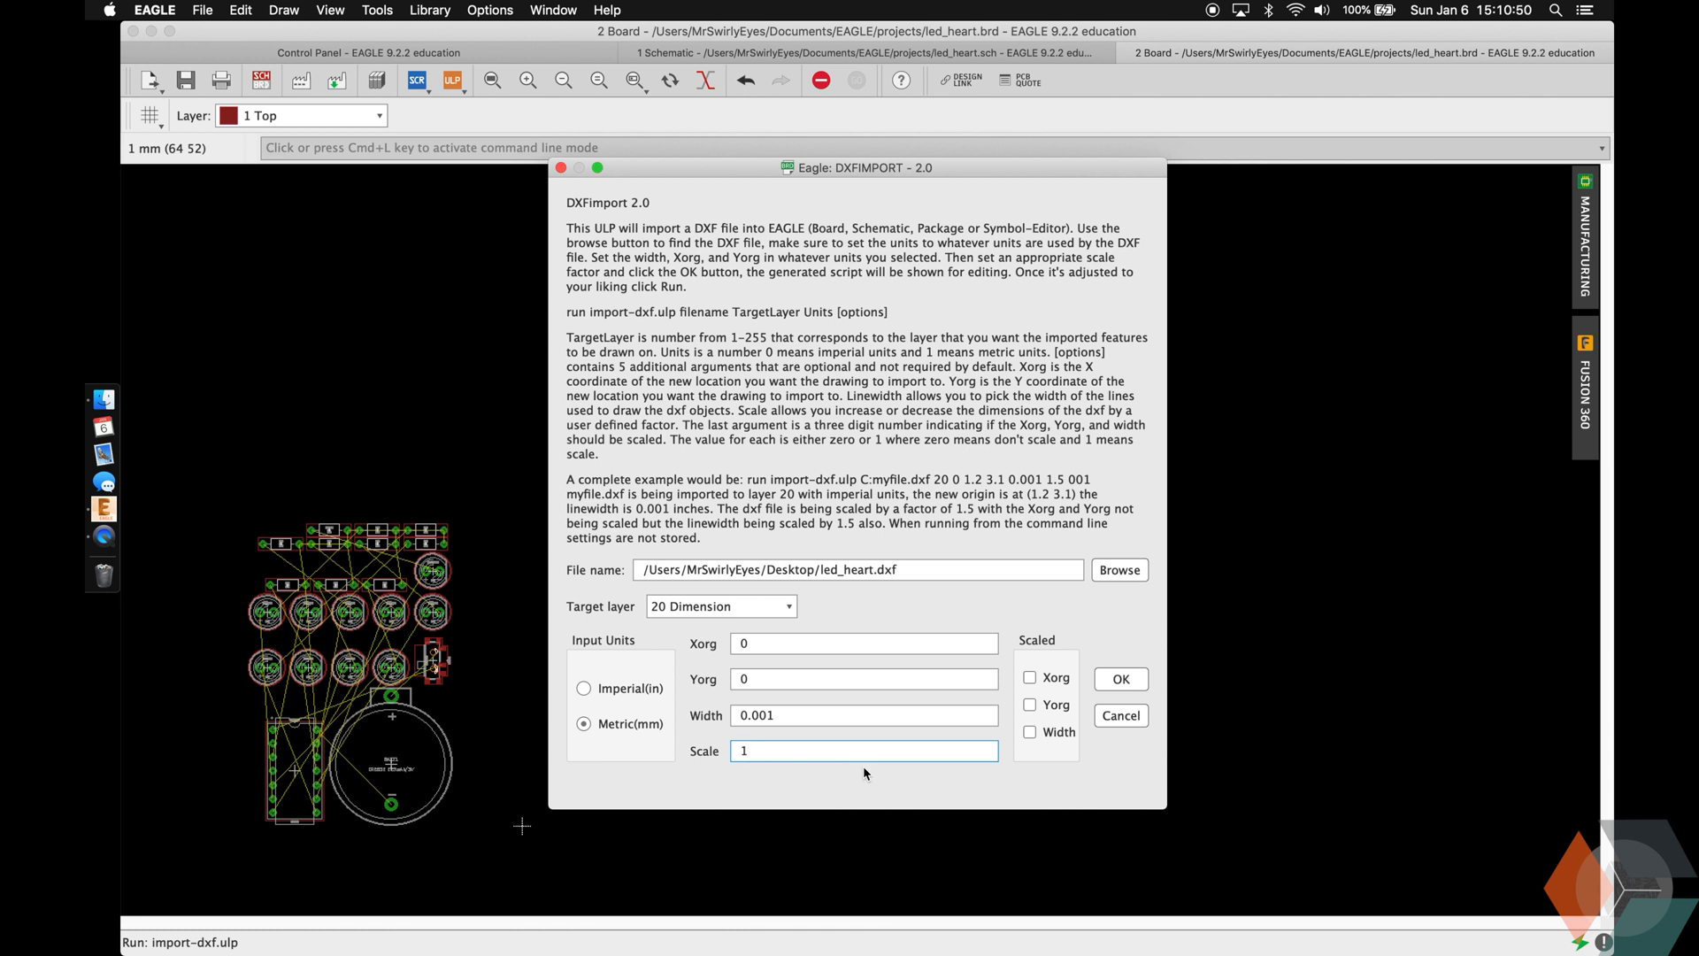
{"action": "mouse_move", "coordinate": [1043, 755]}
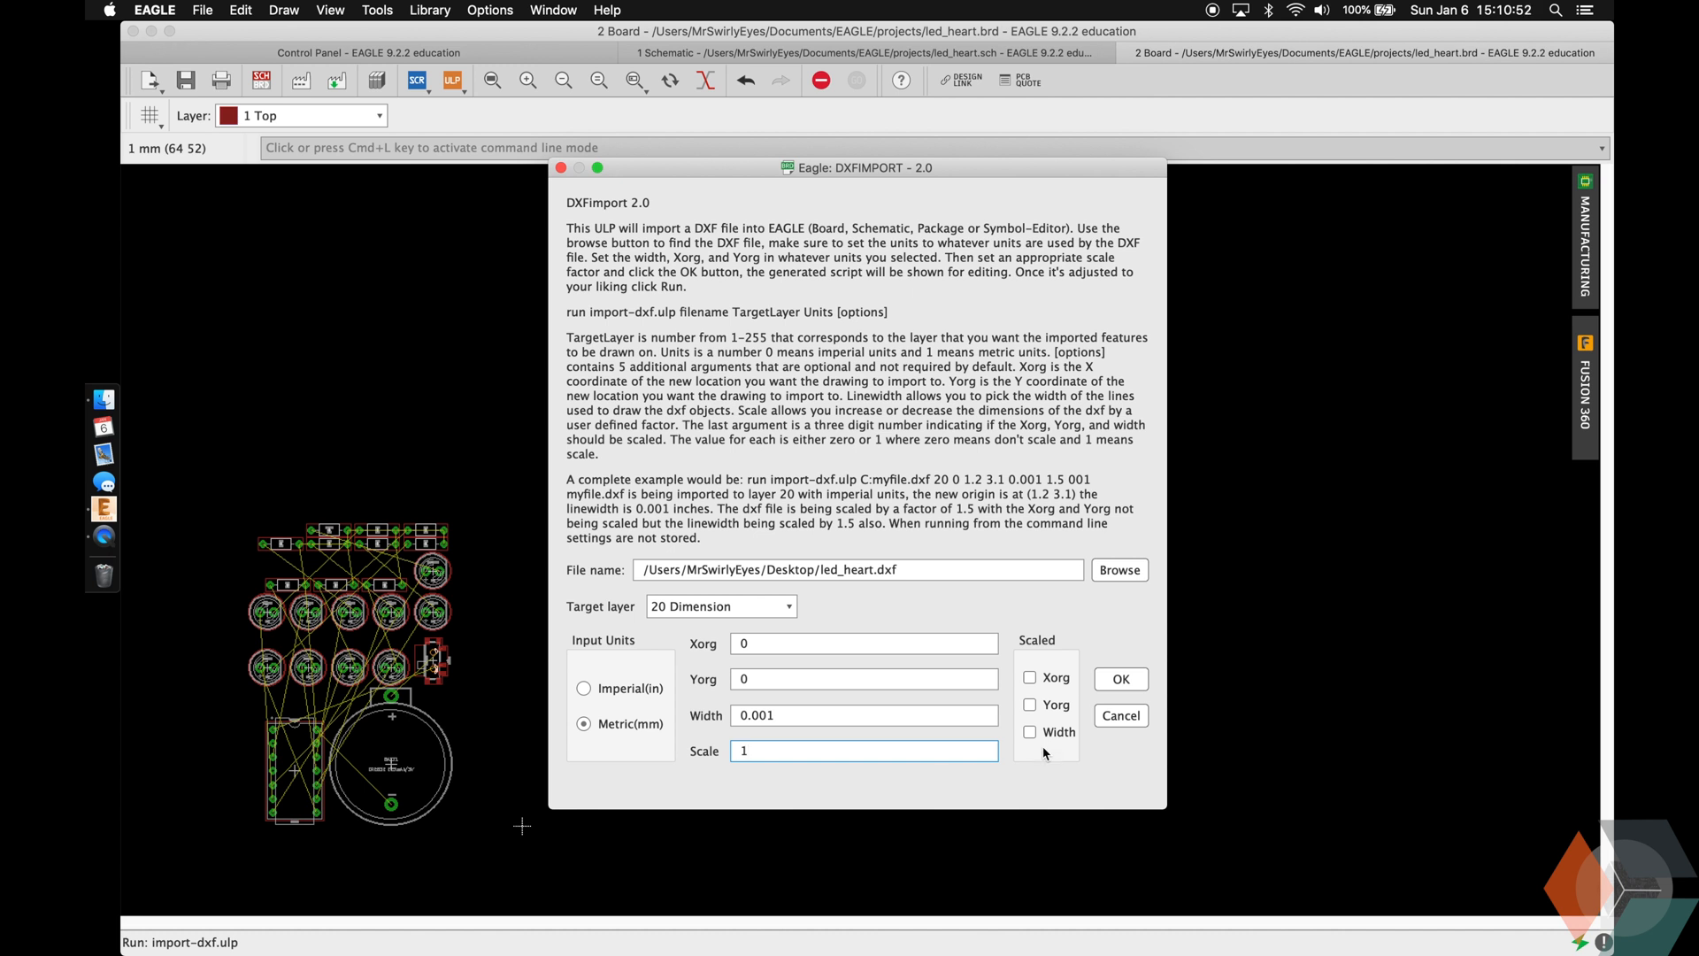
Confirm the heart outline import and start the info command on an arc.
{"action": "left_click", "coordinate": [1120, 679]}
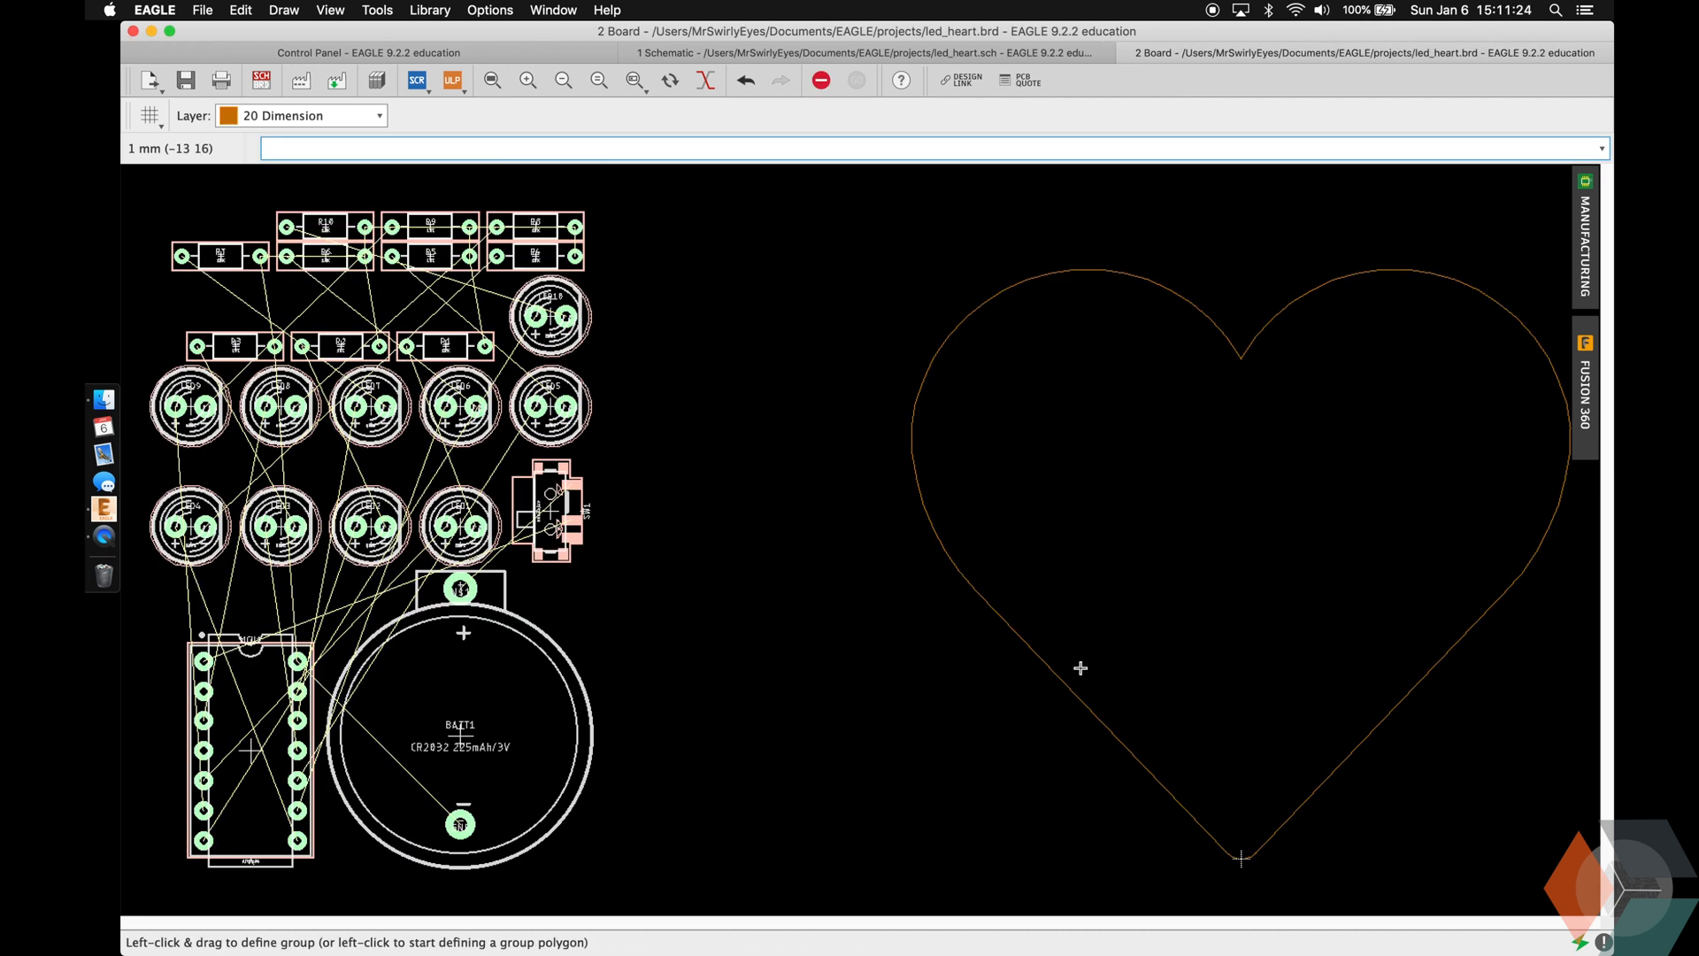
{"action": "mouse_move", "coordinate": [1009, 404]}
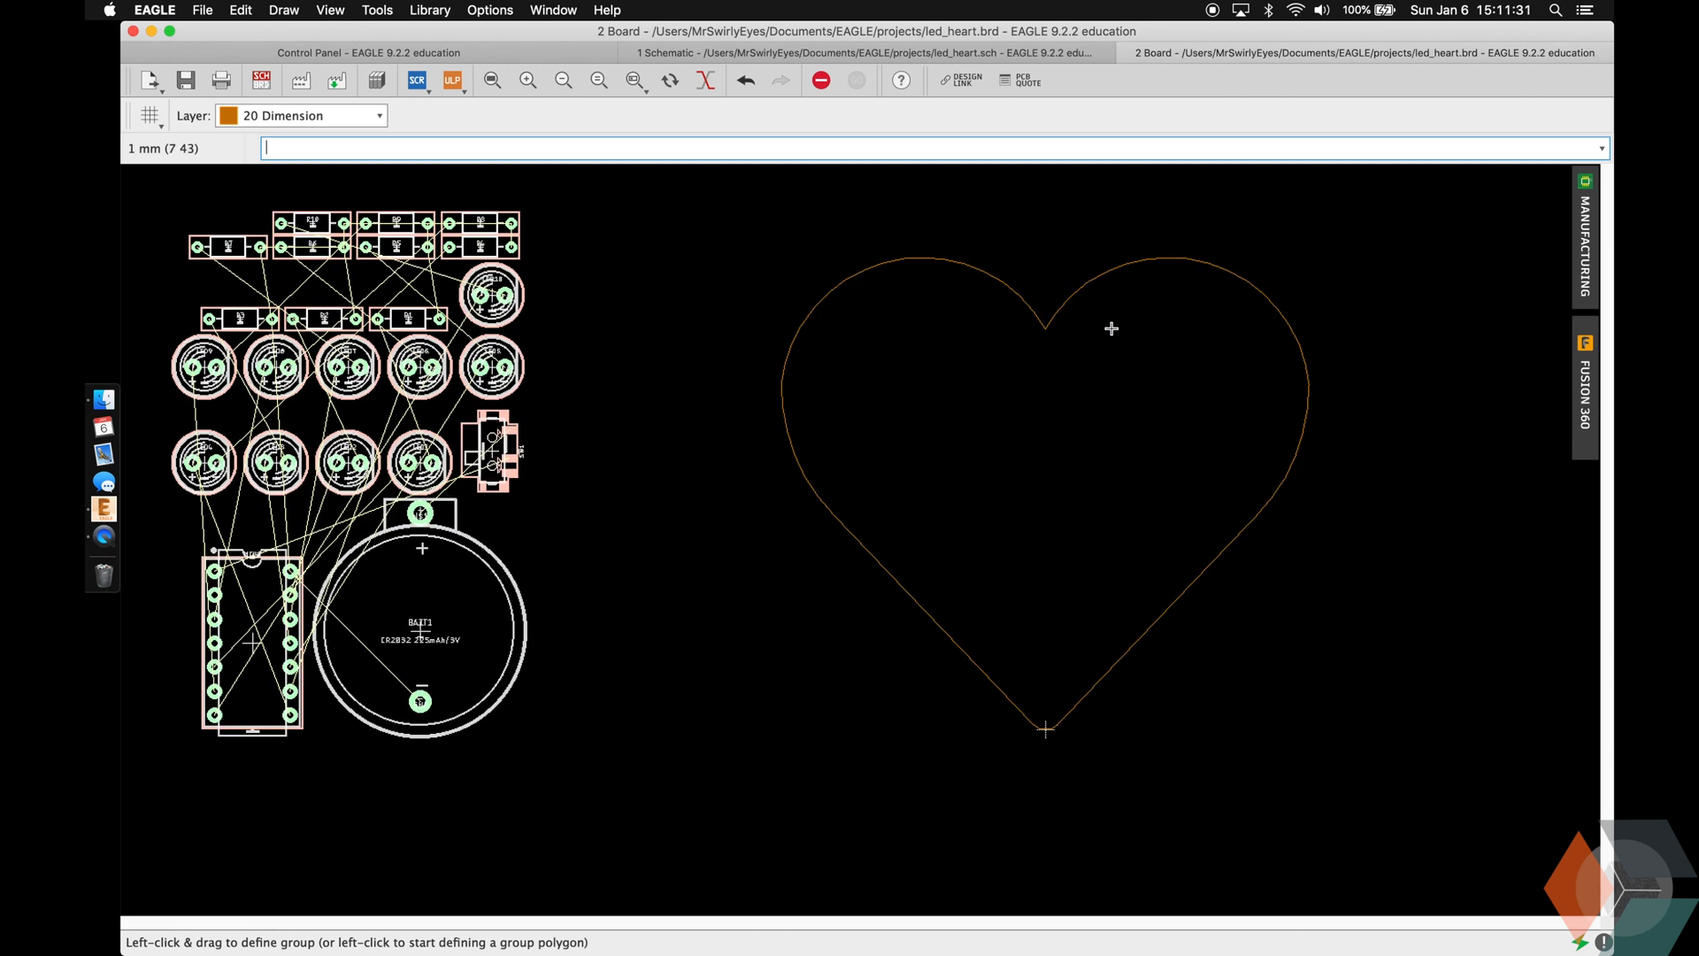
{"action": "type", "text": "info"}
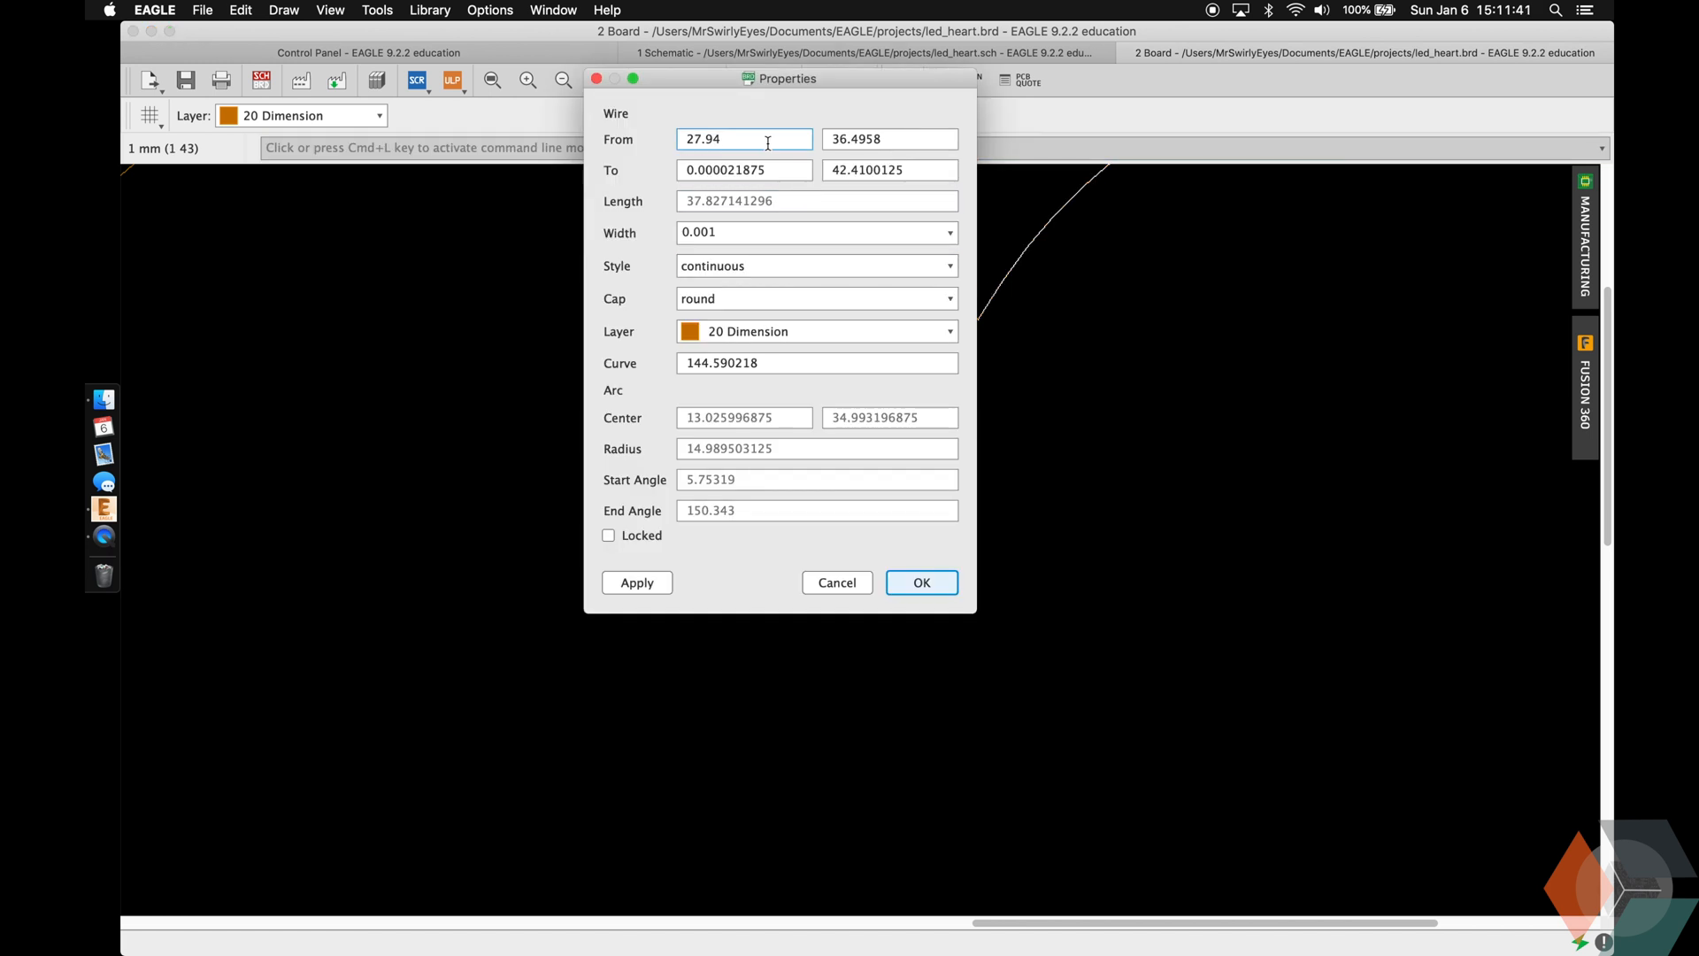
Copy the top arc's To X coordinate and close its Properties dialog.
{"action": "left_click", "coordinate": [816, 201]}
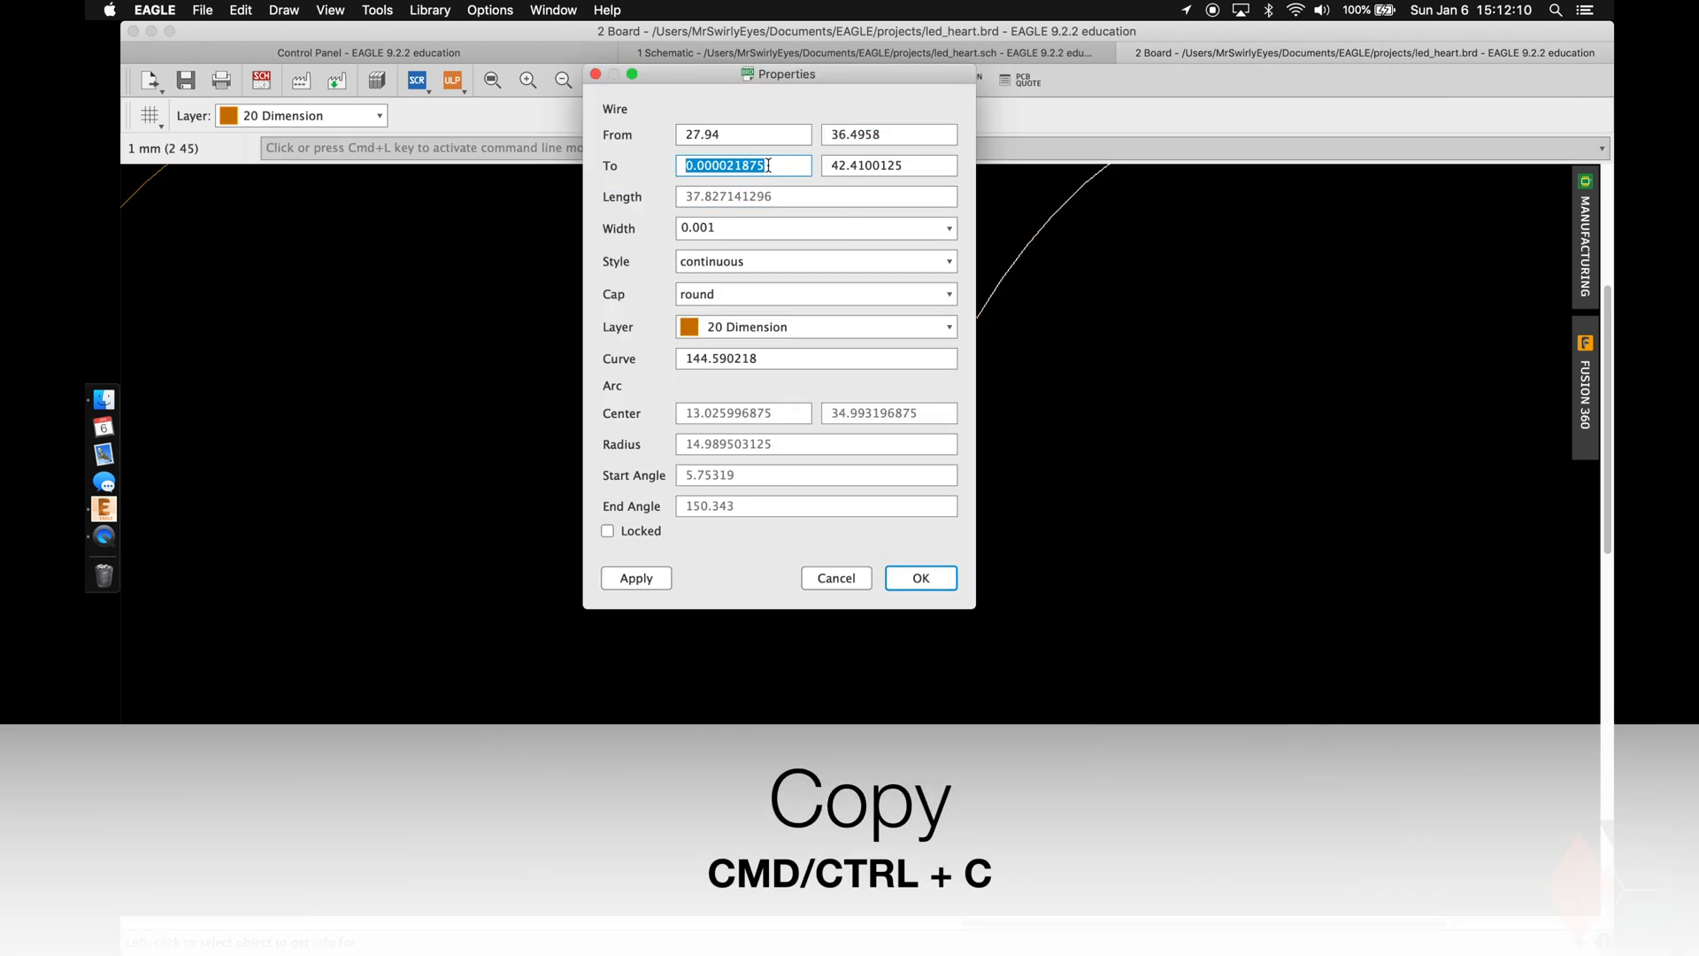
{"action": "key", "text": "cmd+v"}
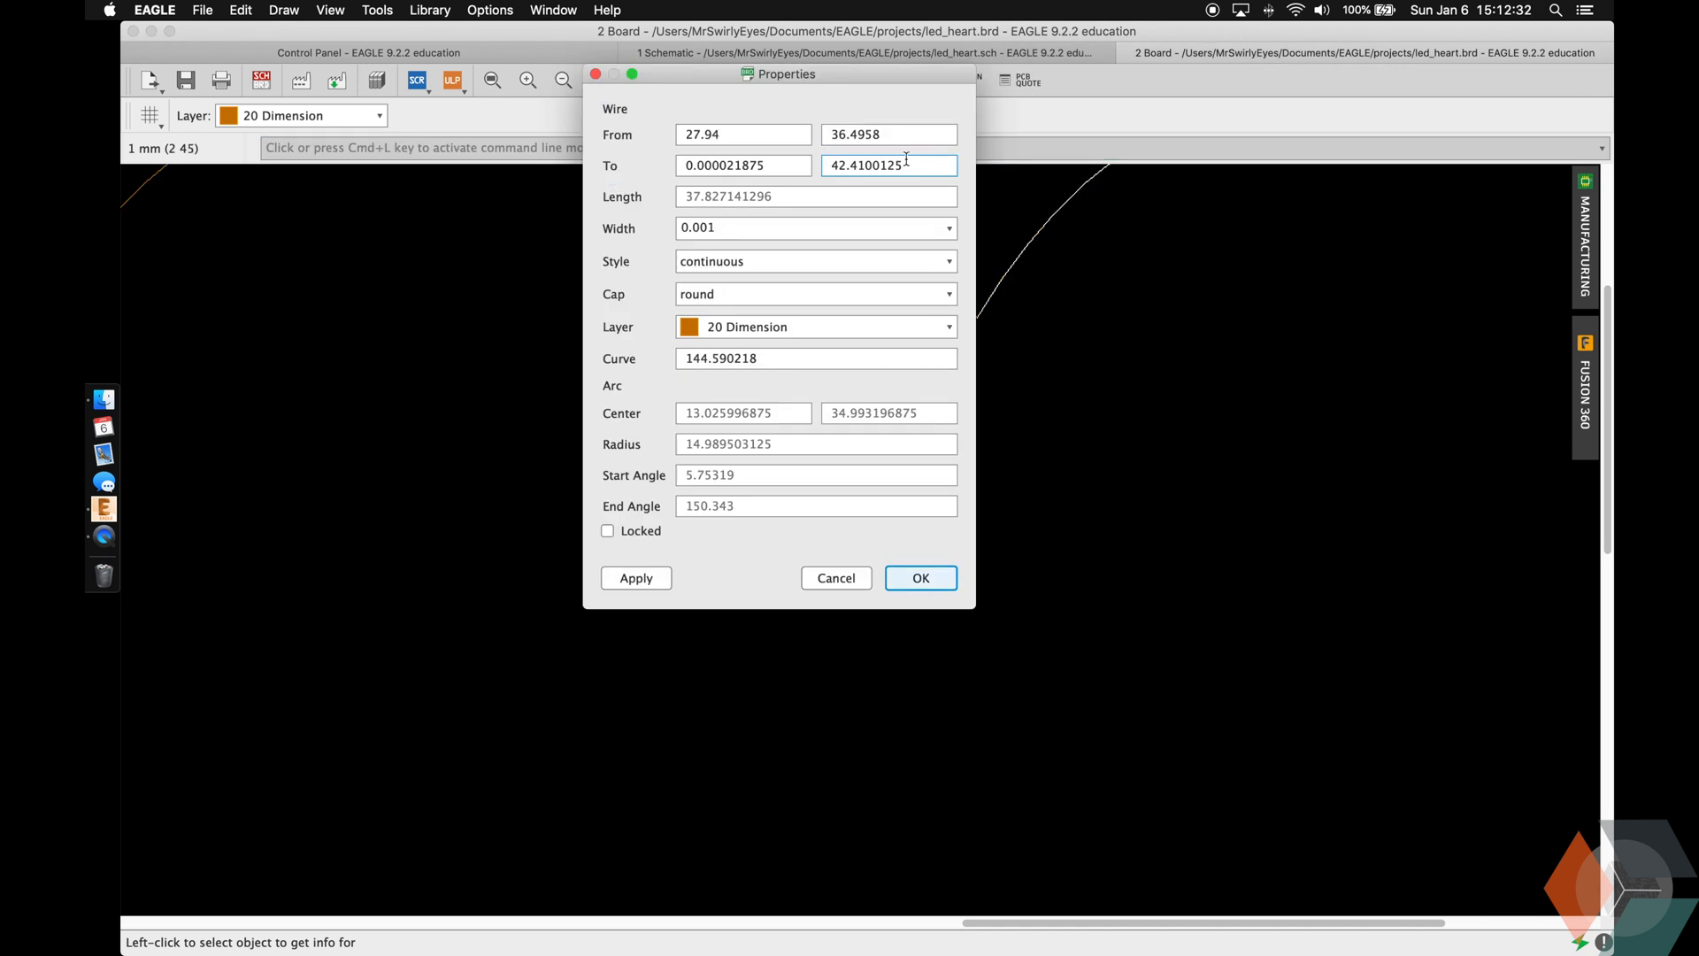
{"action": "left_click", "coordinate": [919, 578]}
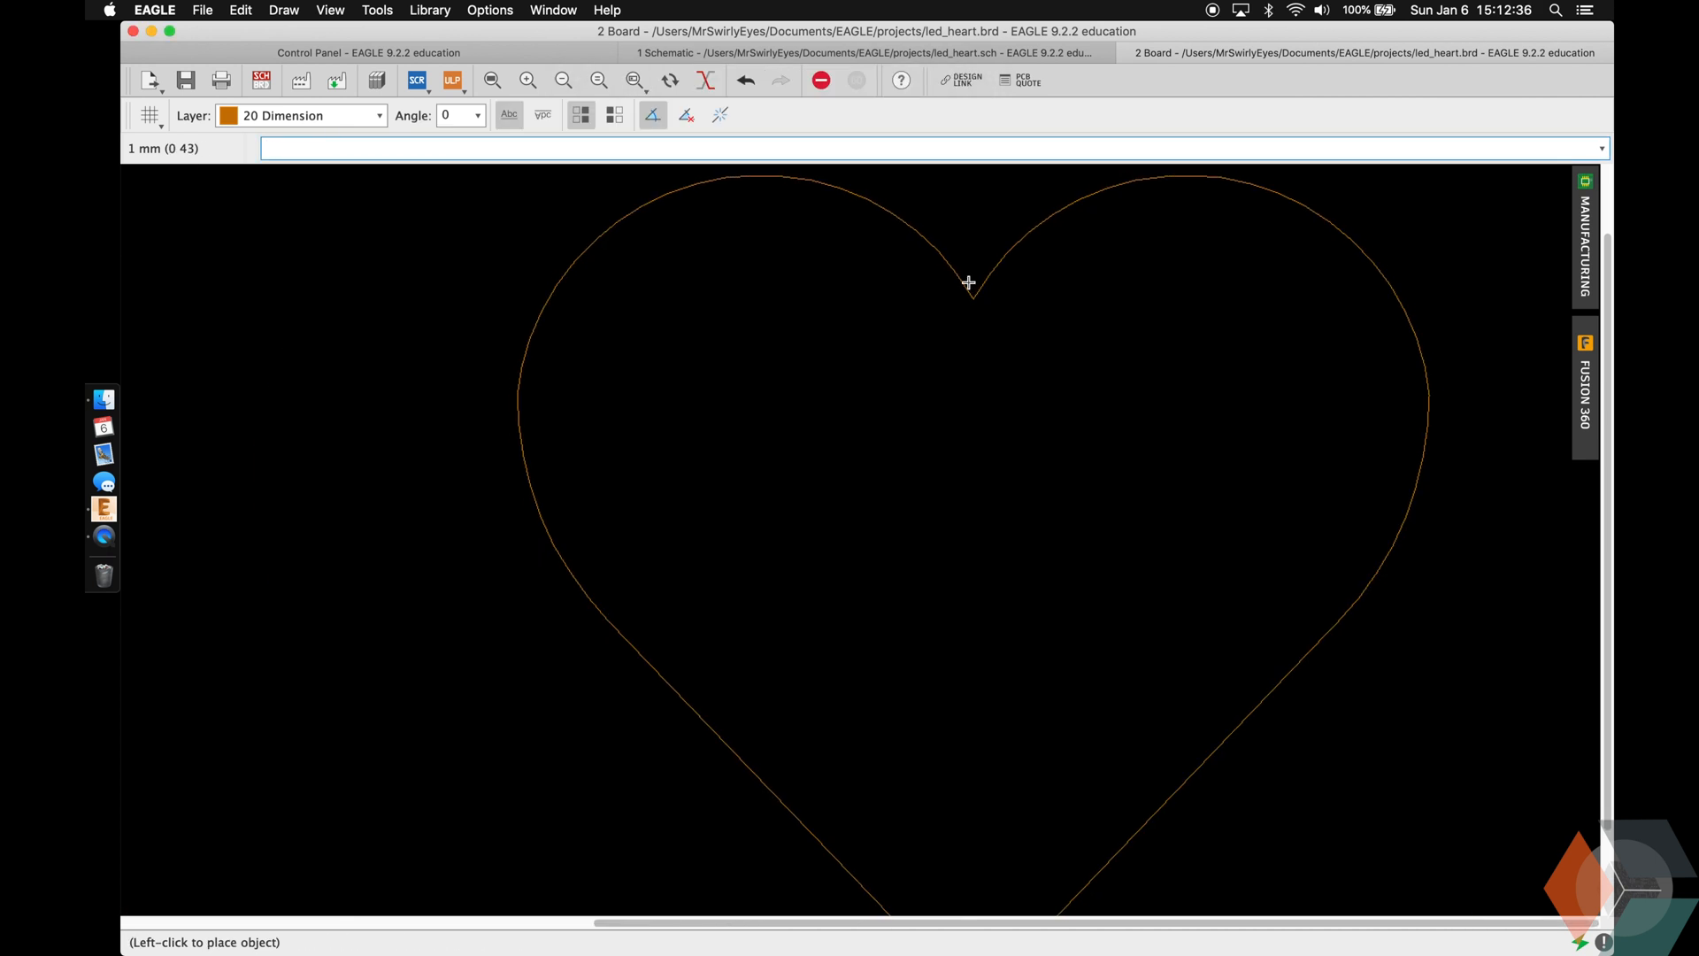
{"action": "mouse_move", "coordinate": [571, 478]}
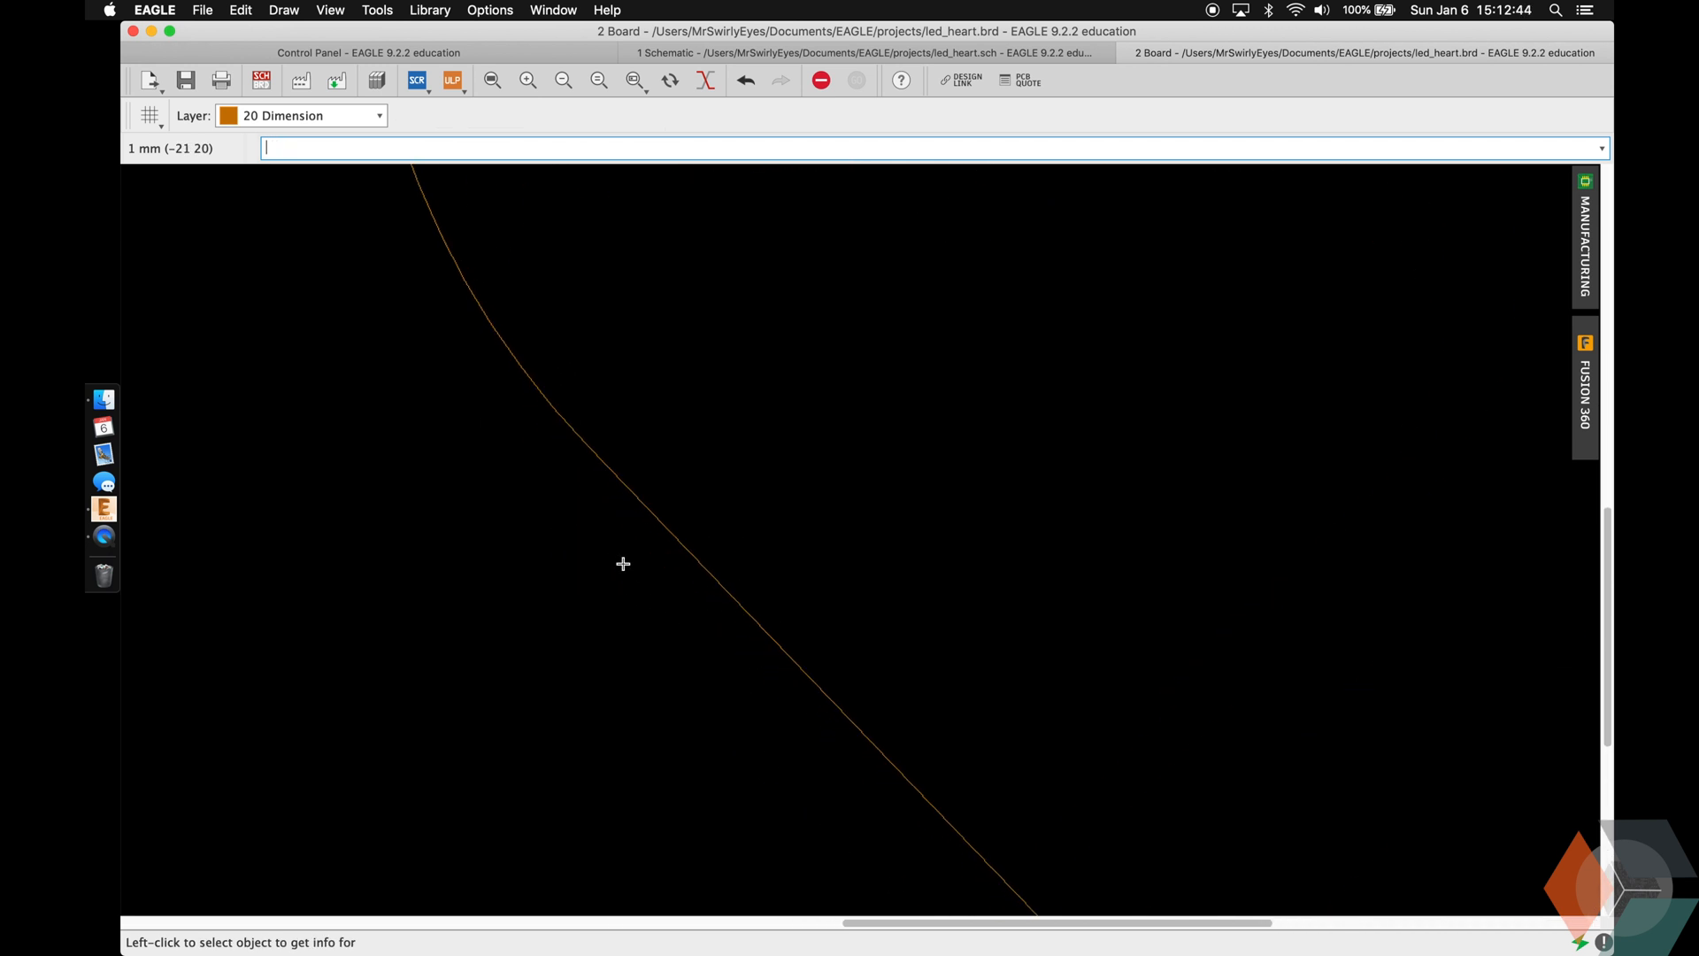
{"action": "mouse_move", "coordinate": [526, 404]}
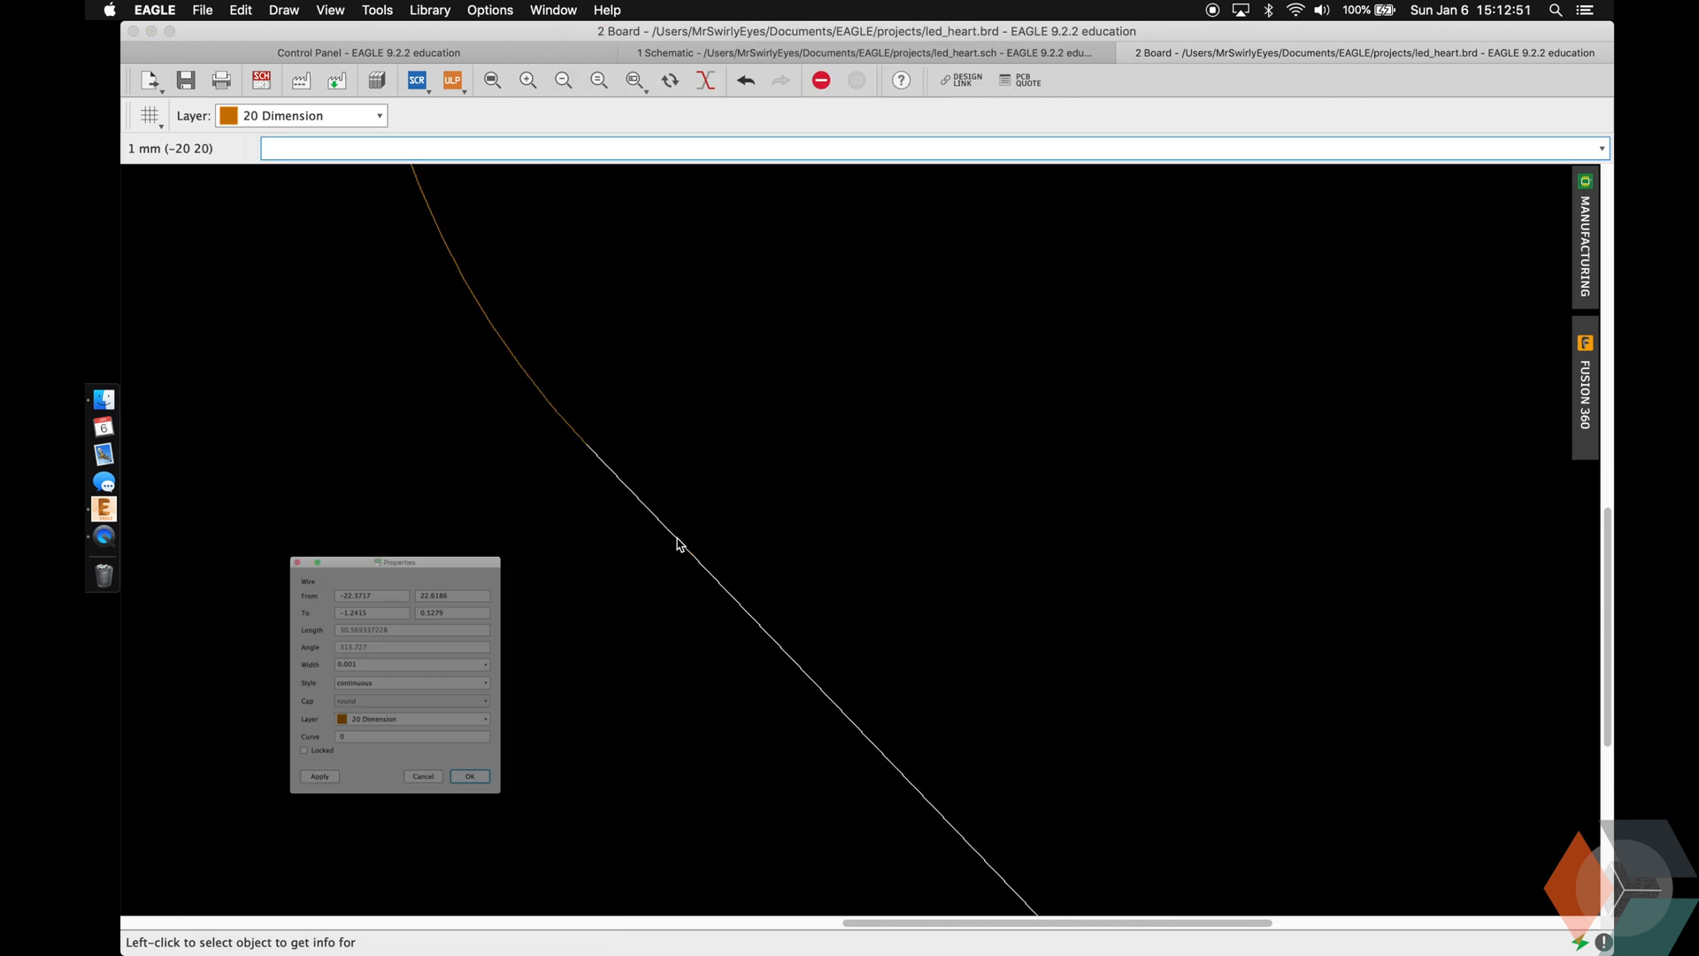
Edit the straight edge's To X value, then inspect the bottom and upper-right arcs.
{"action": "type", "text": "move"}
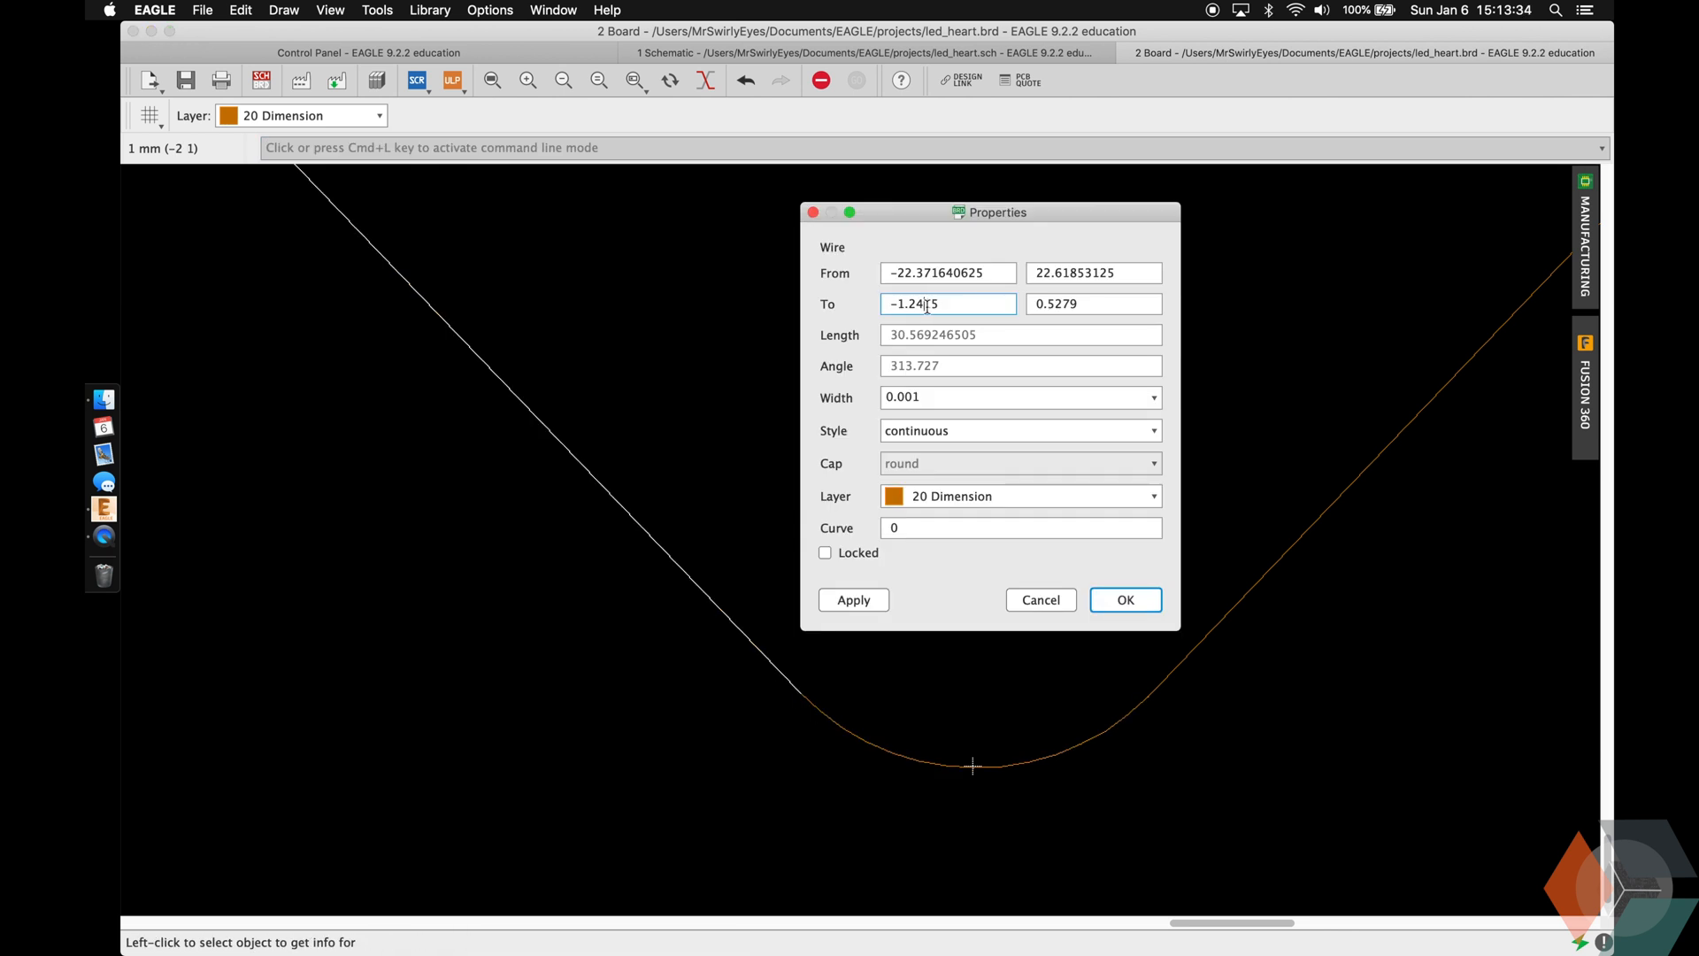
{"action": "left_click", "coordinate": [1124, 600]}
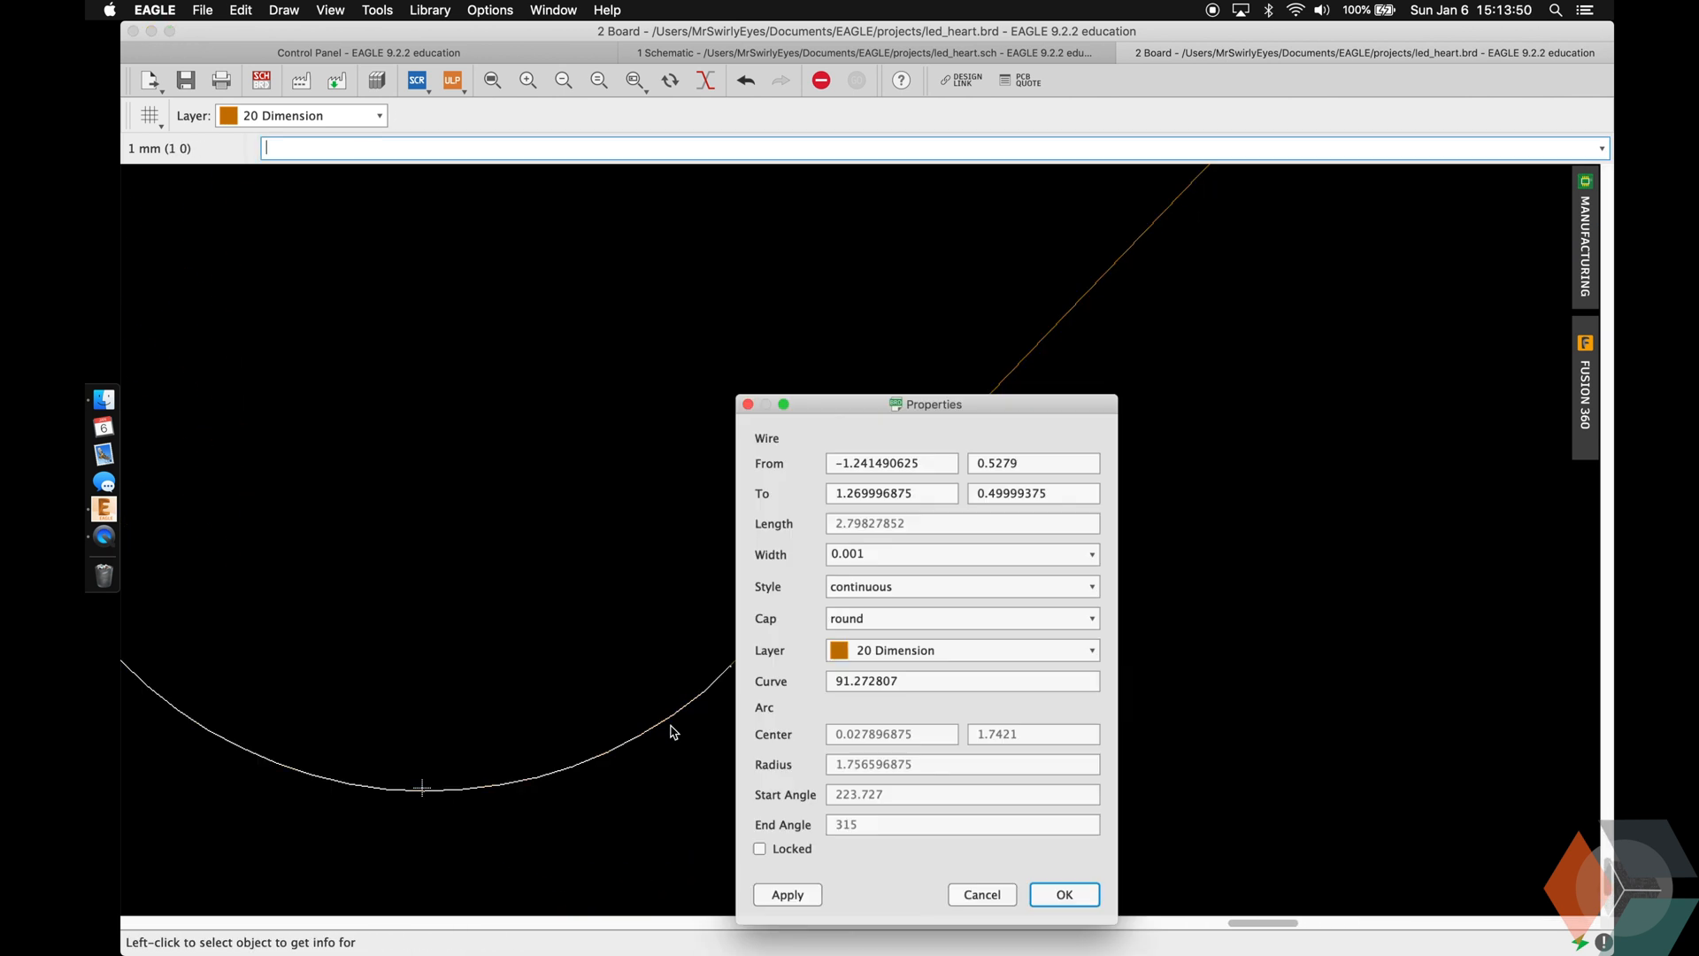
{"action": "left_click", "coordinate": [1062, 894]}
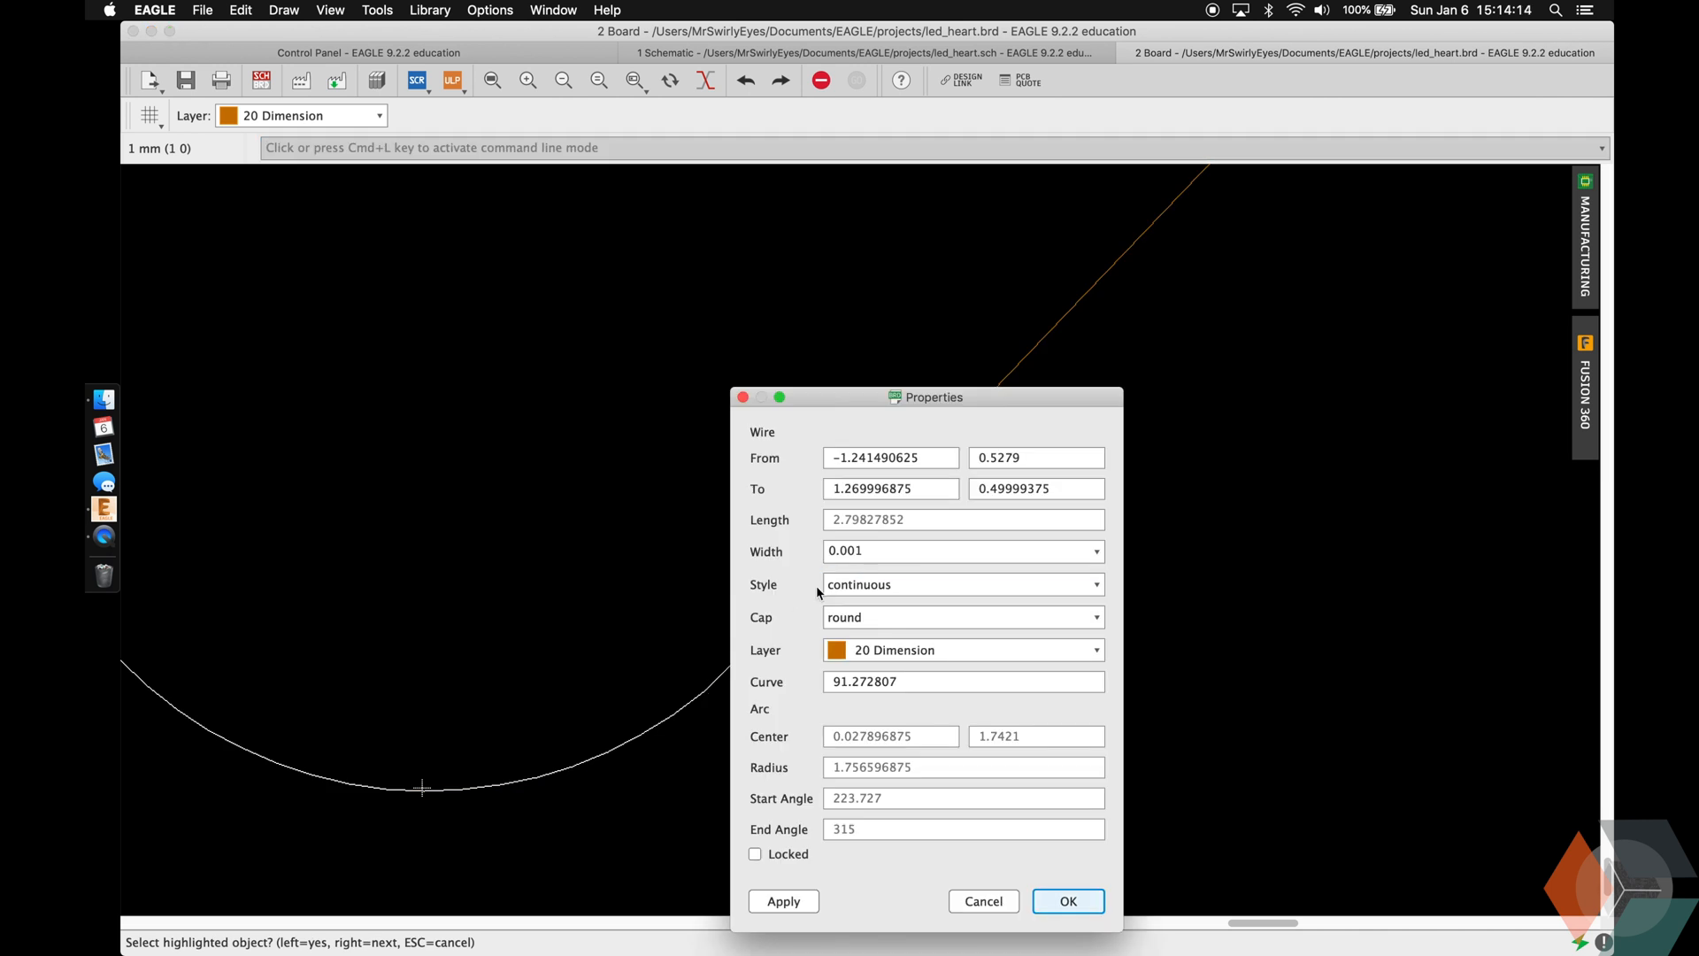
{"action": "left_click", "coordinate": [1066, 901]}
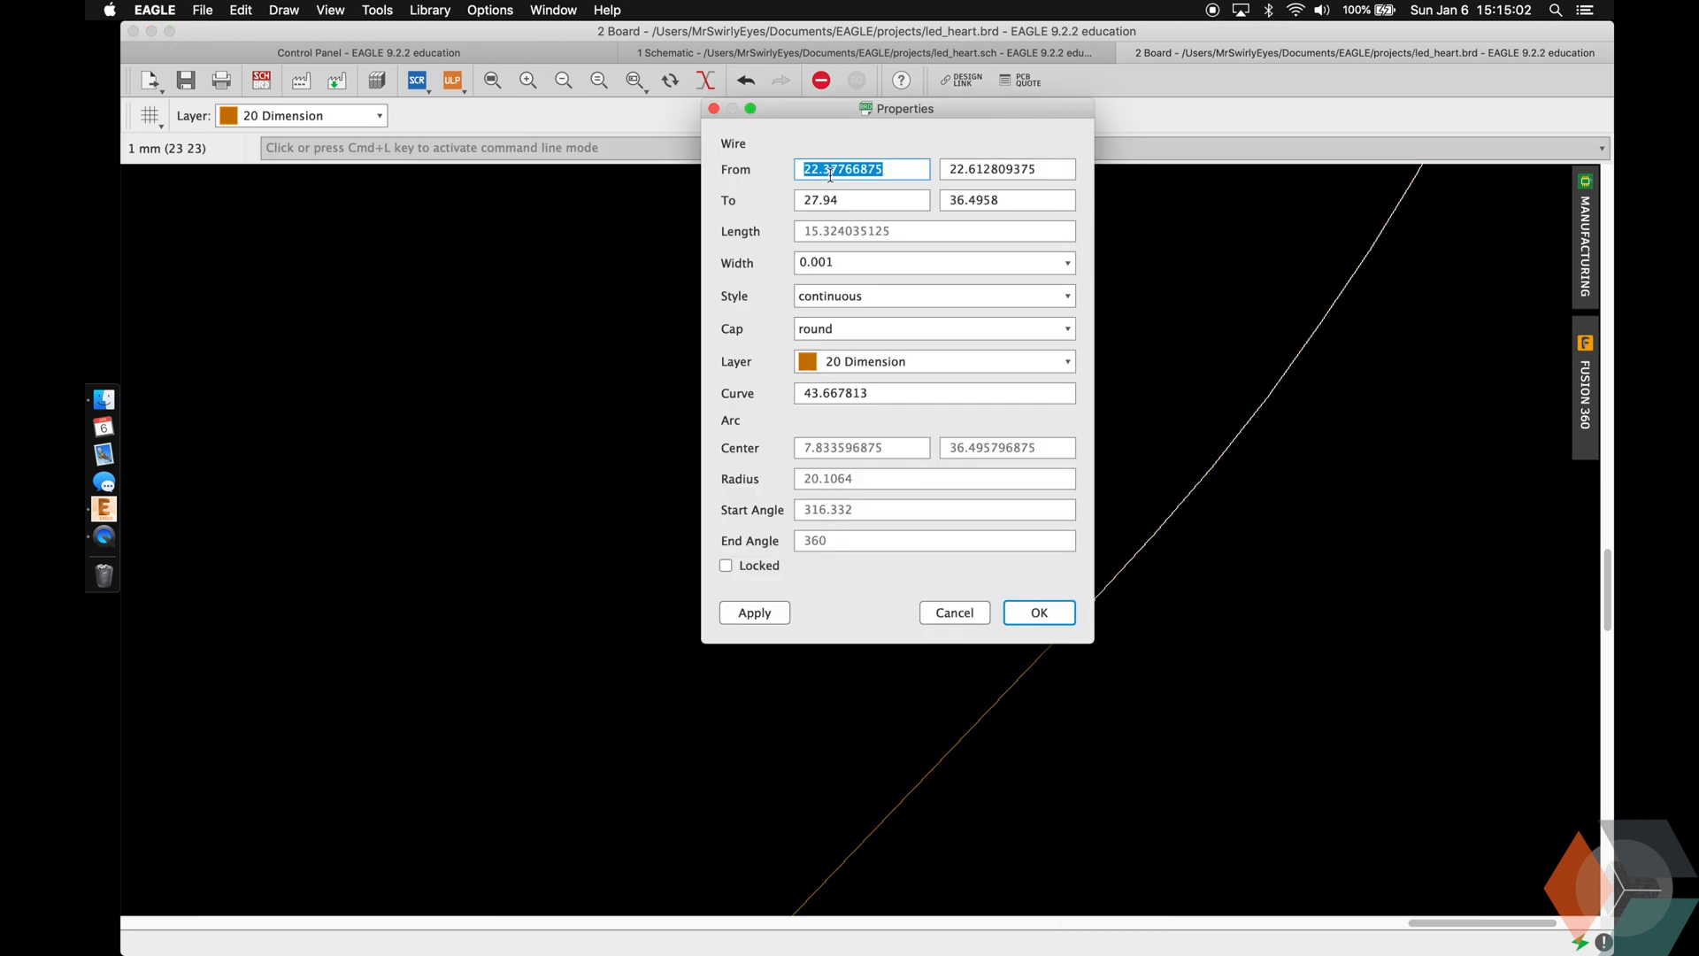
Close the edge Properties dialog with OK.
{"action": "left_click", "coordinate": [1036, 613]}
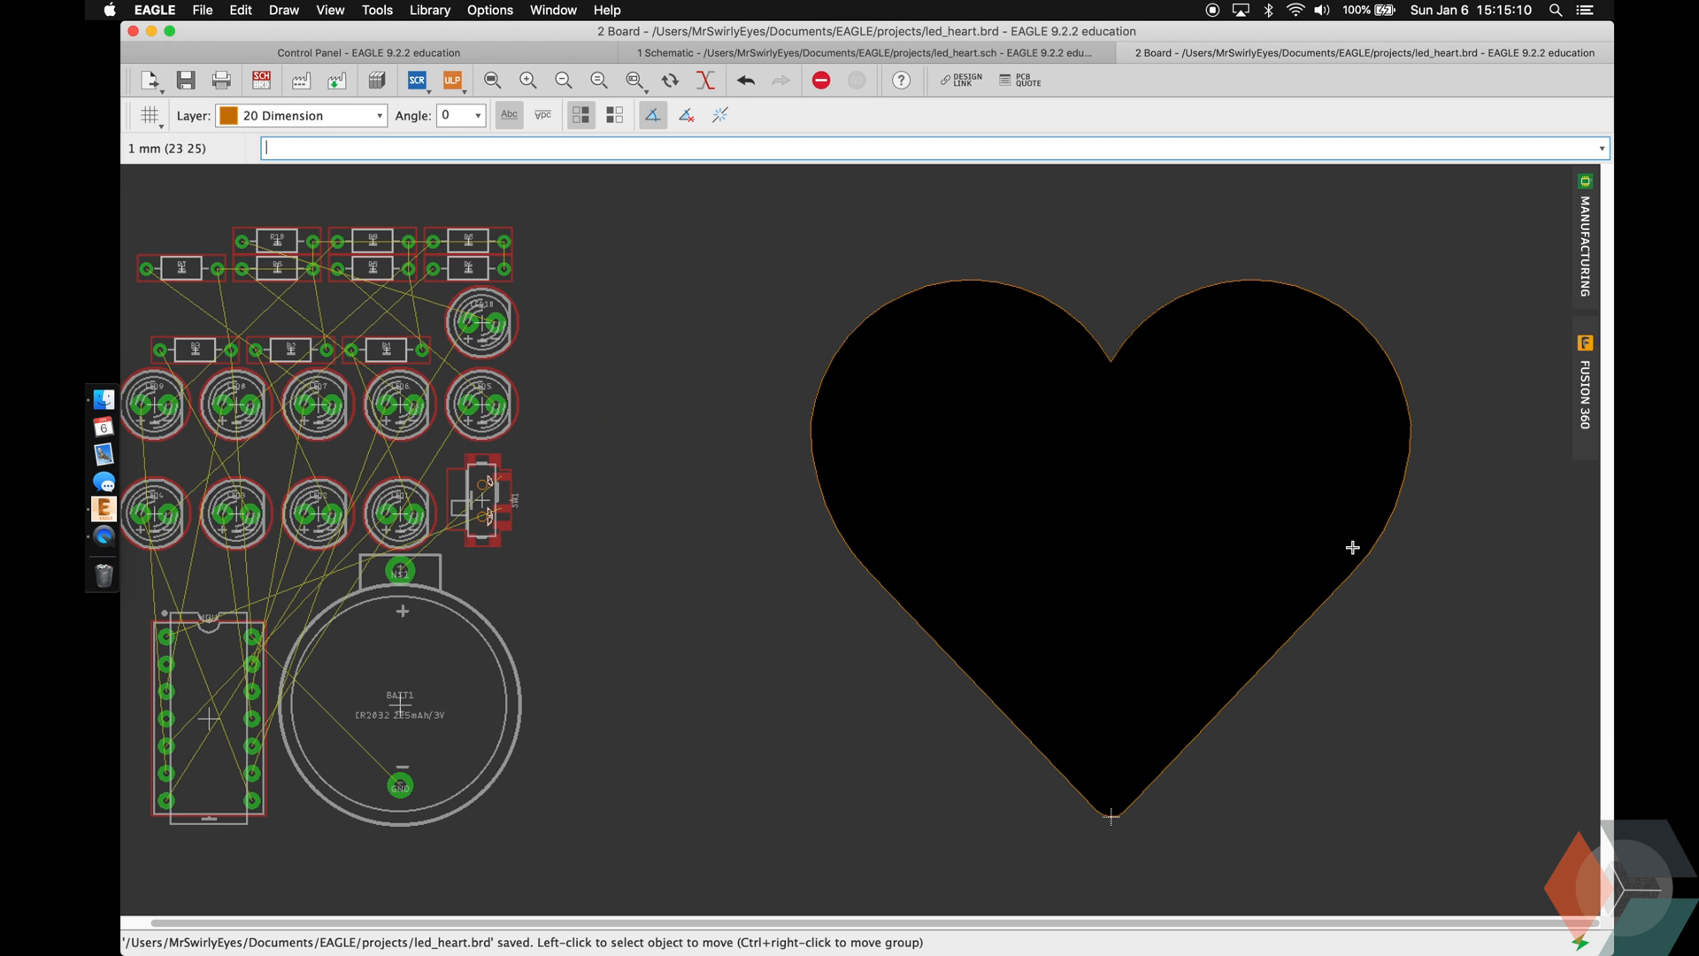
{"action": "mouse_move", "coordinate": [1107, 899]}
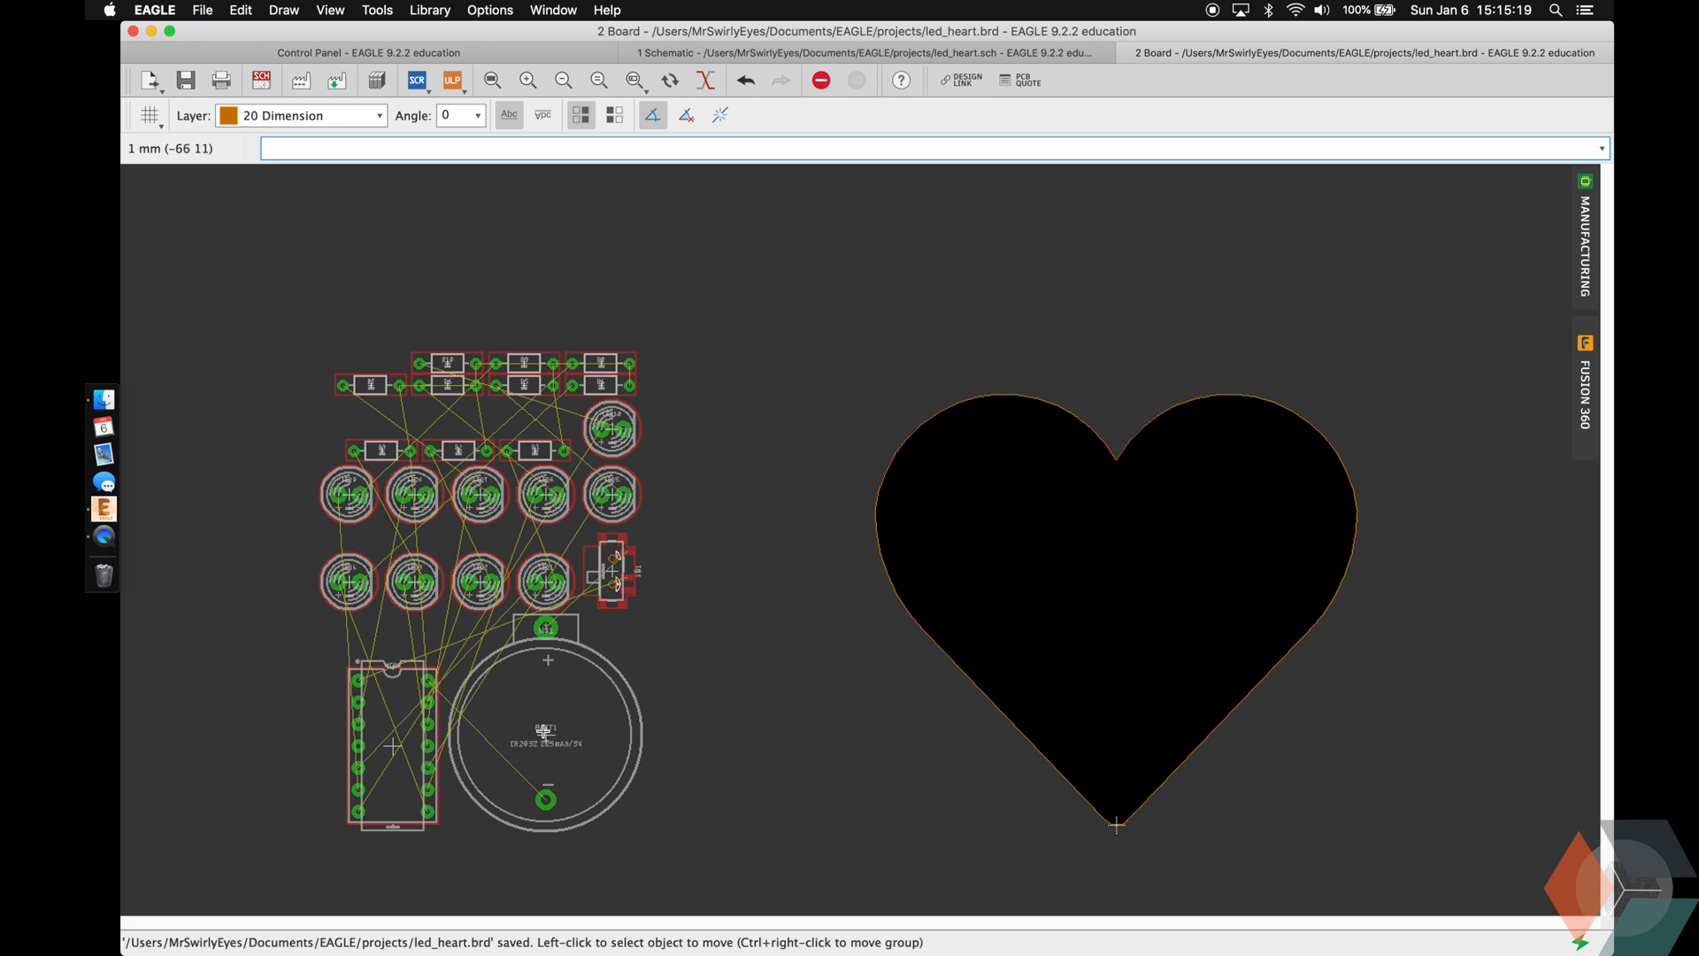
Place the ATtiny84 chip inside the heart and start moving another part onto it.
{"action": "left_click", "coordinate": [651, 114]}
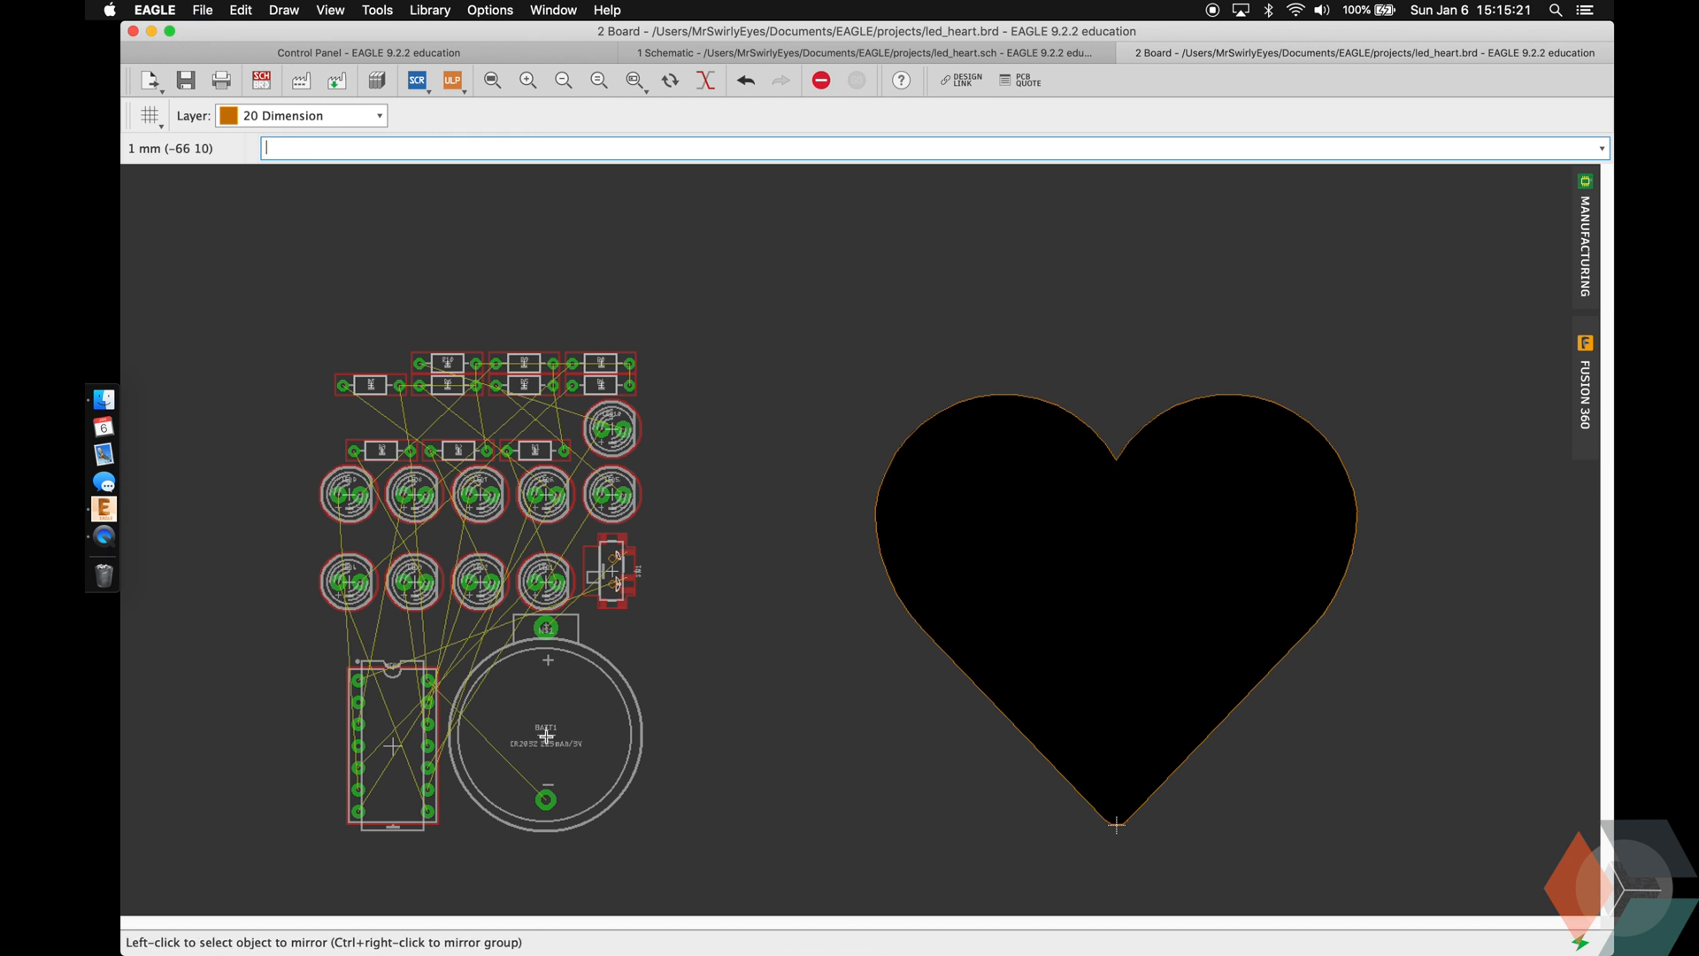
{"action": "left_click", "coordinate": [545, 736]}
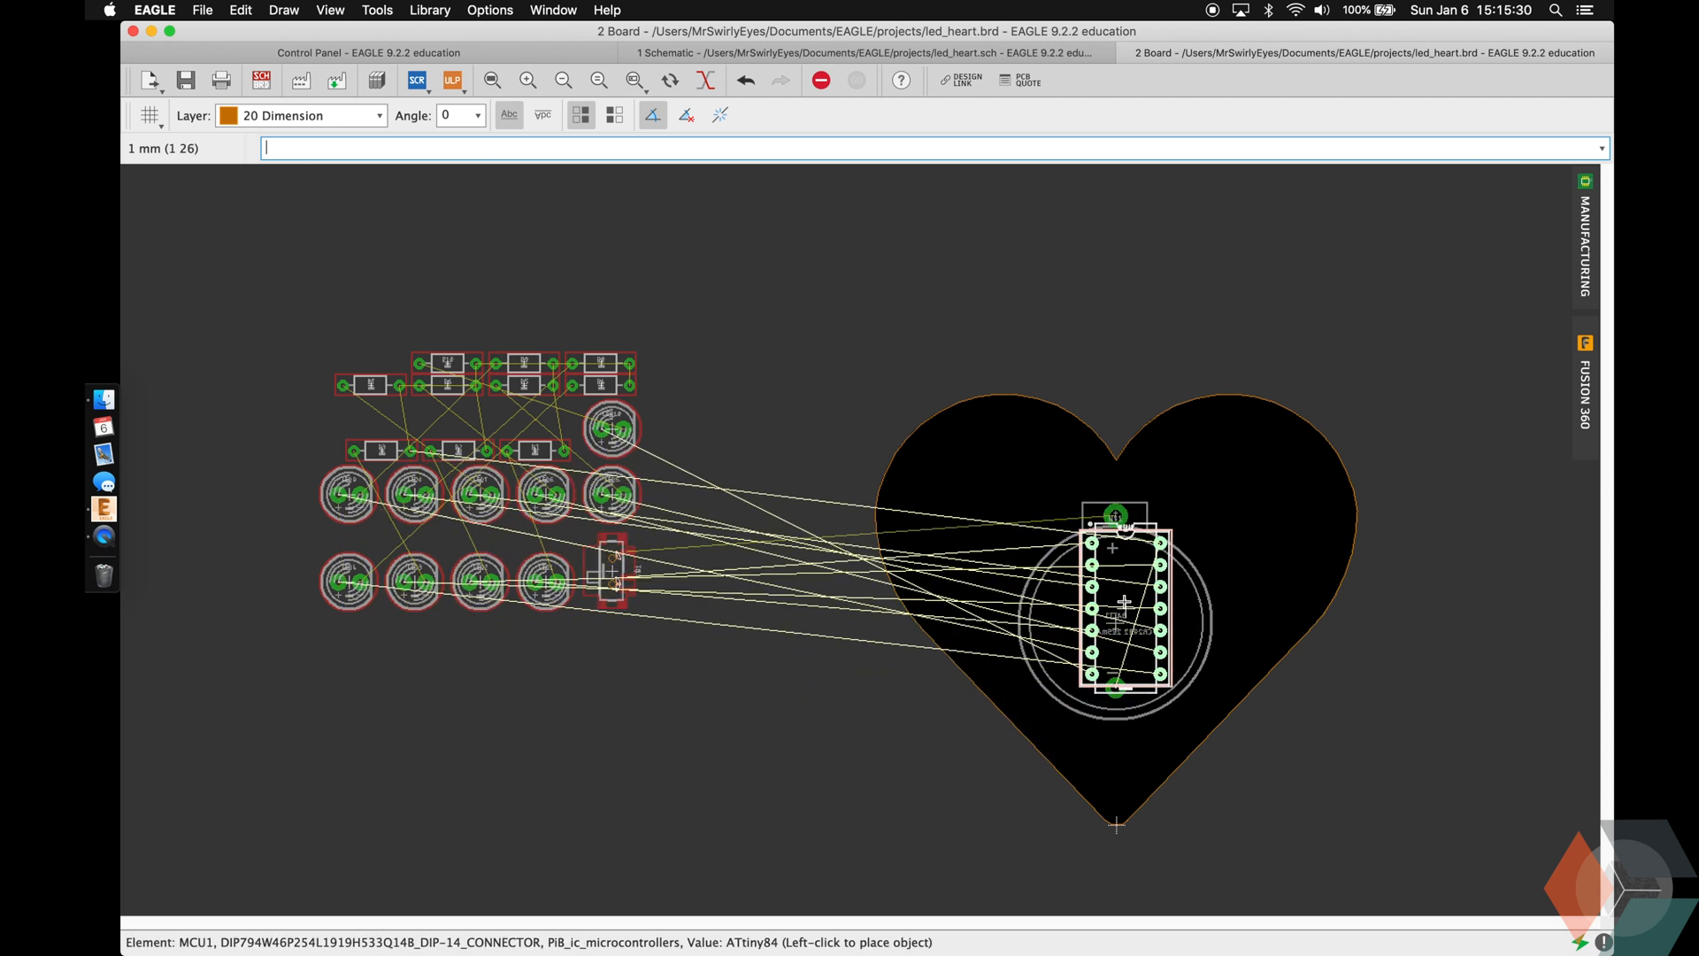
{"action": "left_click", "coordinate": [1127, 618]}
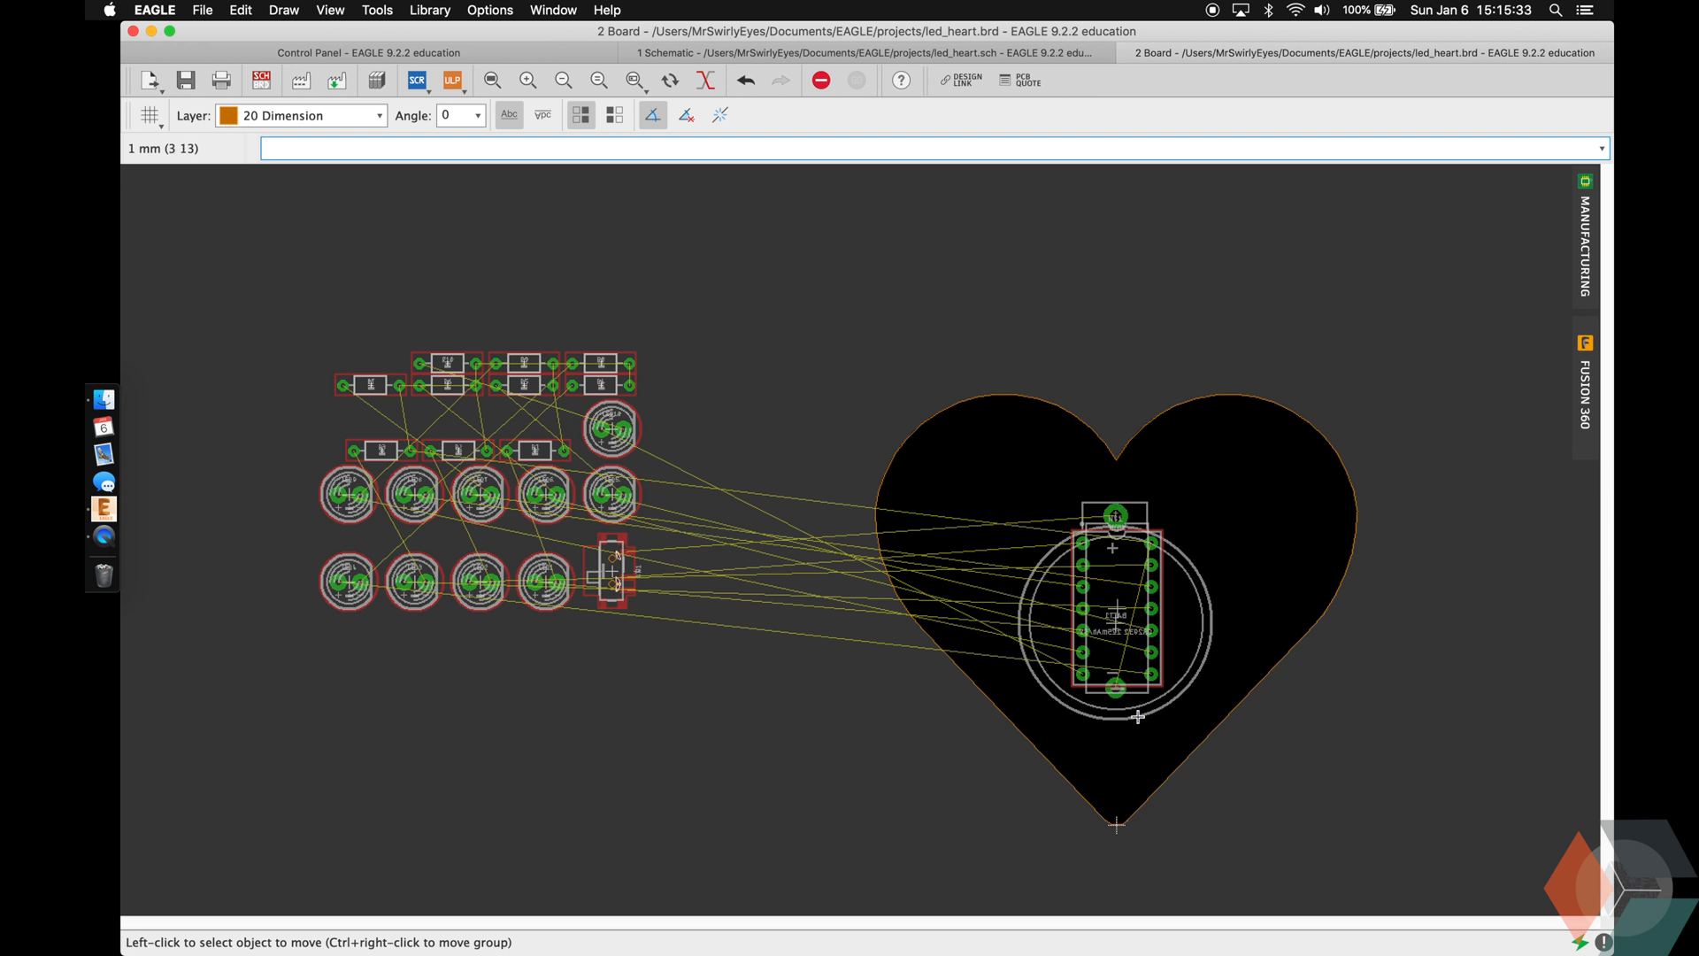
{"action": "type", "text": "move"}
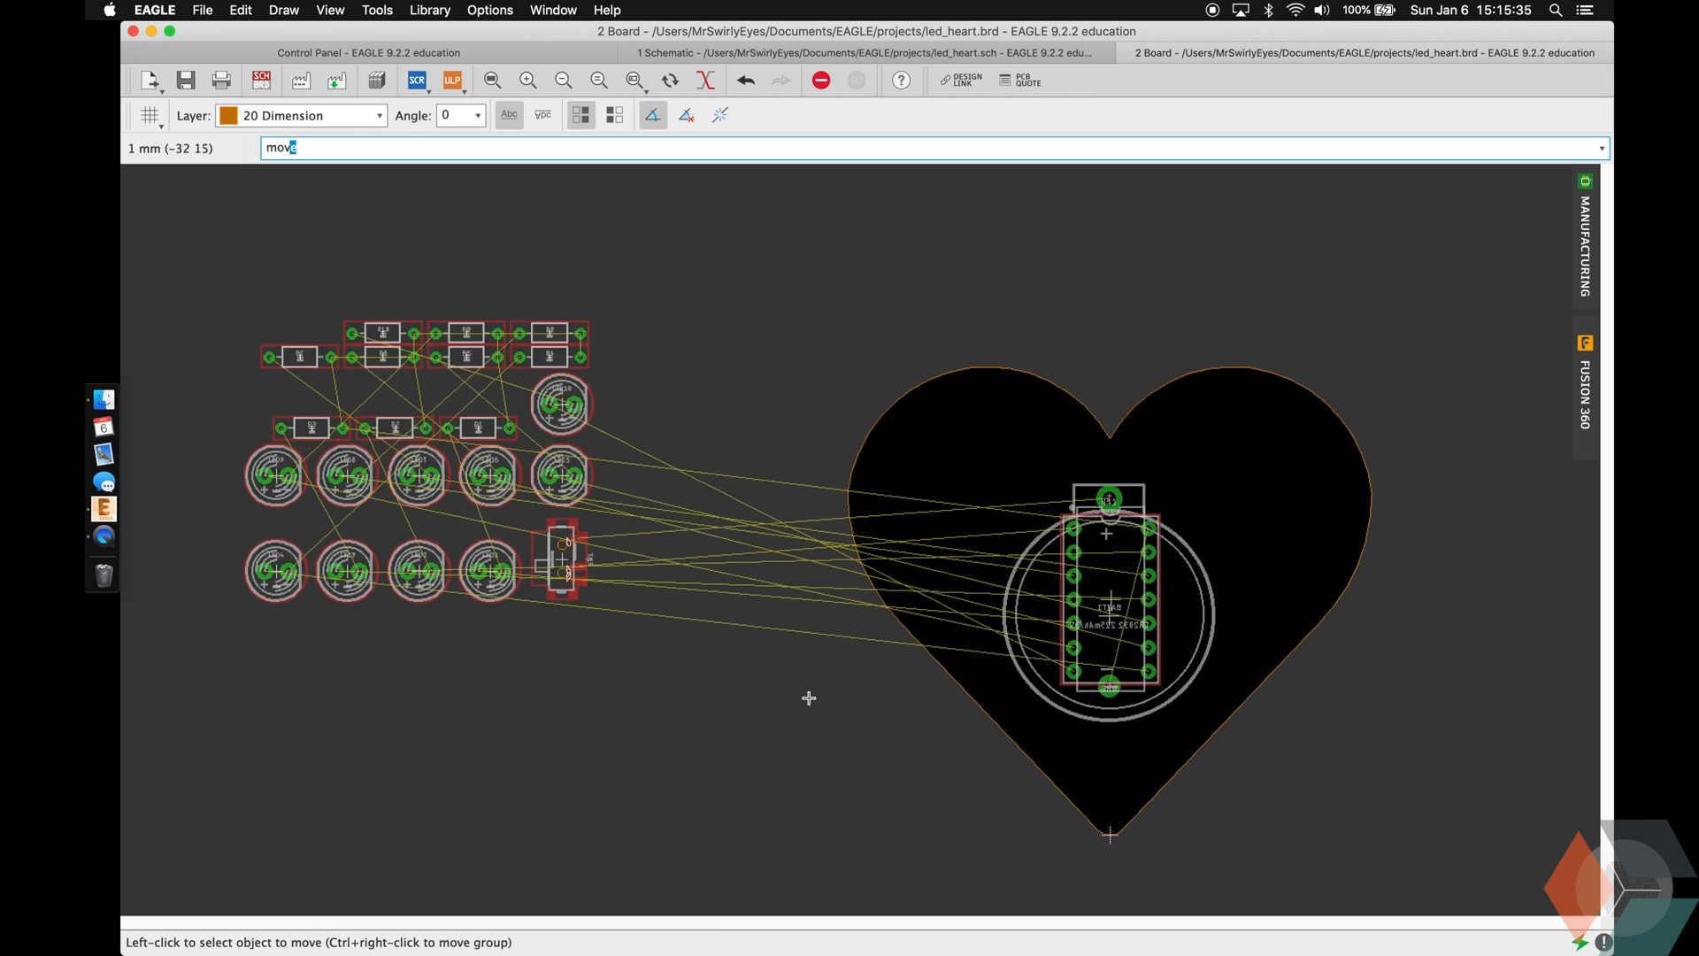
{"action": "left_click", "coordinate": [556, 569]}
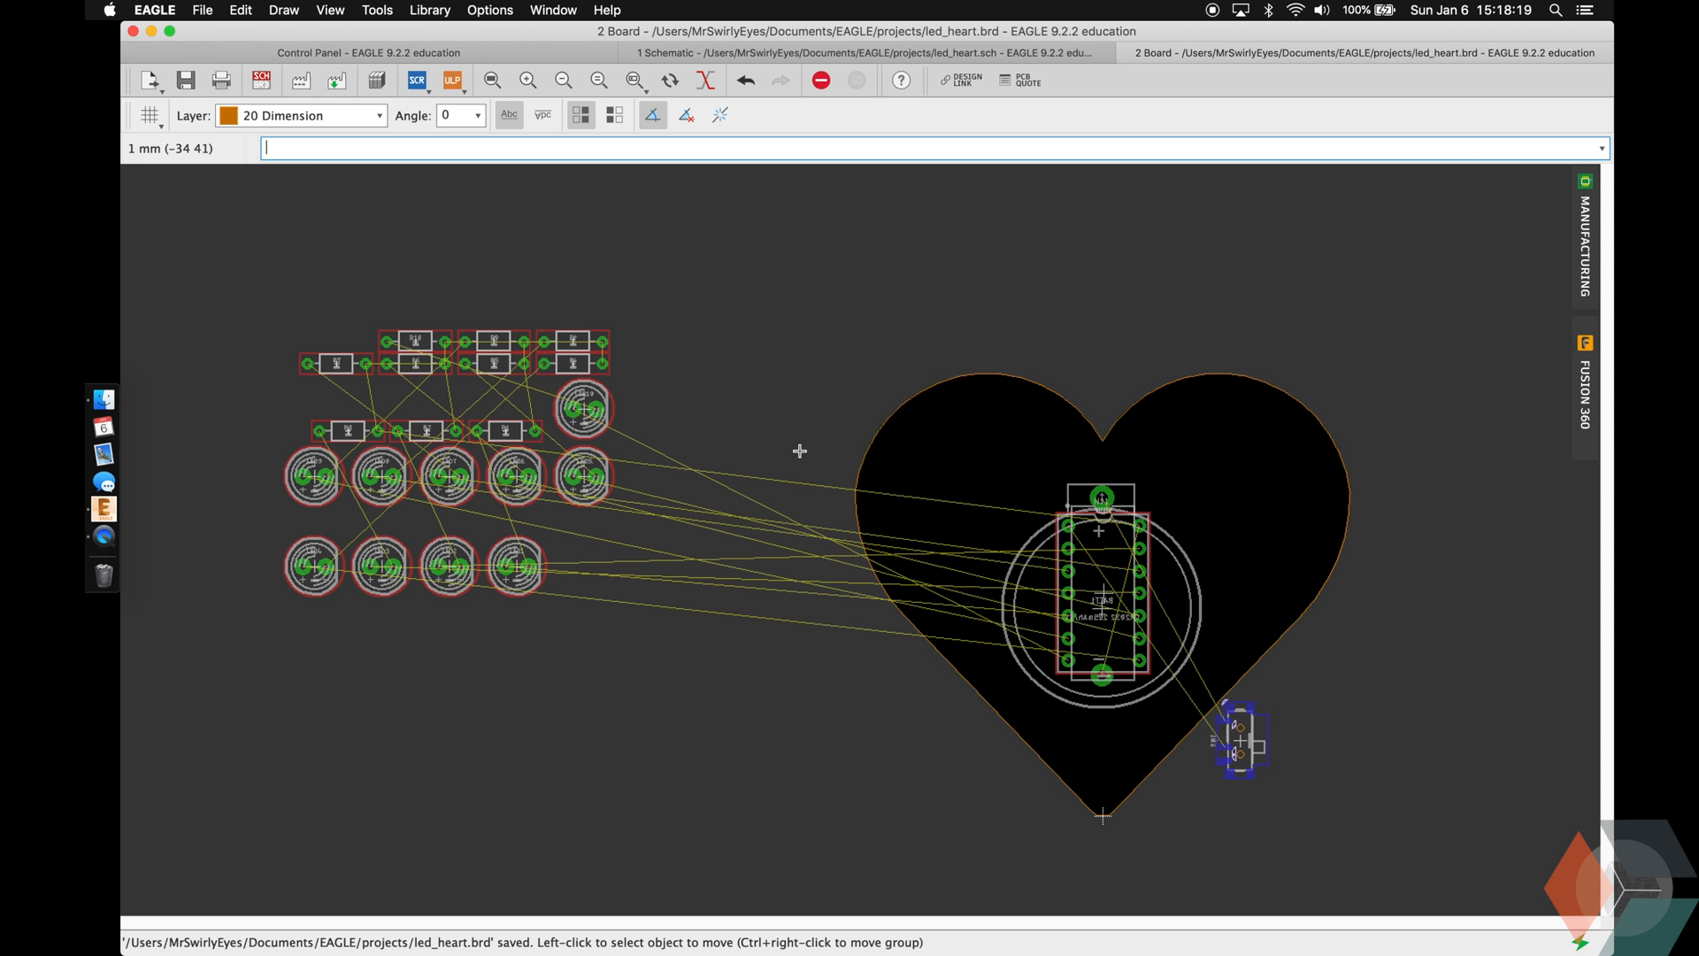
{"action": "mouse_move", "coordinate": [800, 450]}
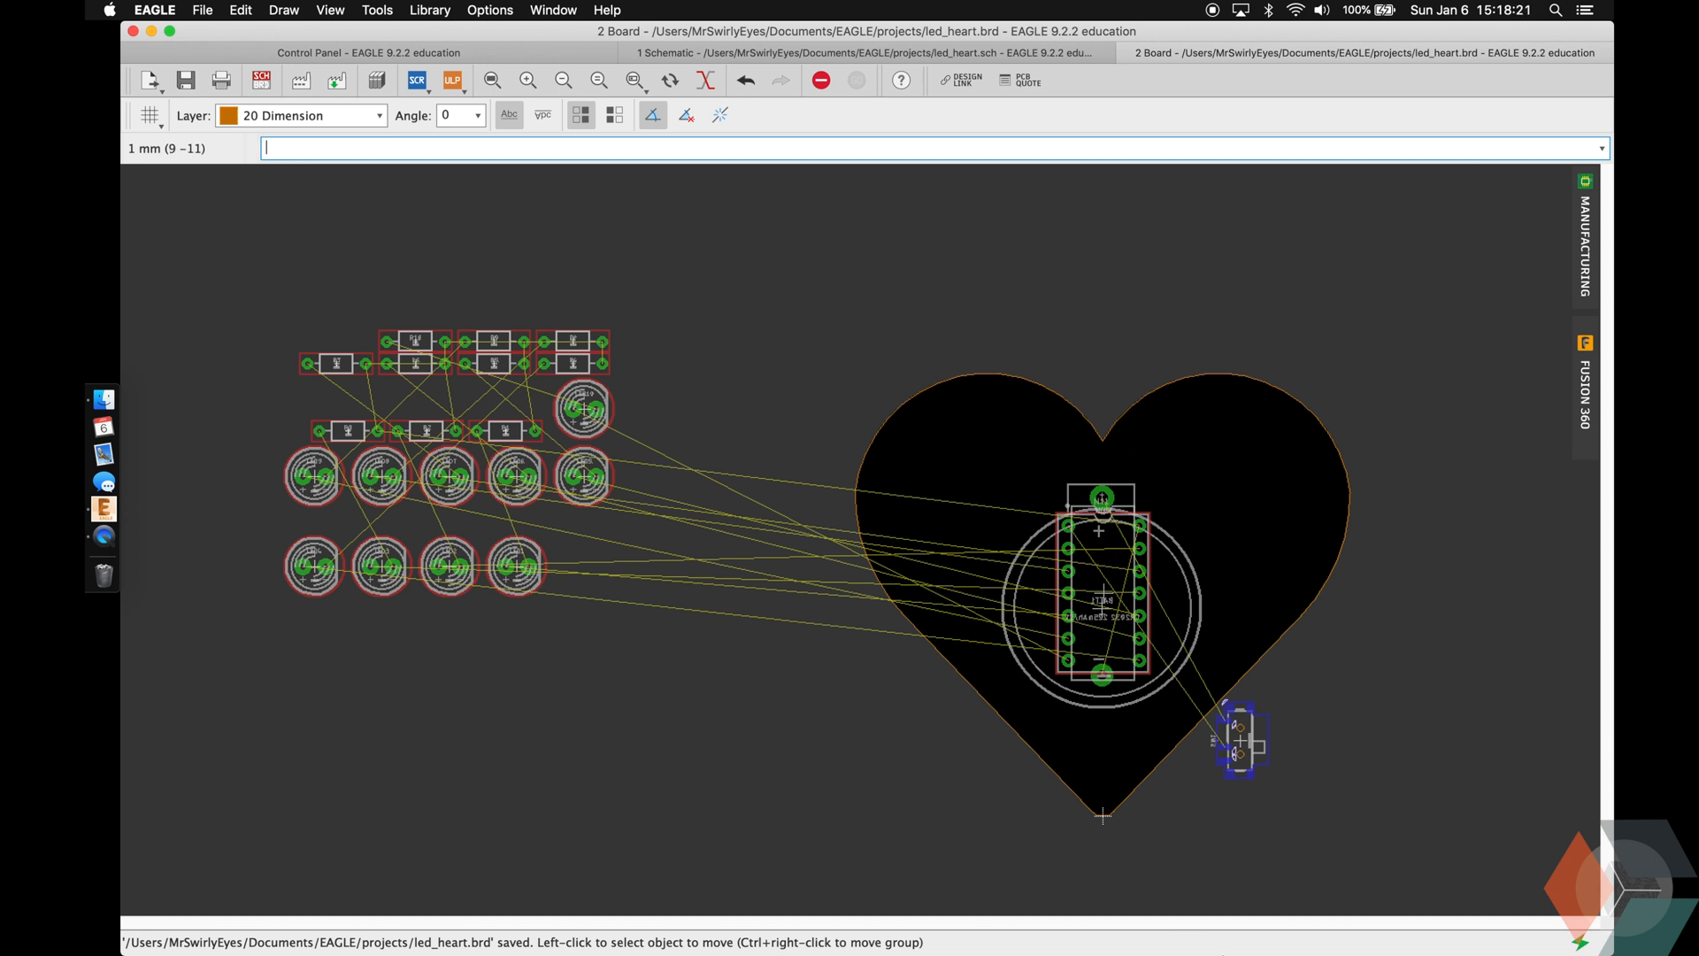
{"action": "mouse_move", "coordinate": [1163, 694]}
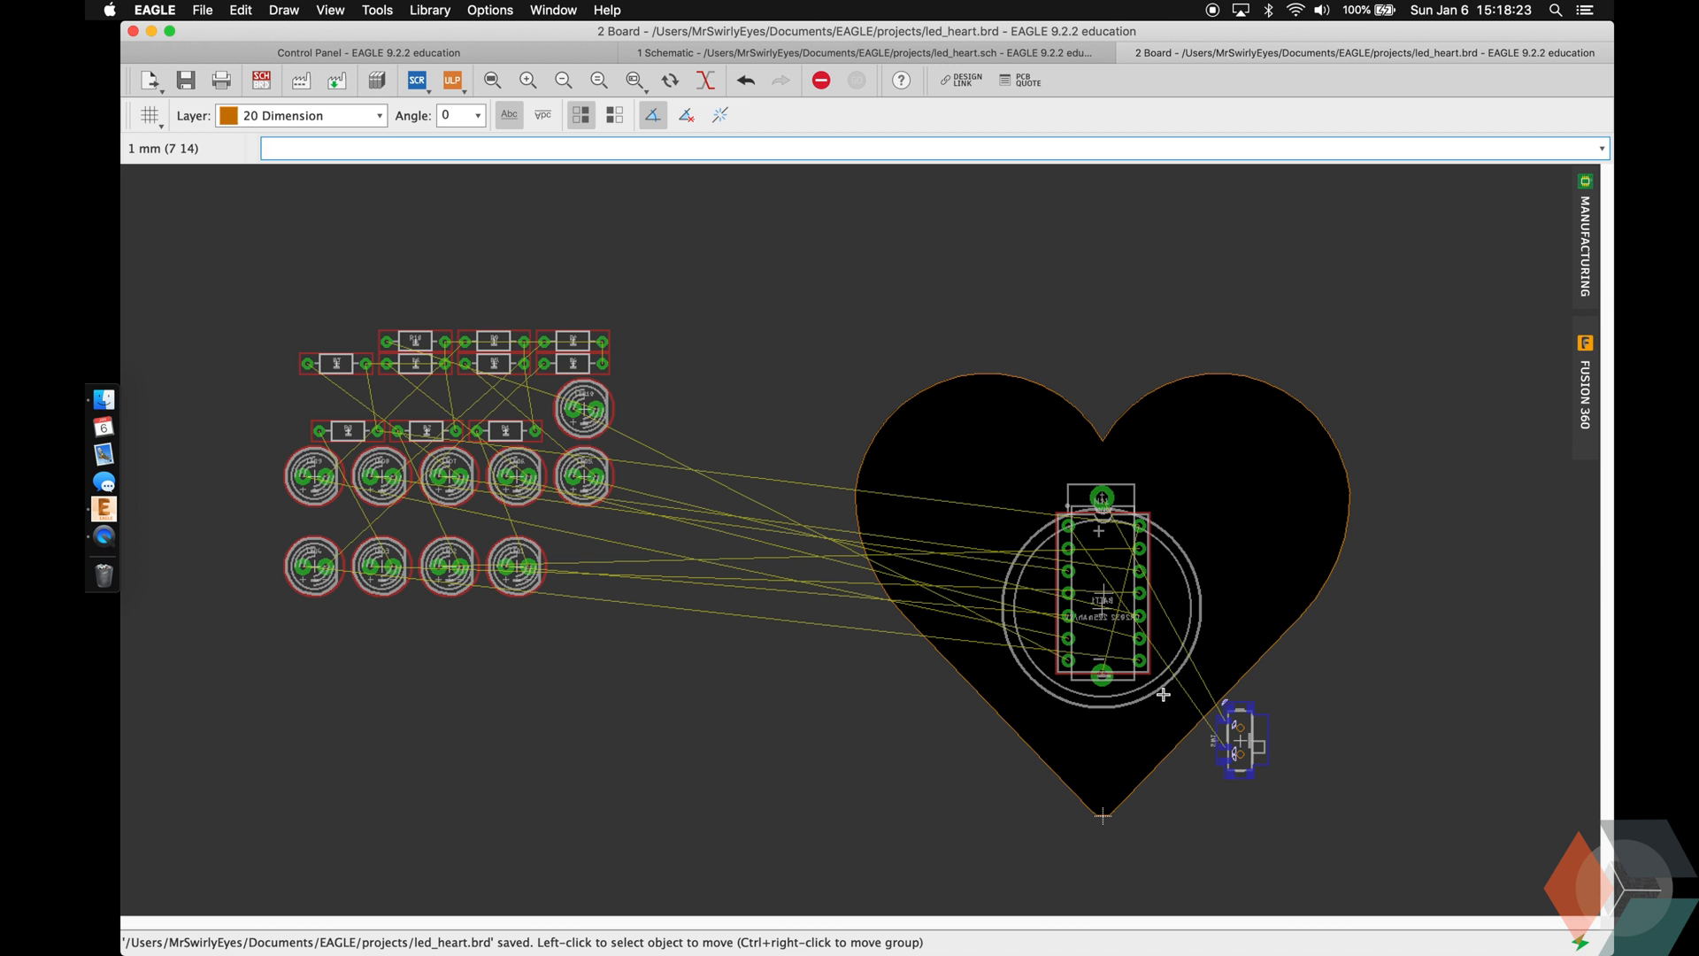
{"action": "mouse_move", "coordinate": [1003, 706]}
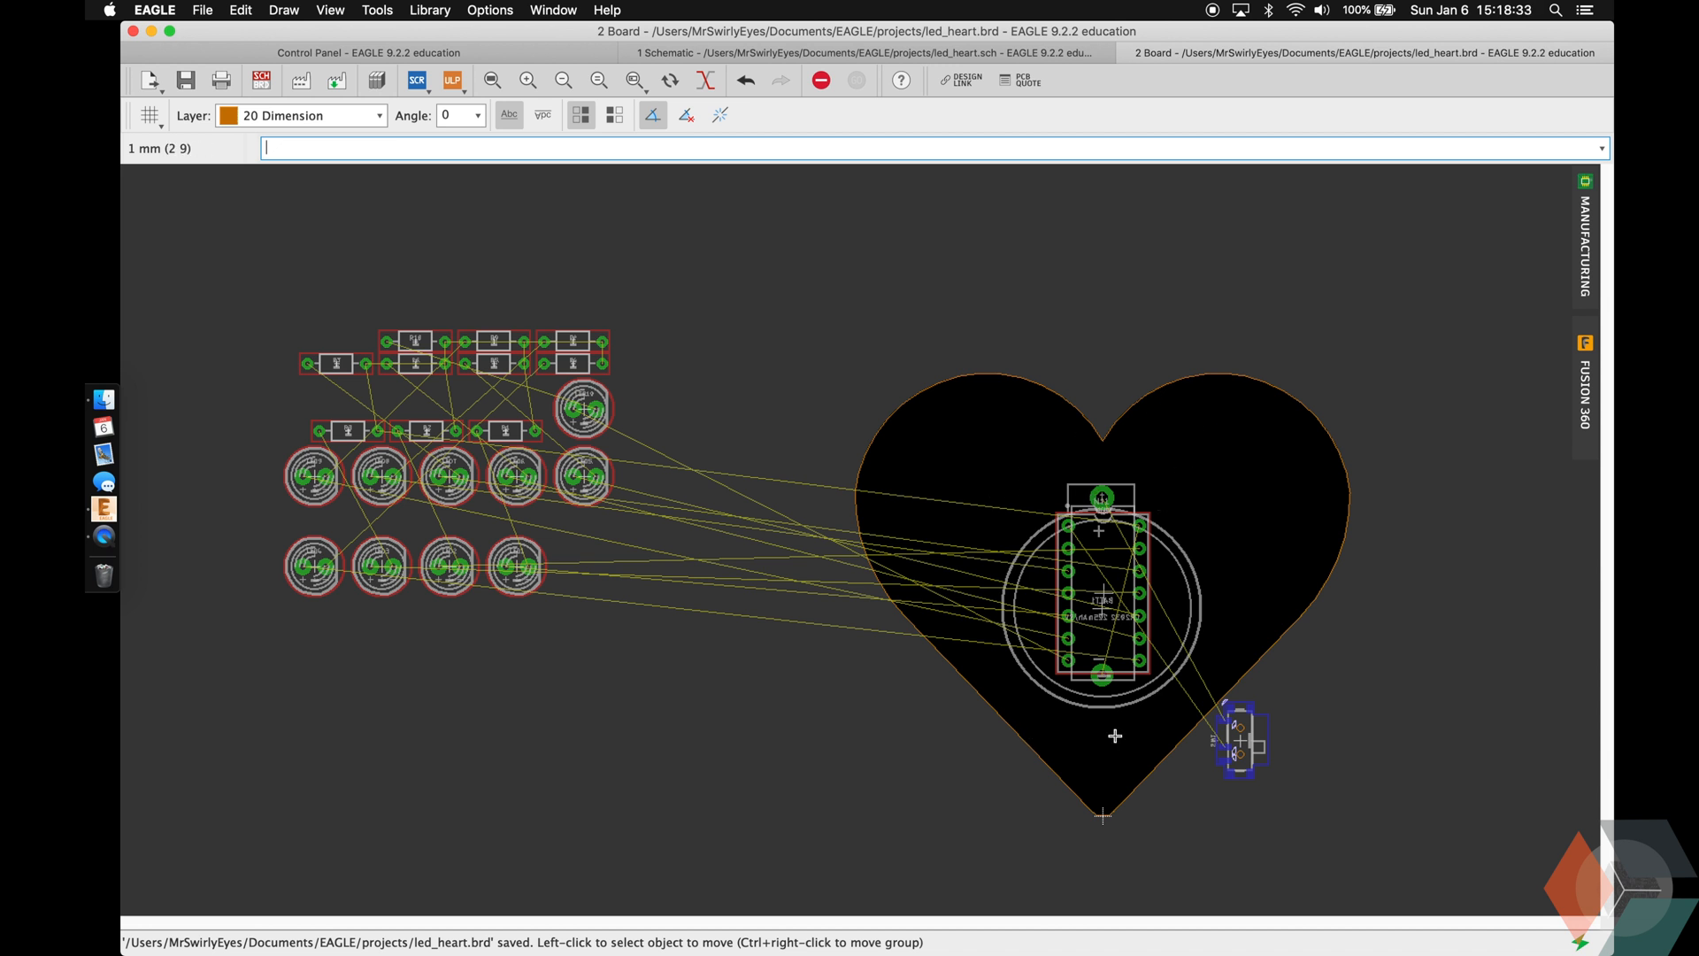
{"action": "mouse_move", "coordinate": [1116, 618]}
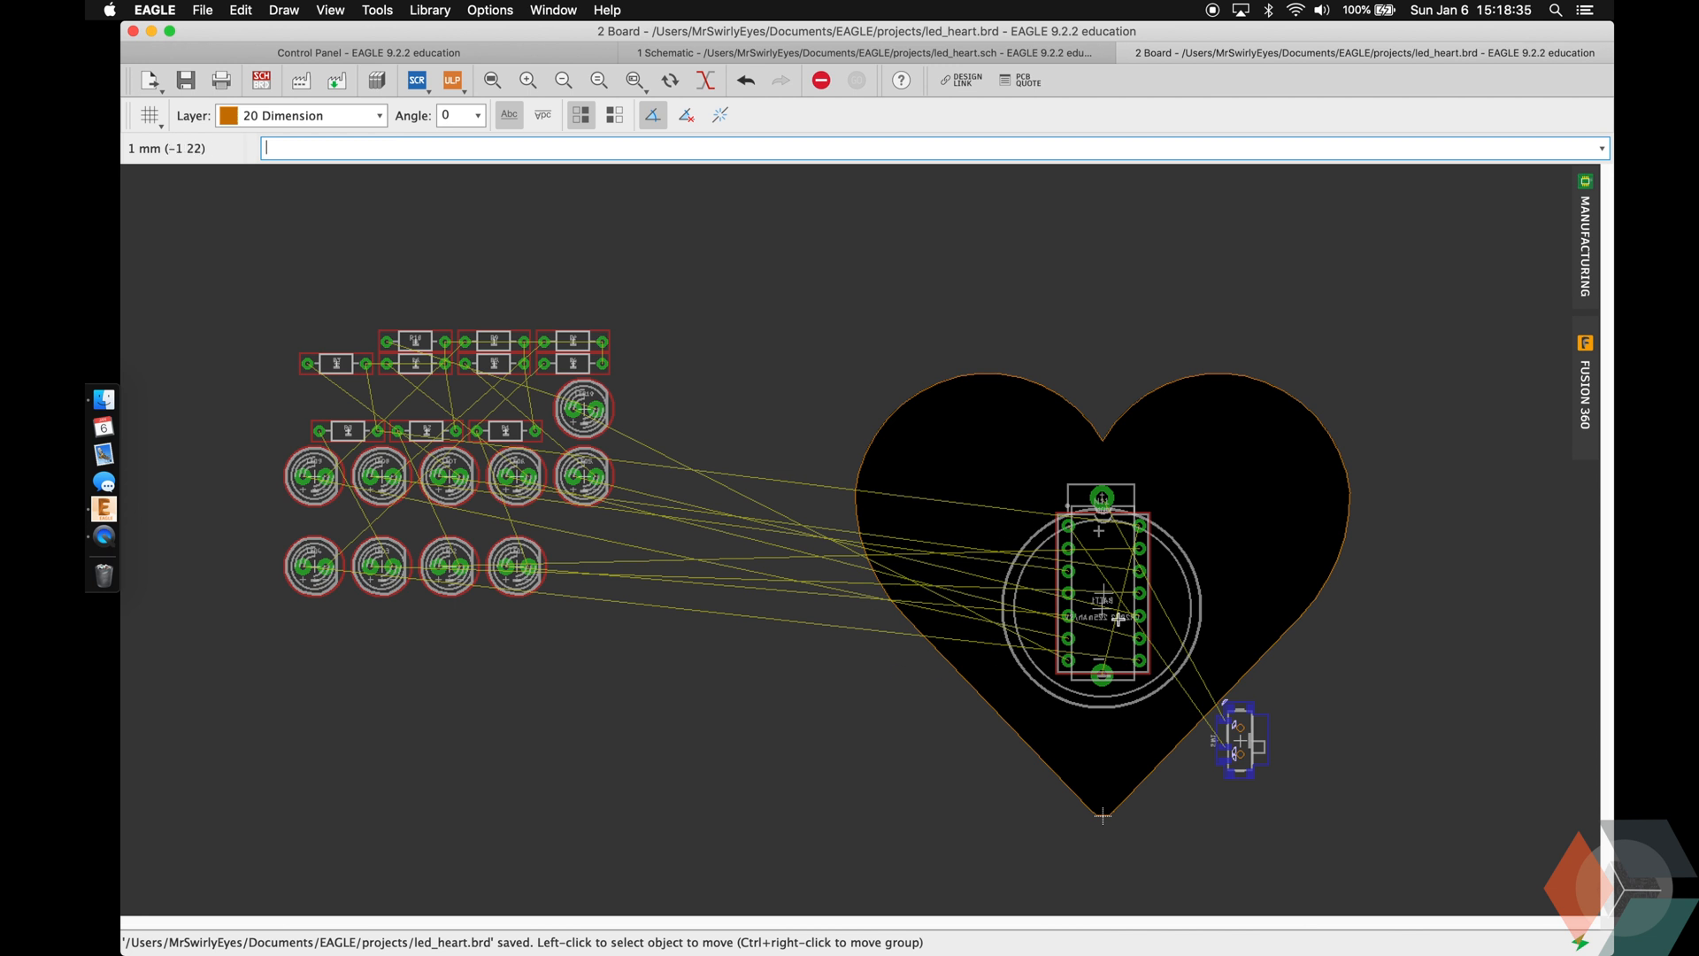
{"action": "mouse_move", "coordinate": [1116, 671]}
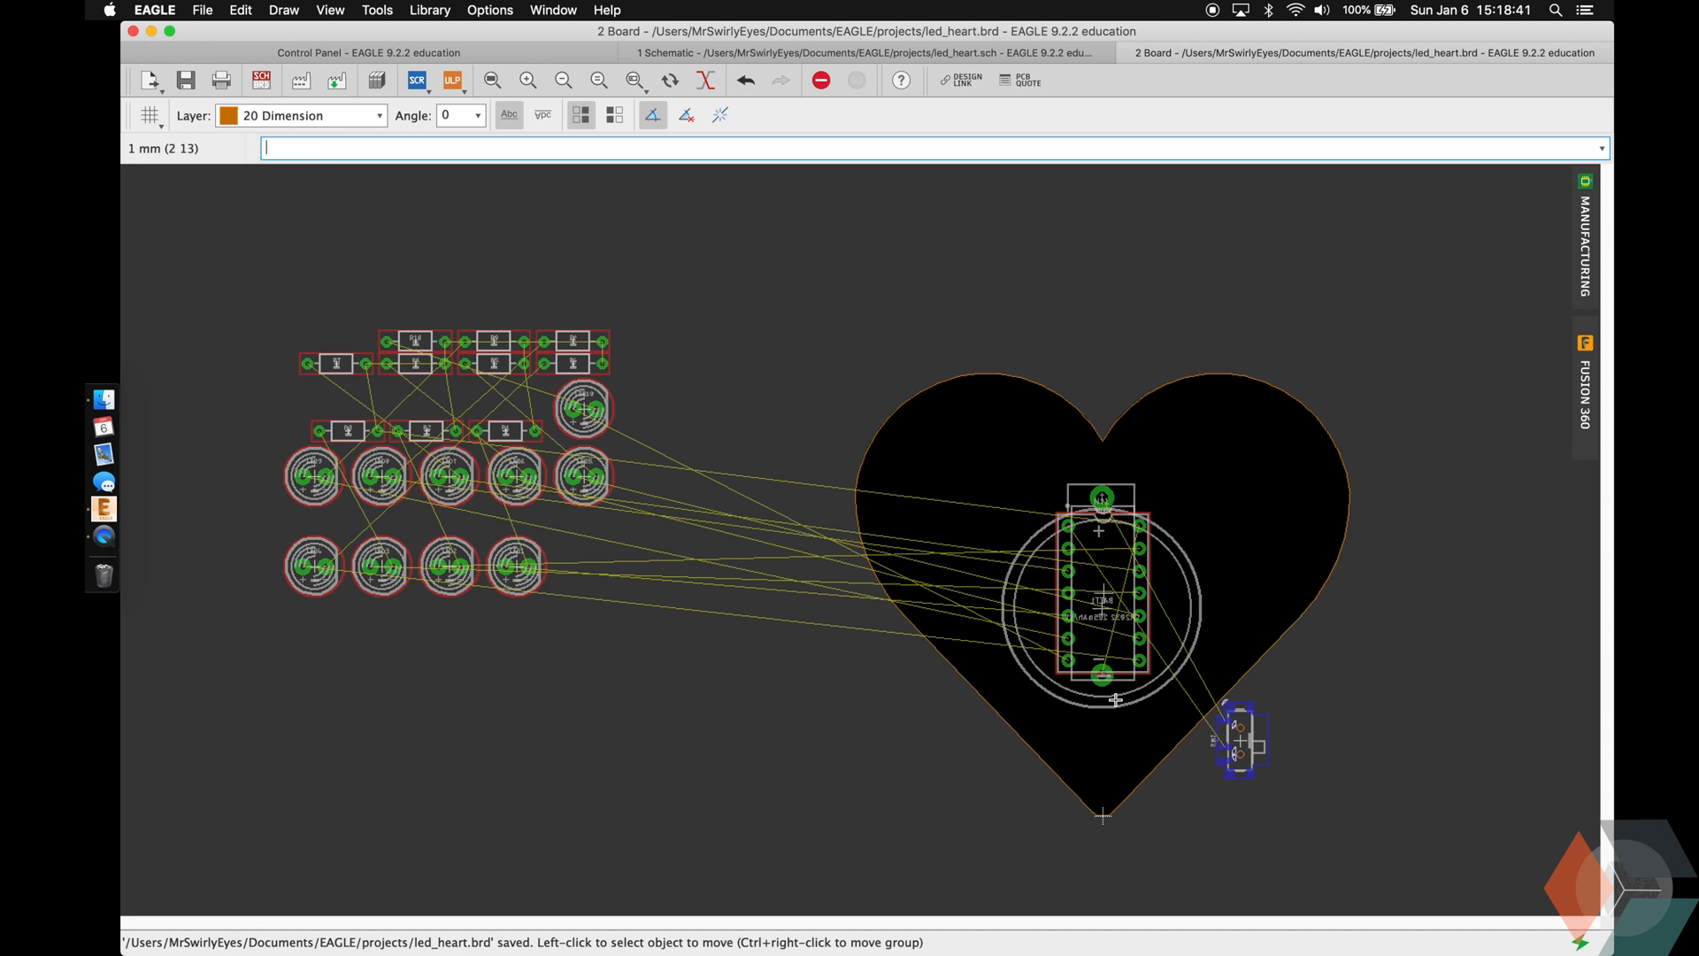
{"action": "mouse_move", "coordinate": [1139, 663]}
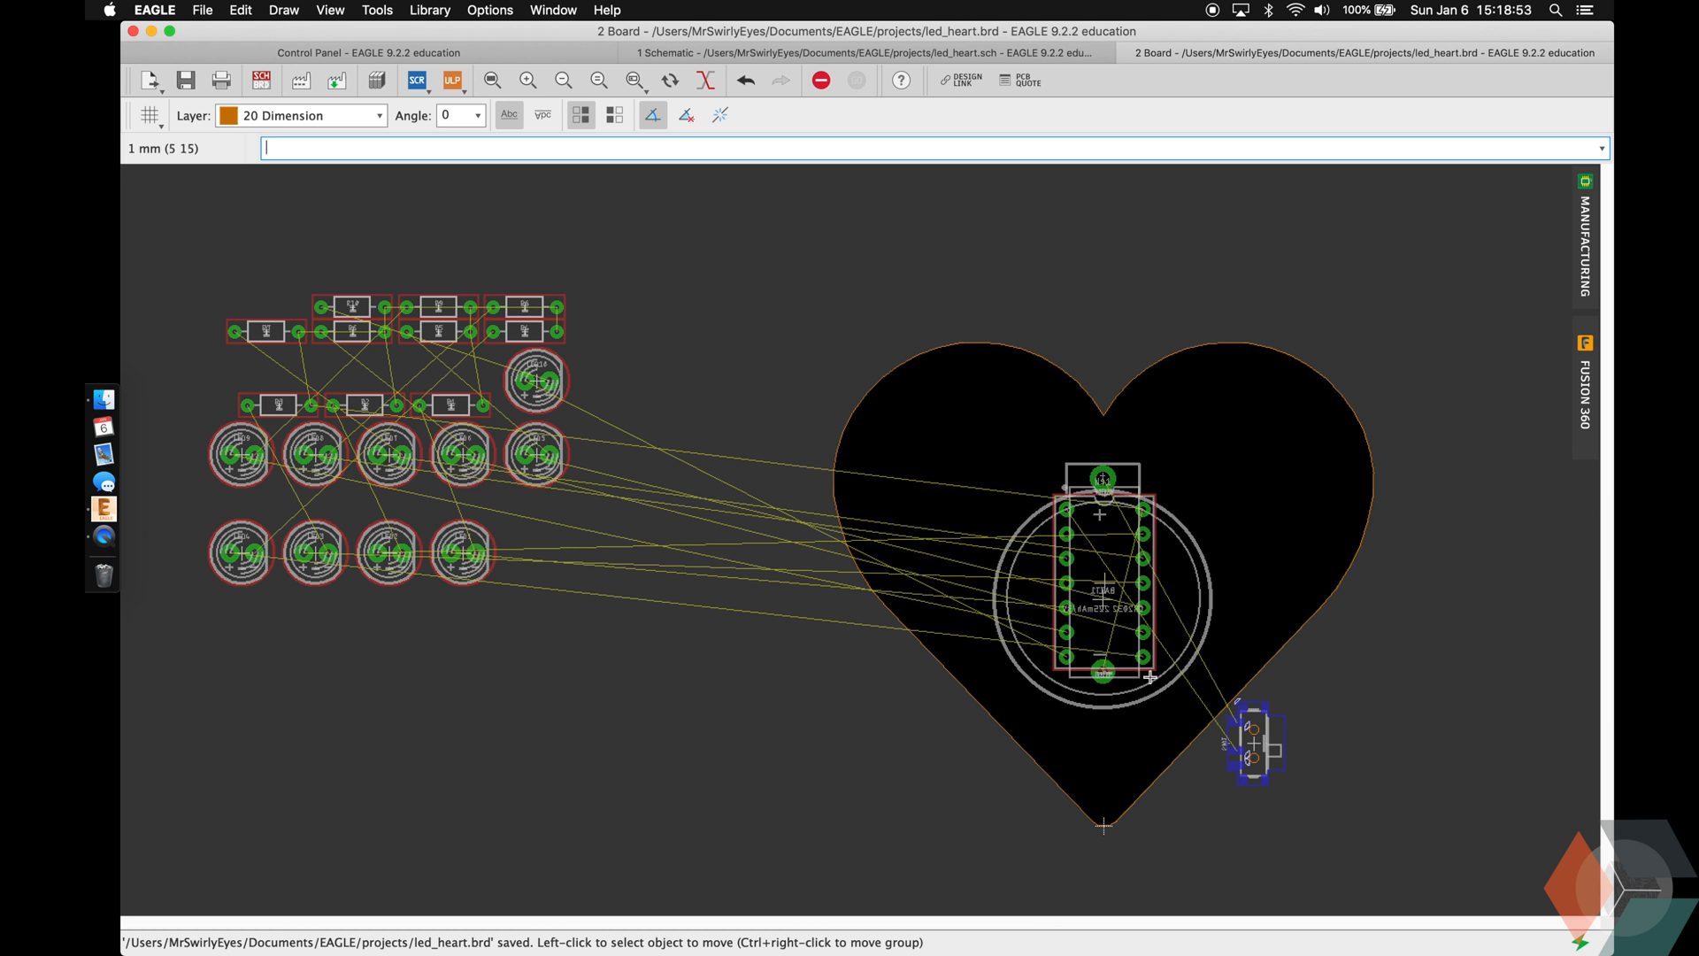
{"action": "mouse_move", "coordinate": [1114, 657]}
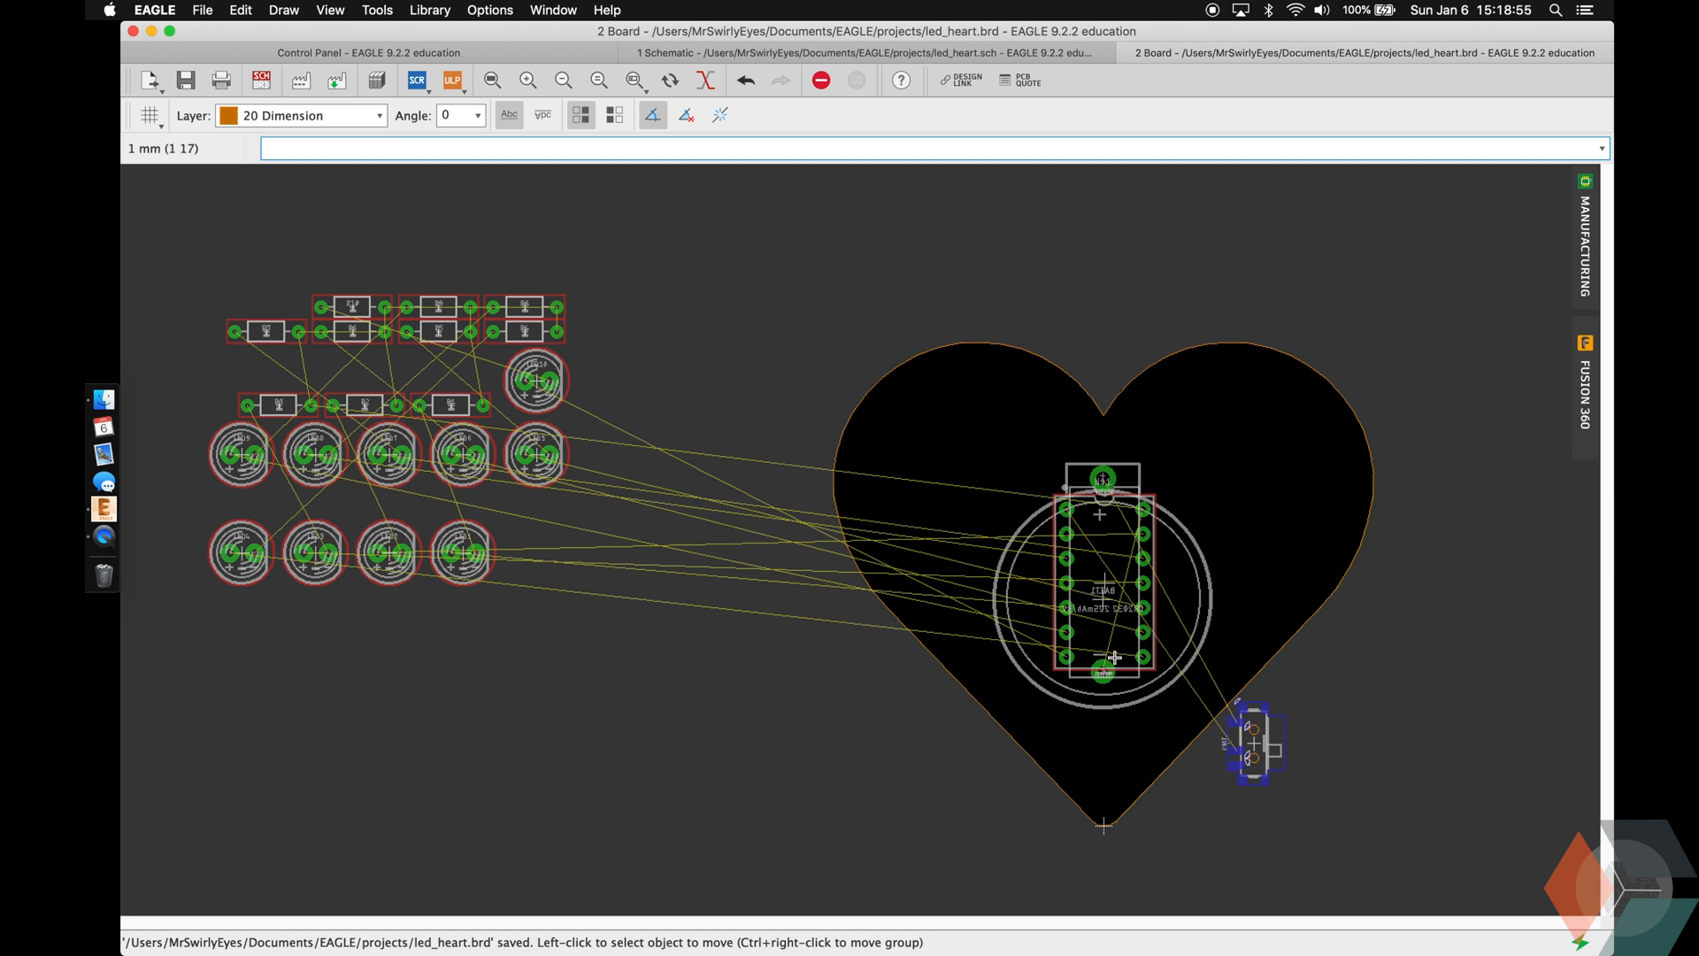
{"action": "mouse_move", "coordinate": [1056, 430]}
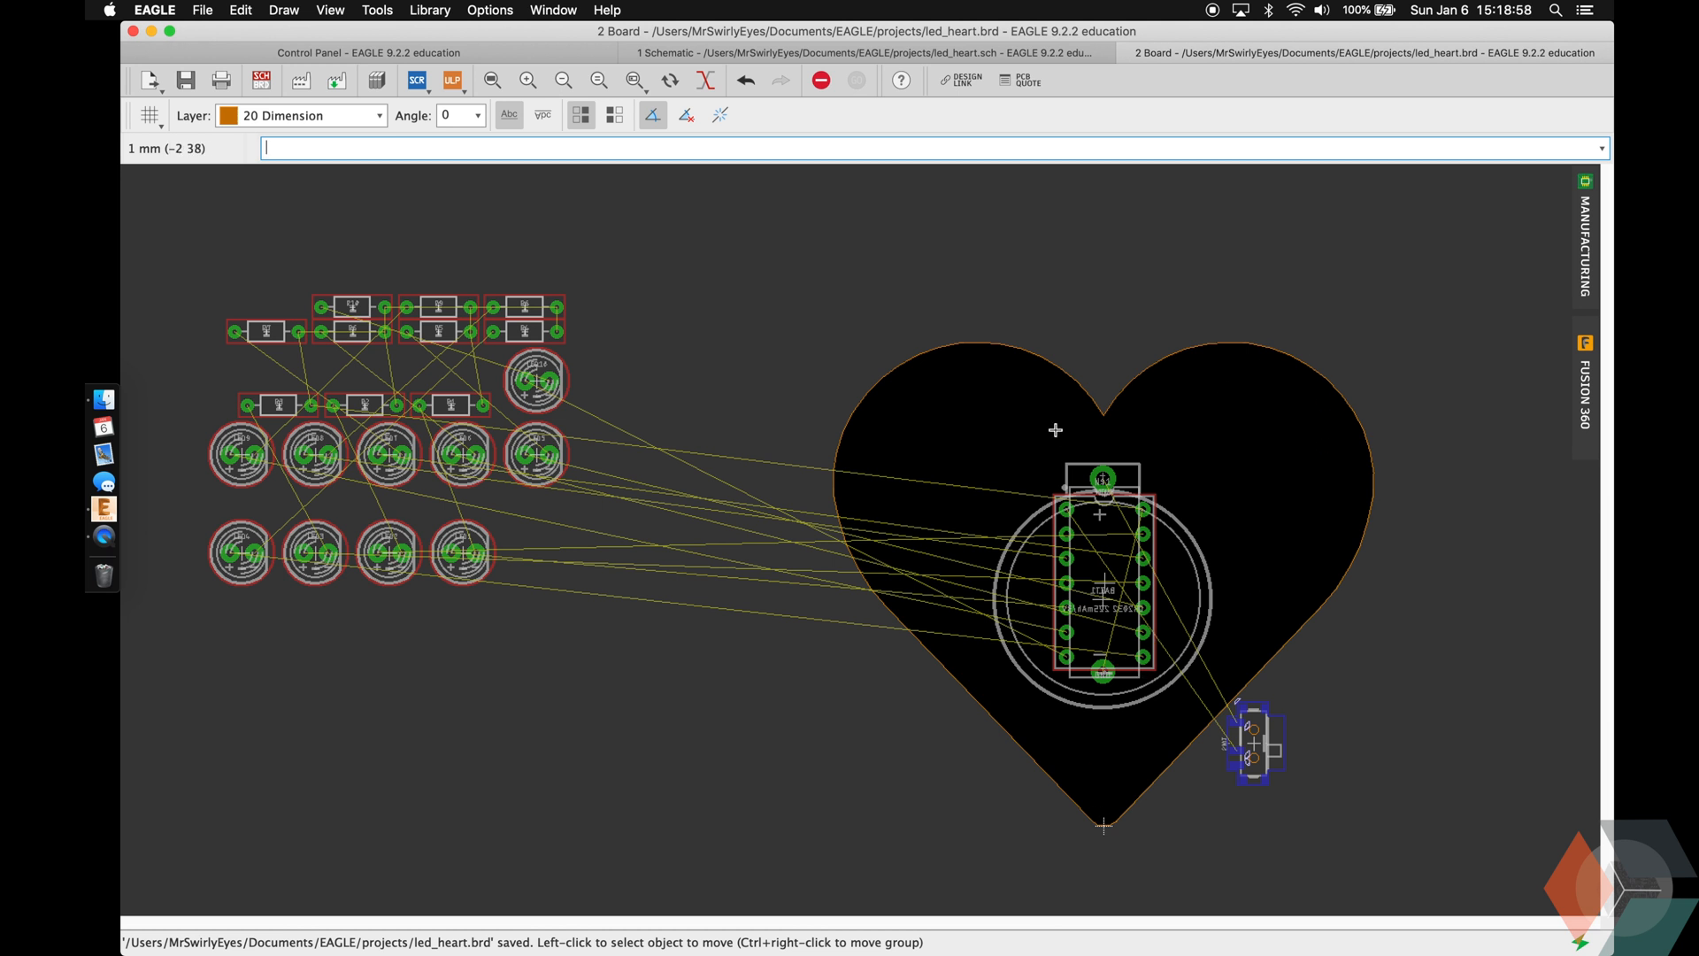
{"action": "mouse_move", "coordinate": [1062, 718]}
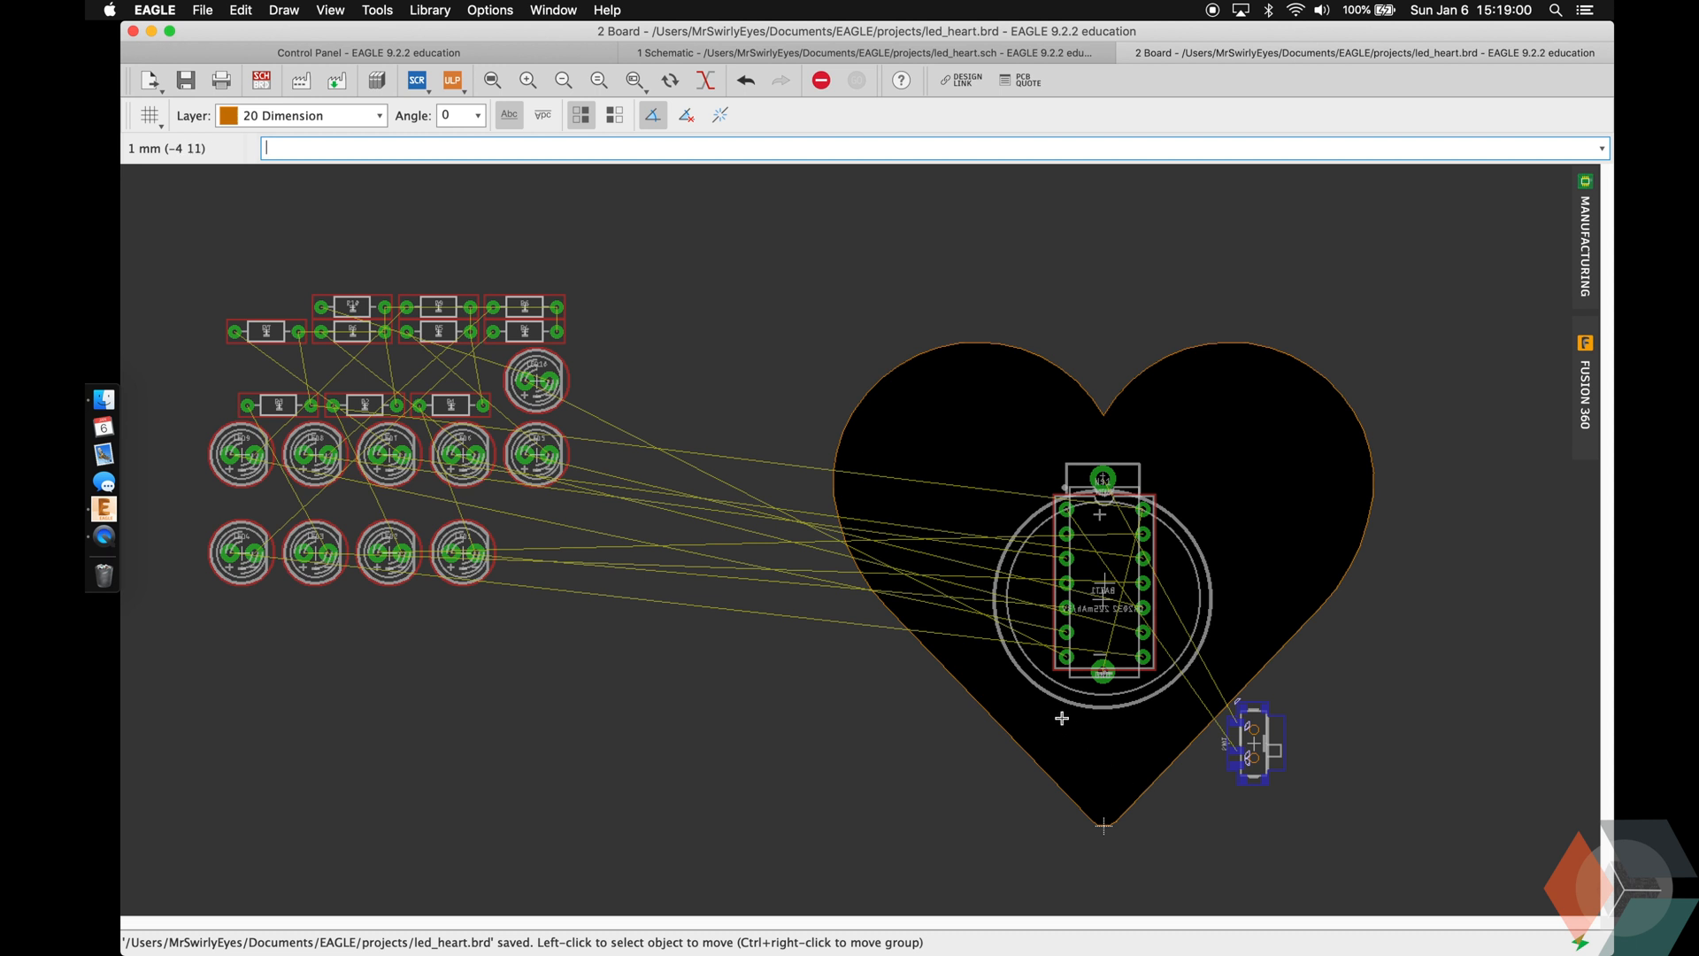
{"action": "mouse_move", "coordinate": [1031, 665]}
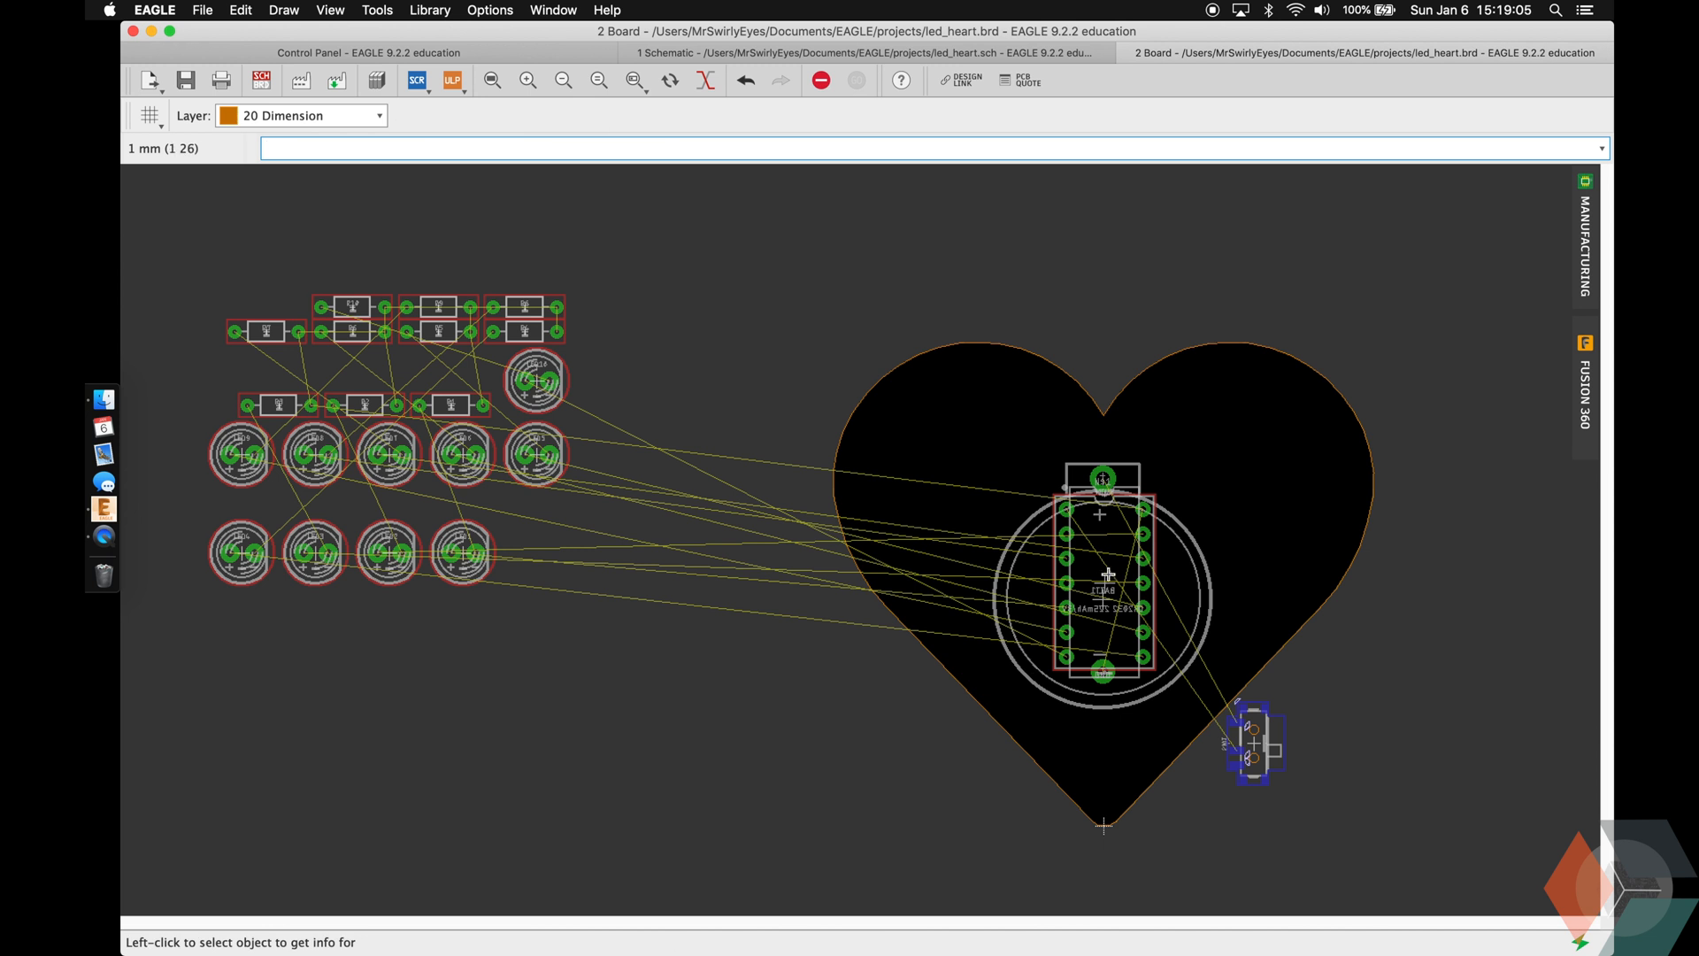
{"action": "mouse_move", "coordinate": [1101, 597]}
{"action": "type", "text": "2"}
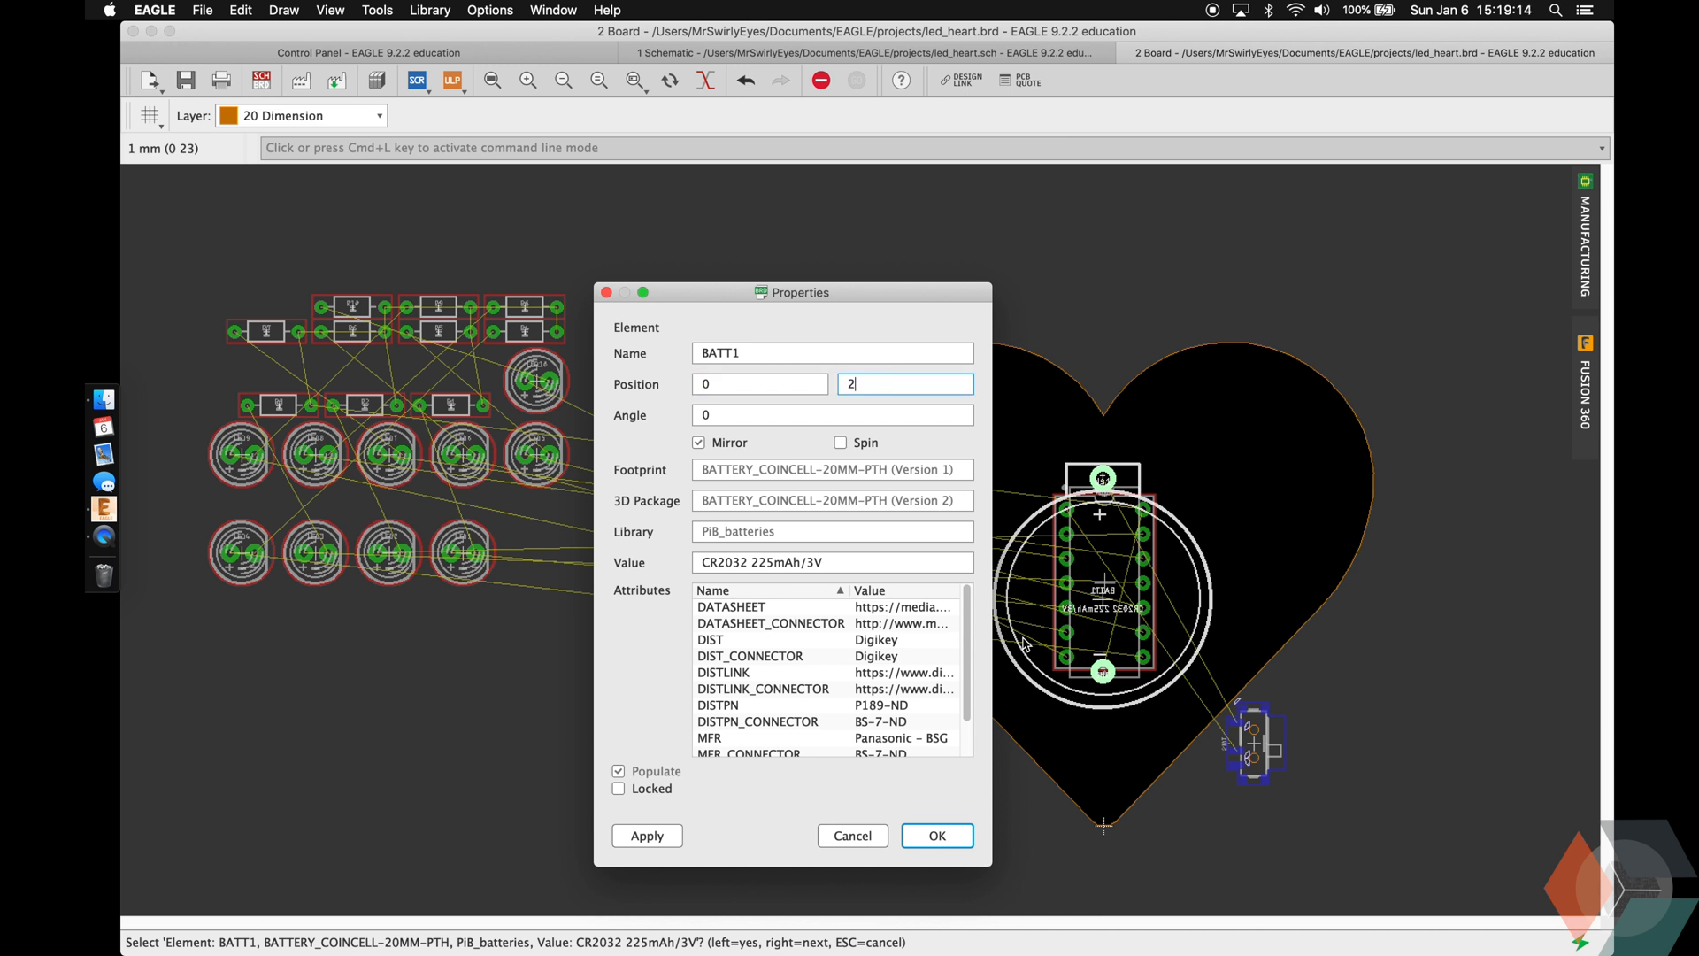
Confirm the battery at position 0, 2 and open another part's properties.
{"action": "left_click", "coordinate": [935, 836]}
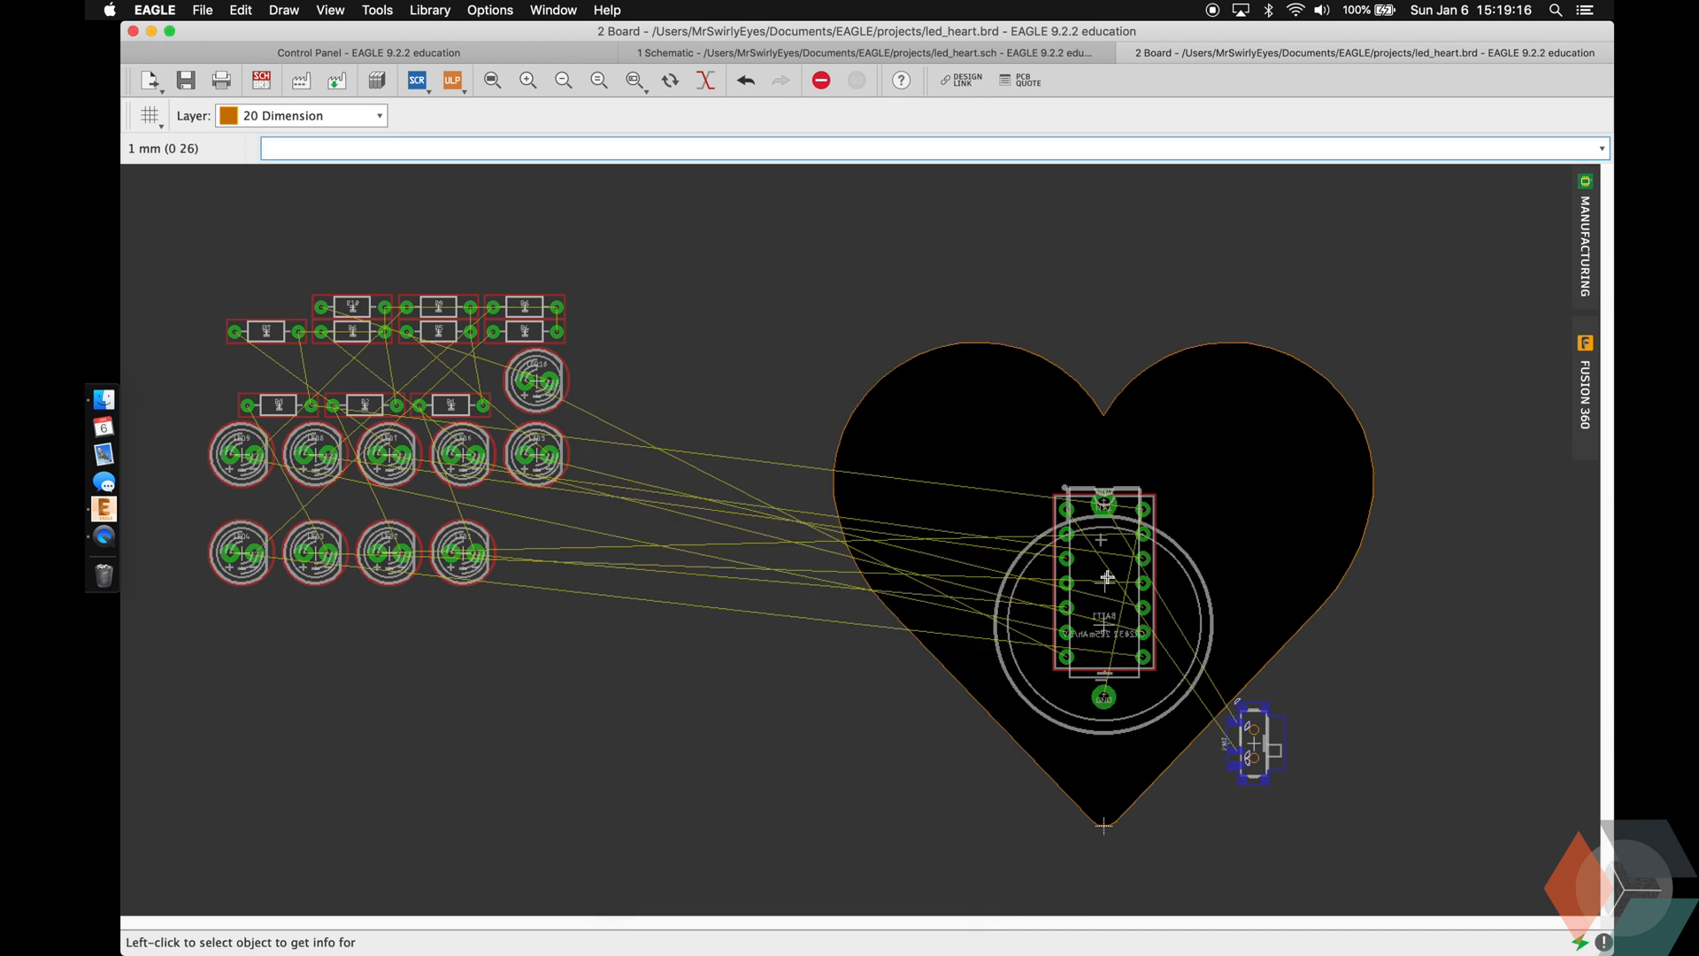
{"action": "double_click", "coordinate": [1102, 580]}
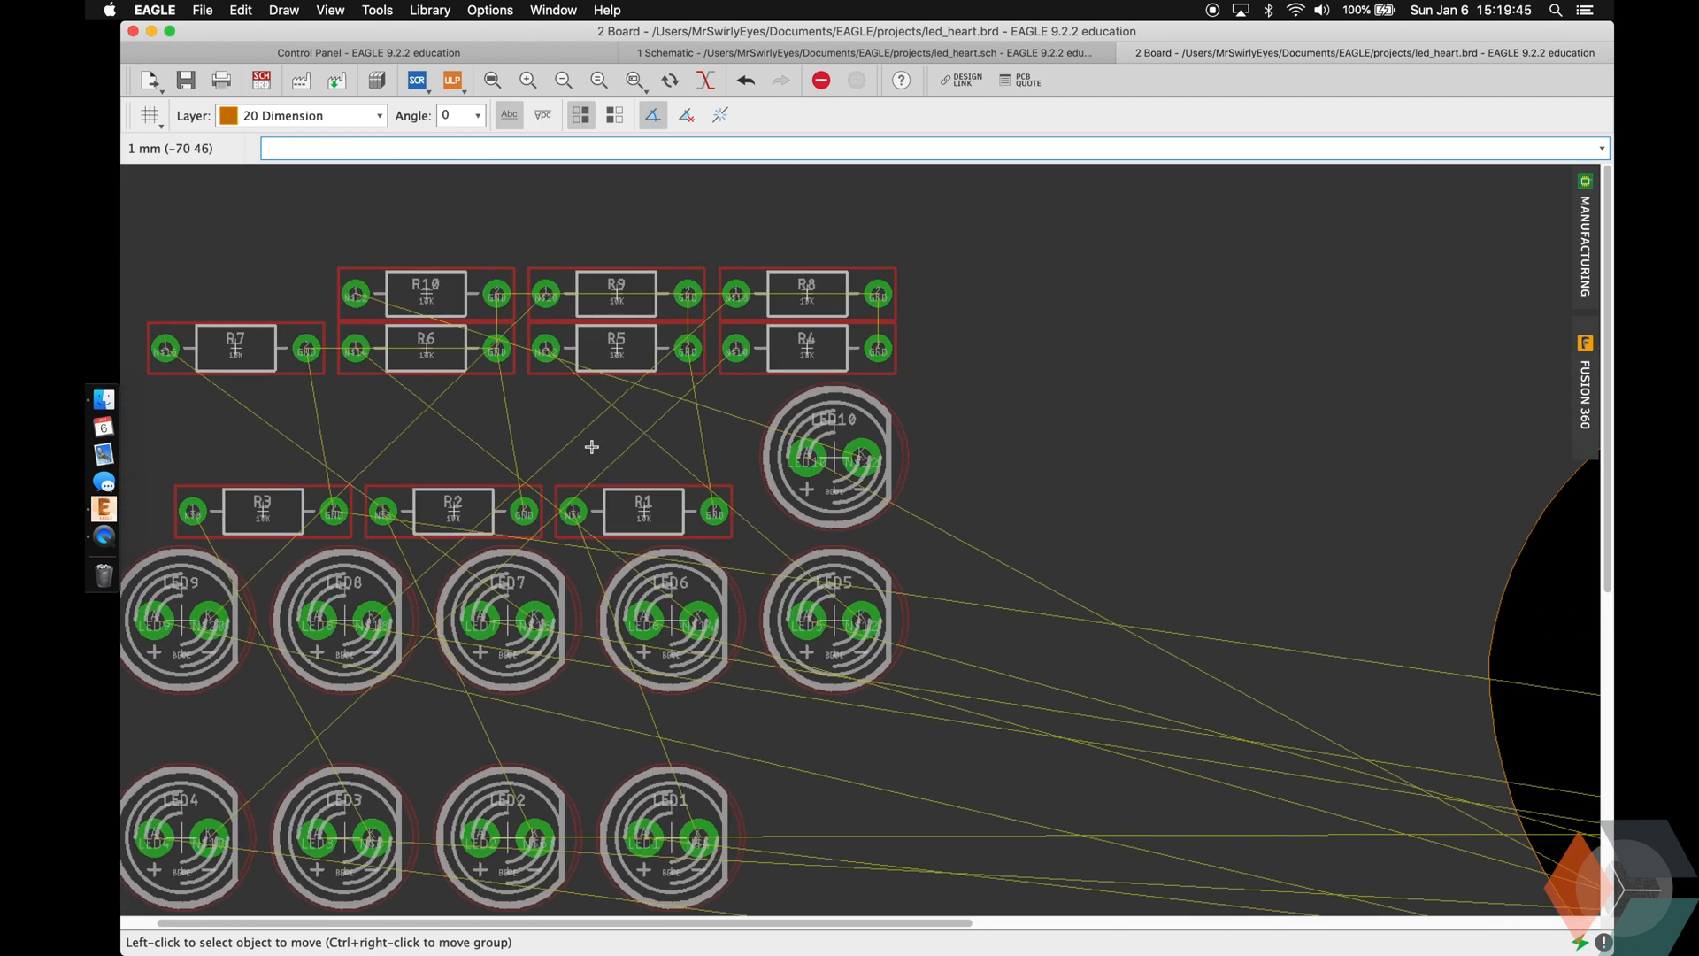
Position resistors R9 and R8 upright side by side inside the heart.
{"action": "left_click", "coordinate": [616, 293]}
{"action": "type", "text": "-"}
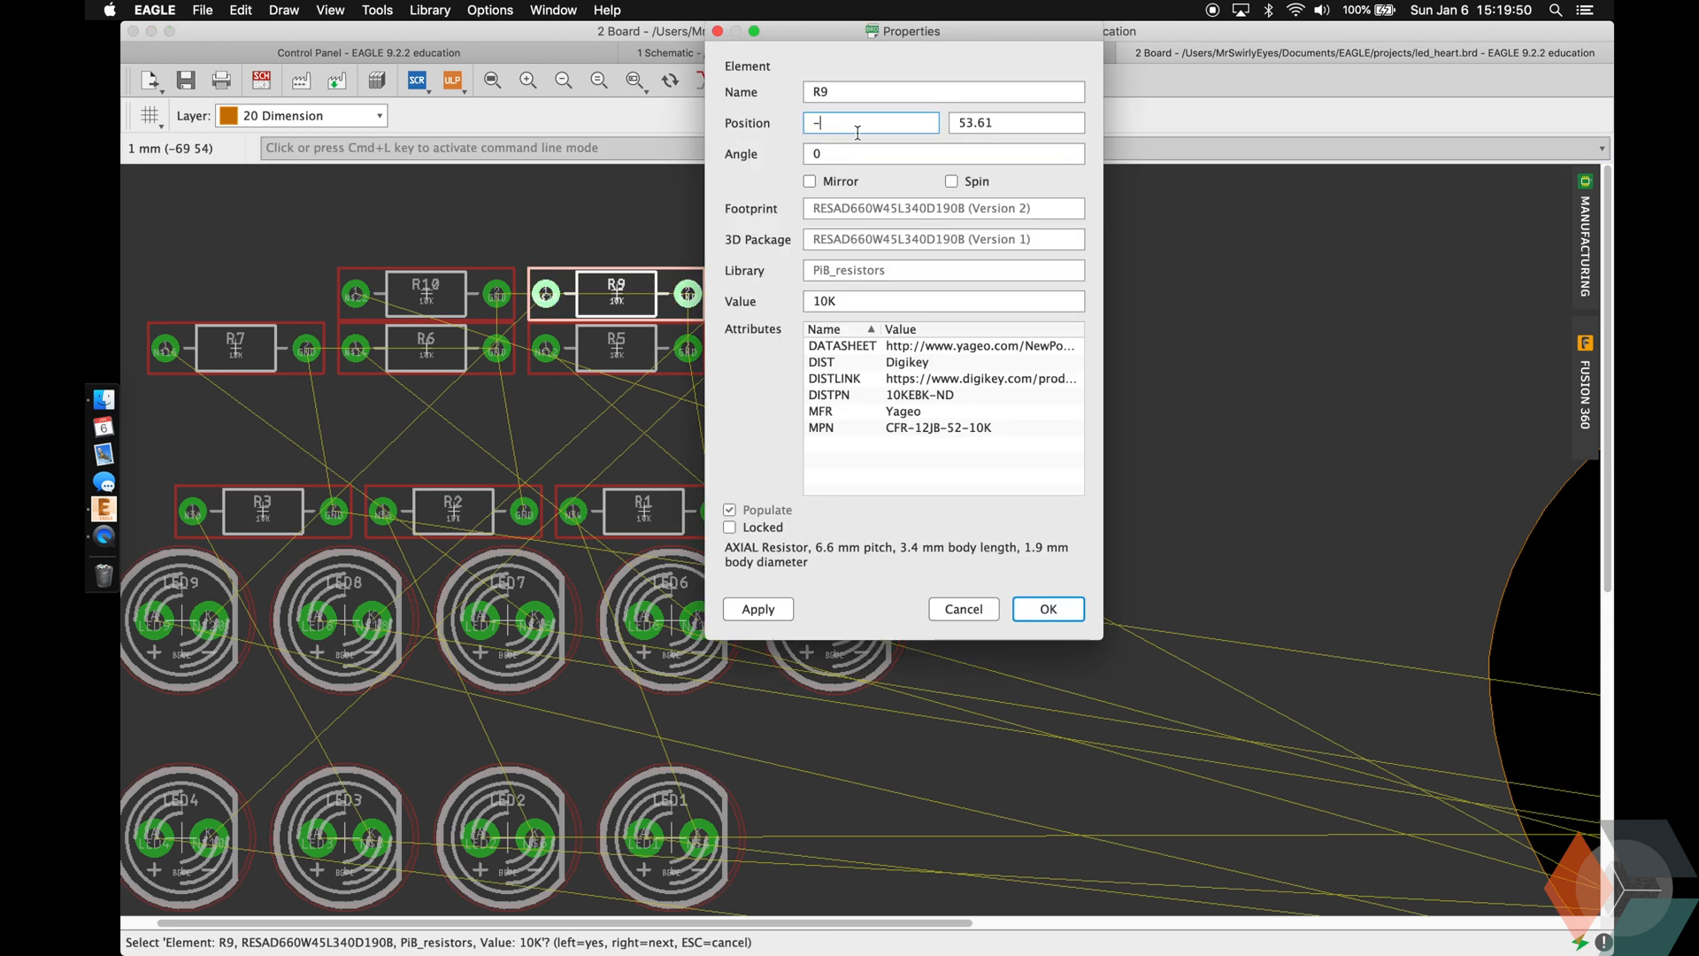
{"action": "left_click", "coordinate": [1046, 608]}
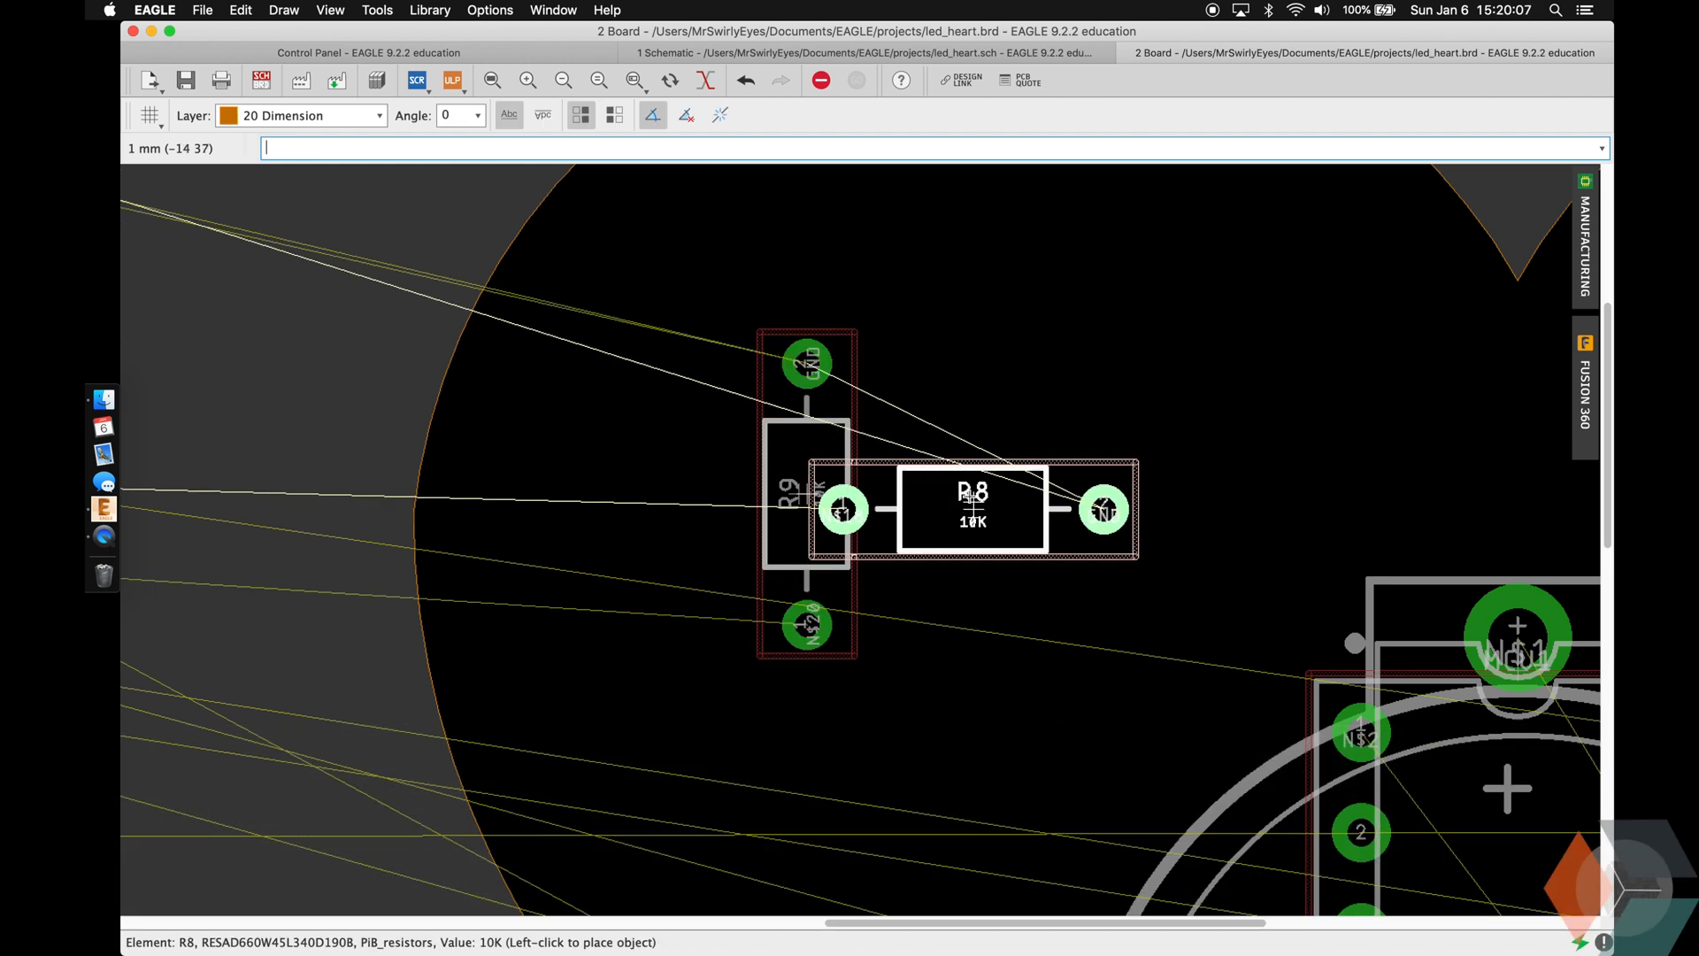
{"action": "double_click", "coordinate": [972, 510]}
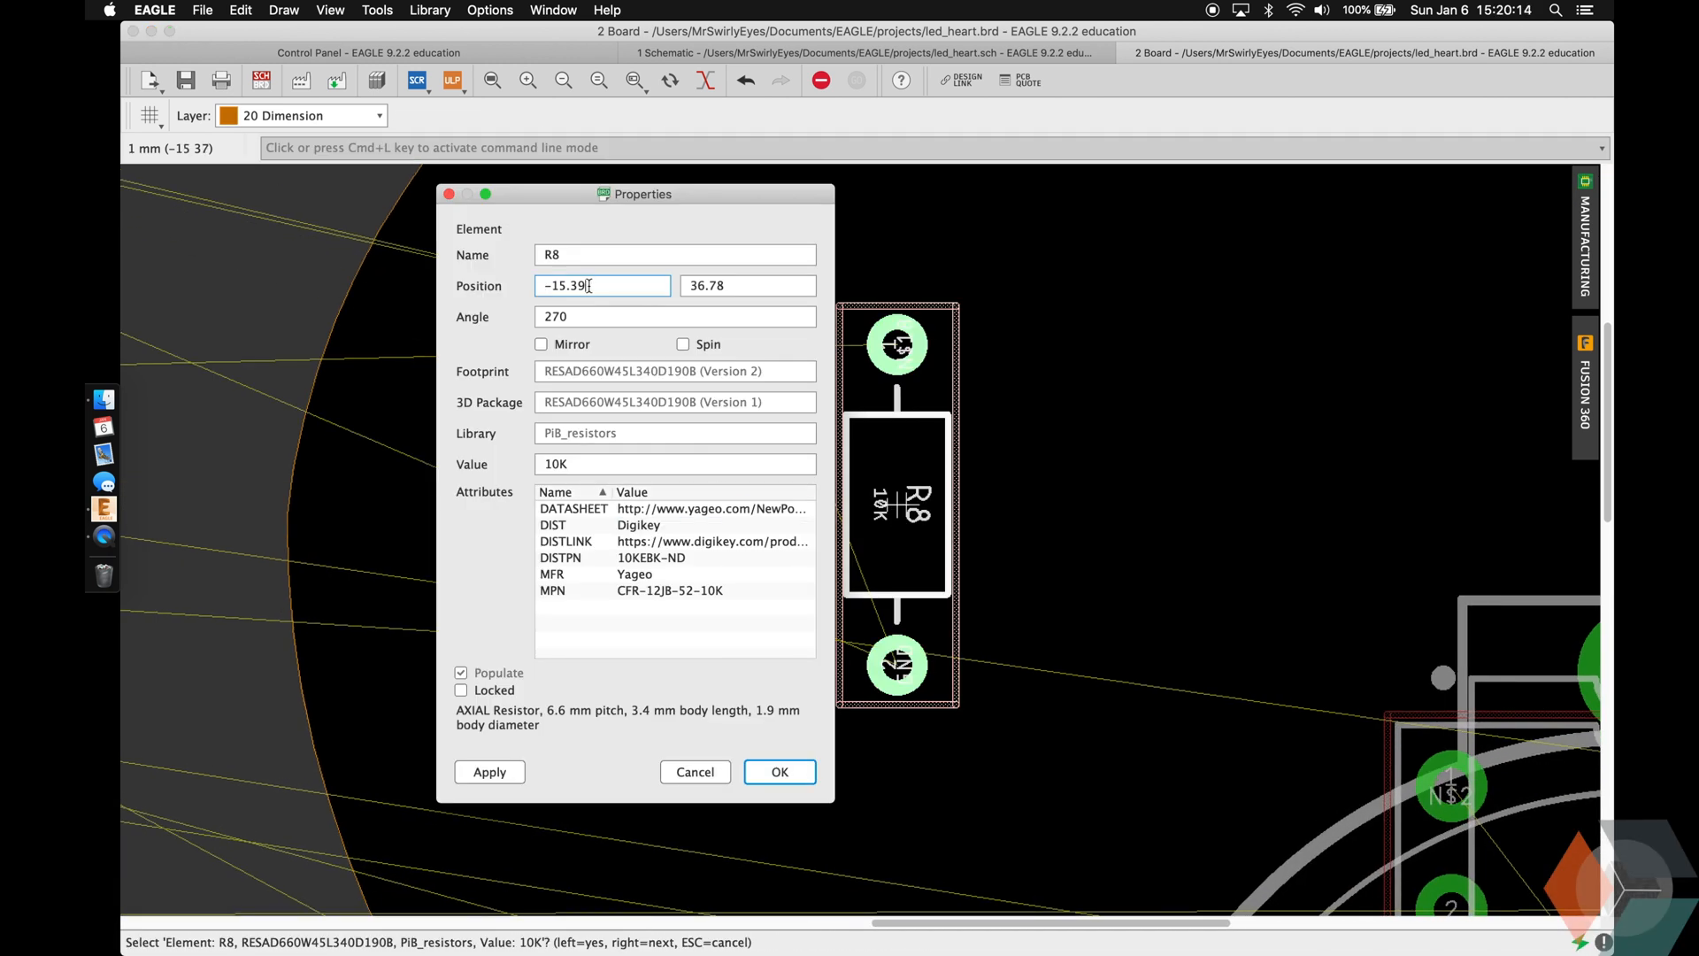
{"action": "left_click", "coordinate": [779, 772]}
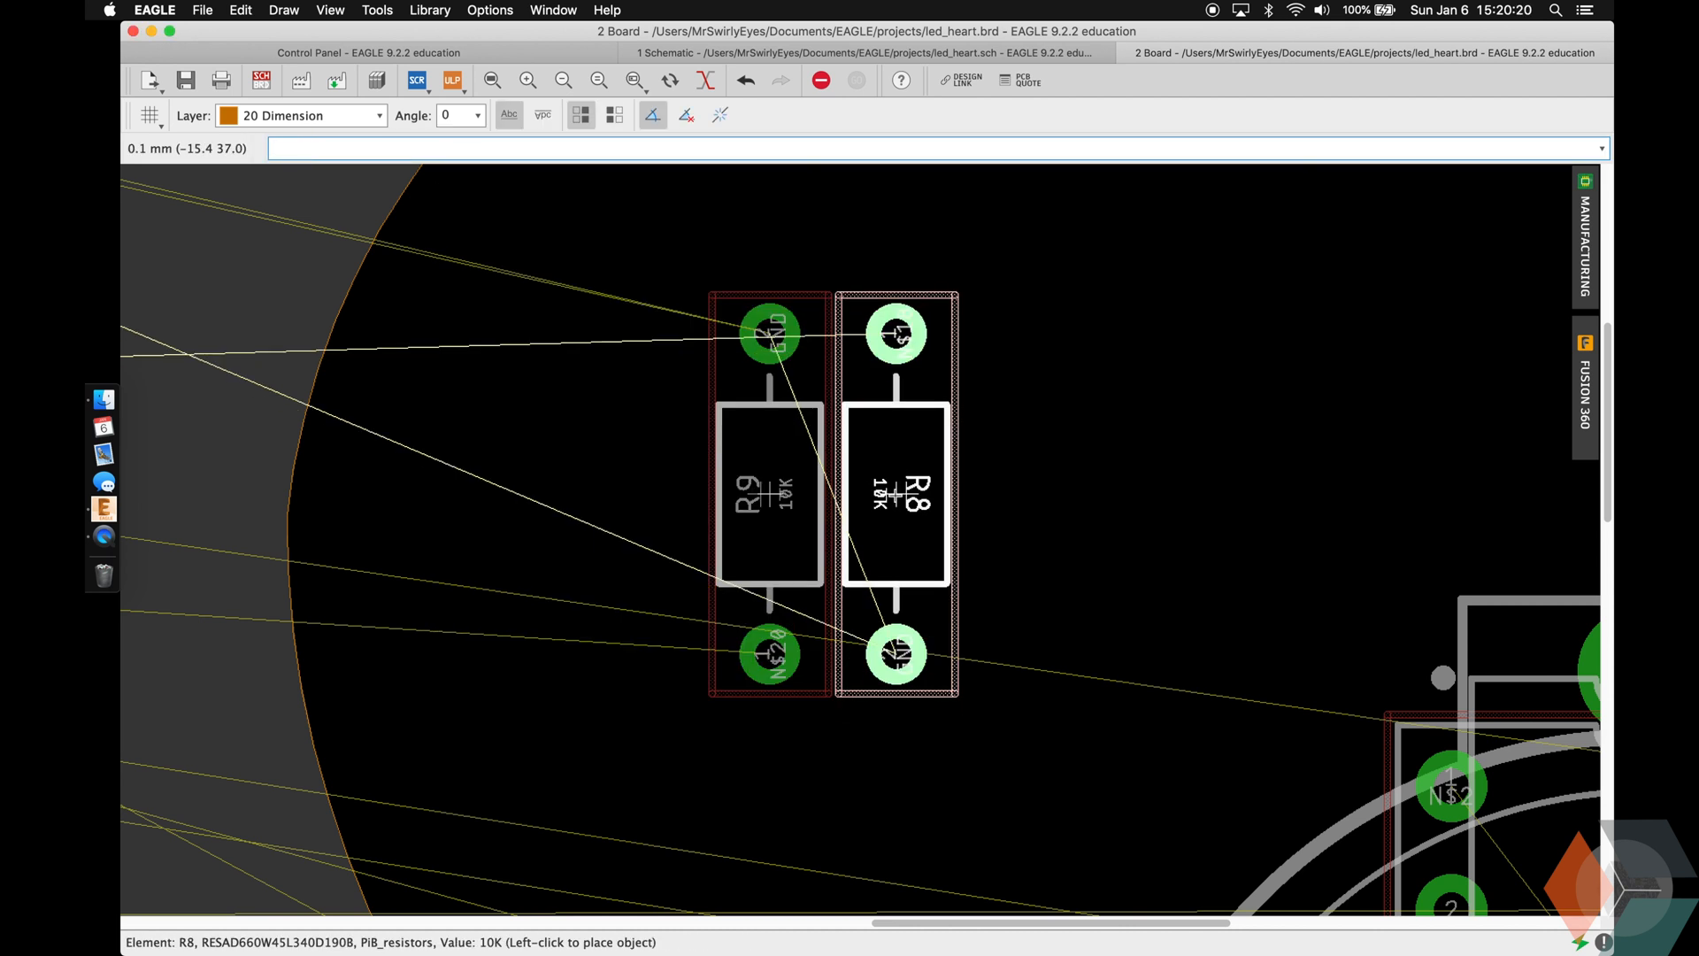
Add R7 to the row, then position R1, R2 and R5 on the right.
{"action": "type", "text": "move R7"}
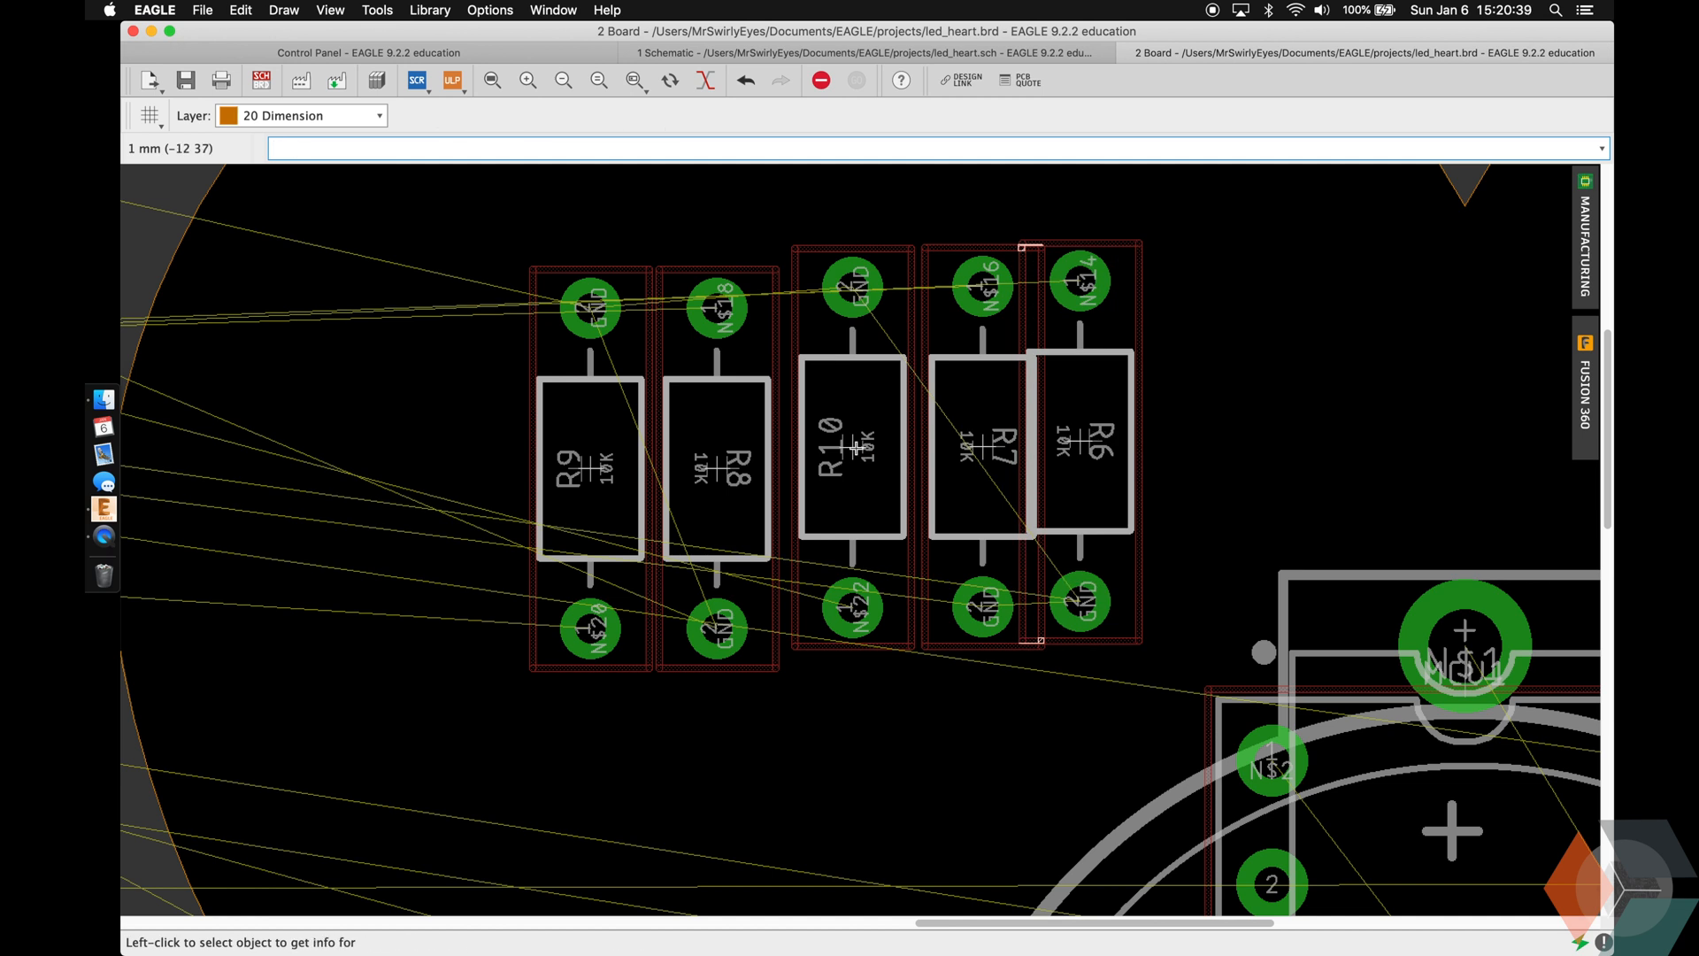
{"action": "double_click", "coordinate": [980, 444]}
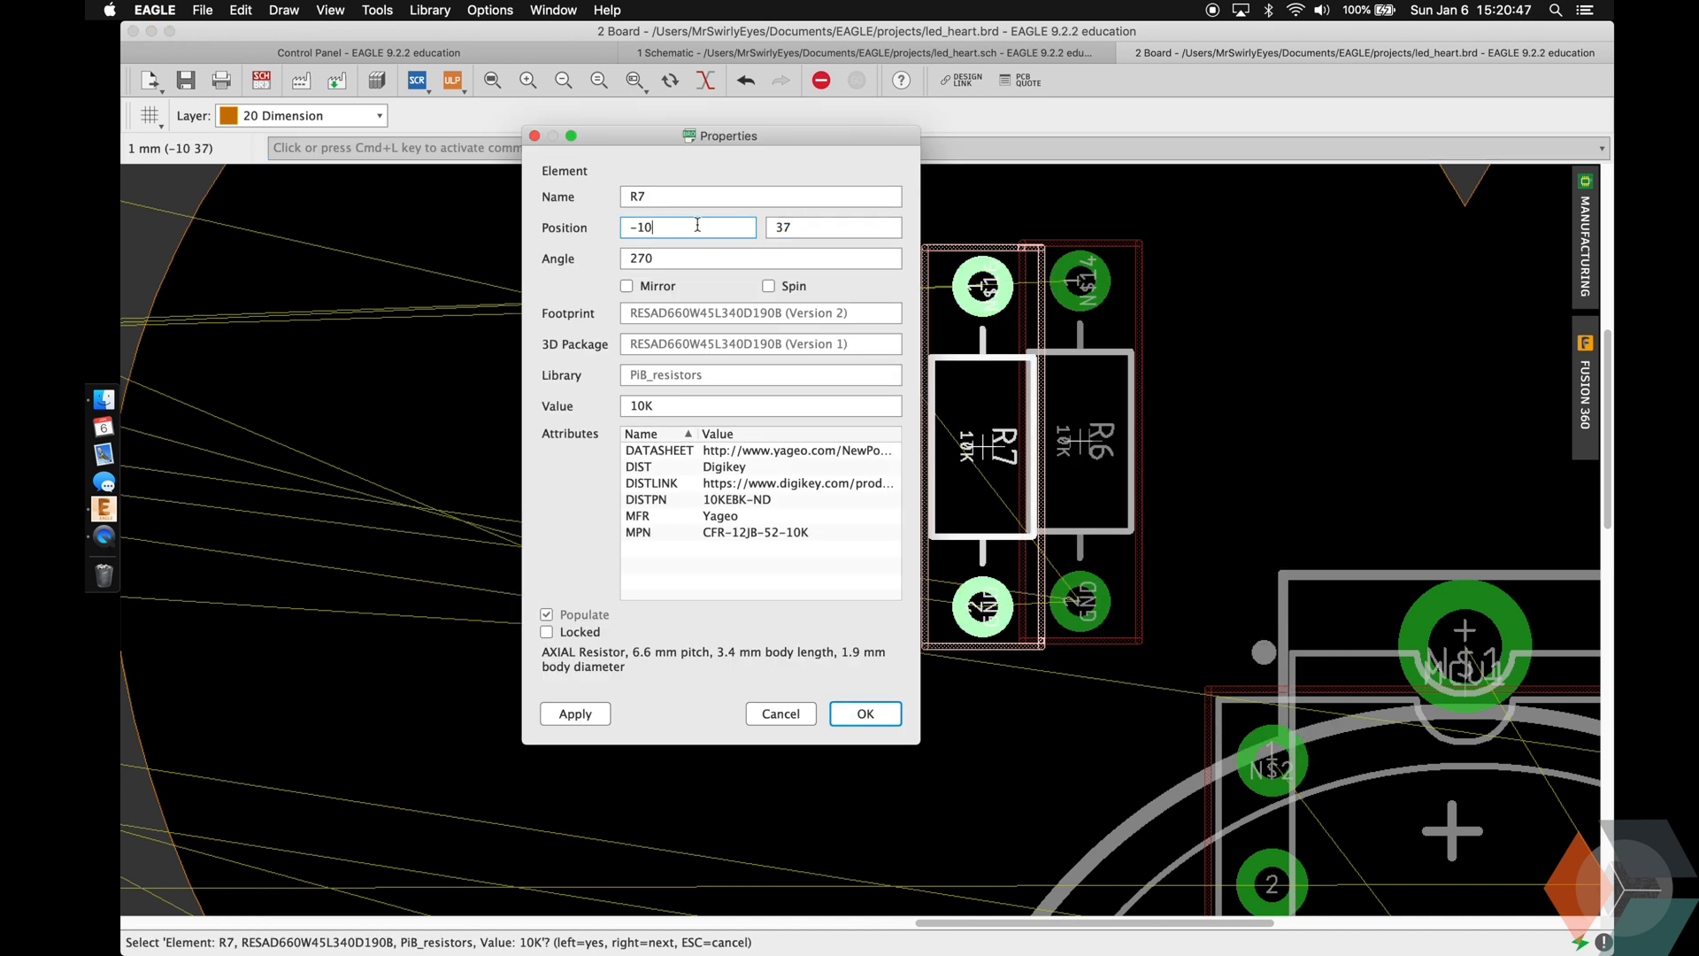
{"action": "left_click", "coordinate": [864, 714]}
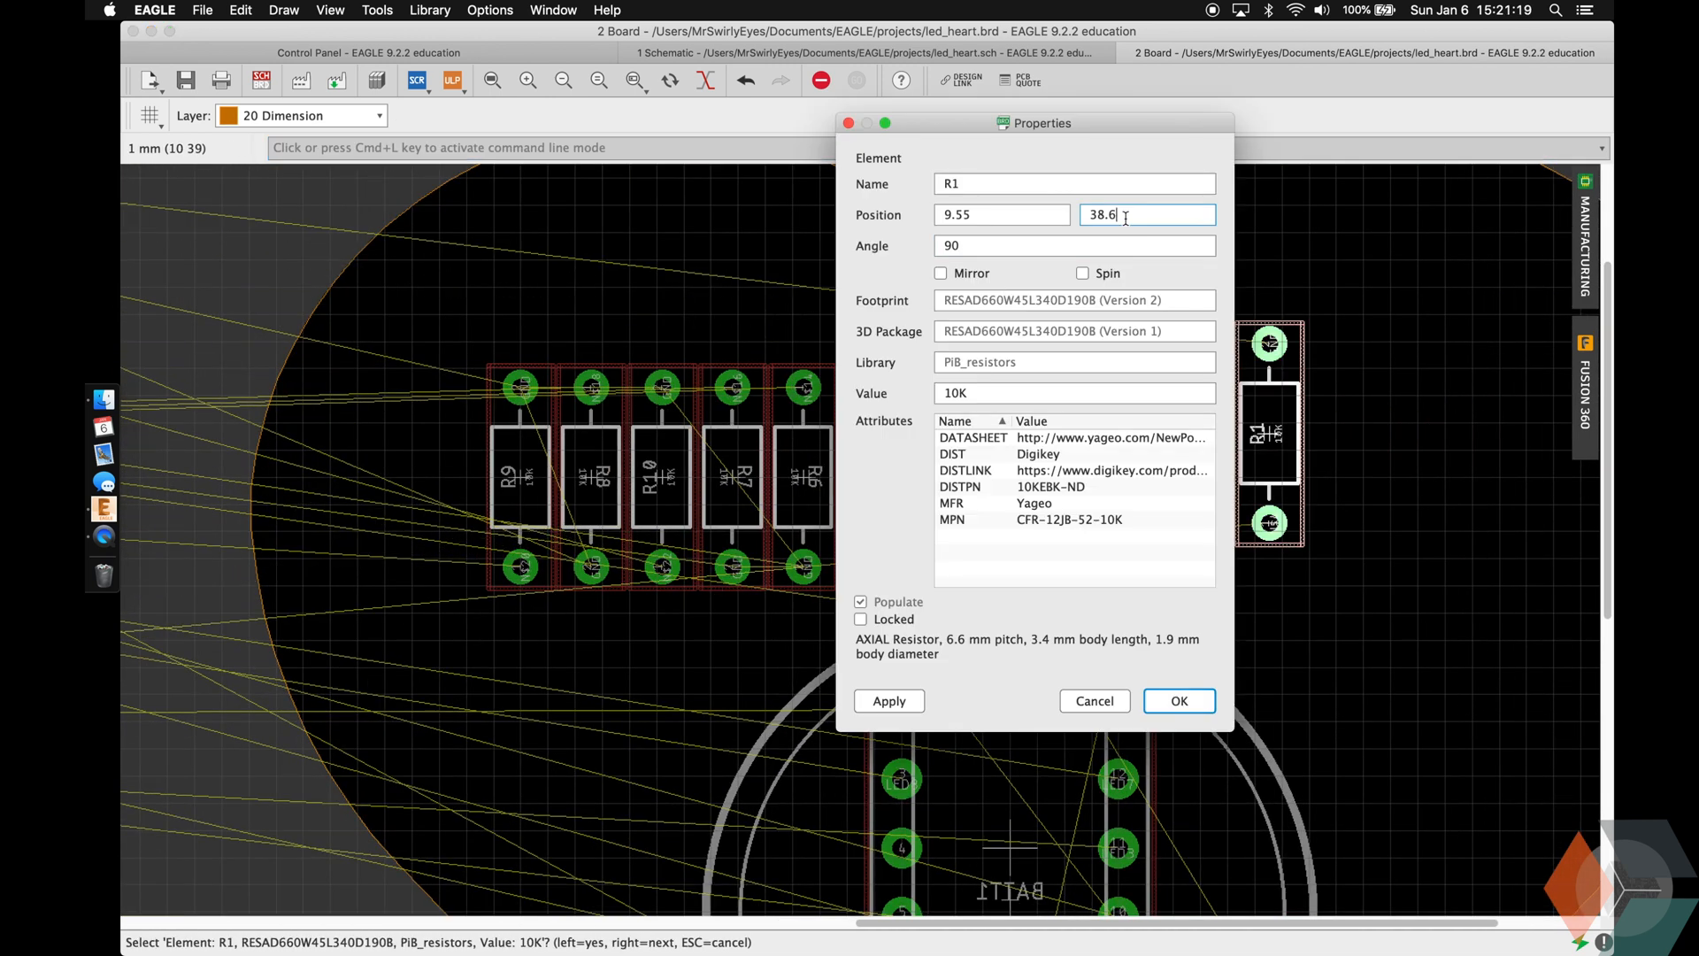
{"action": "left_click", "coordinate": [1178, 700]}
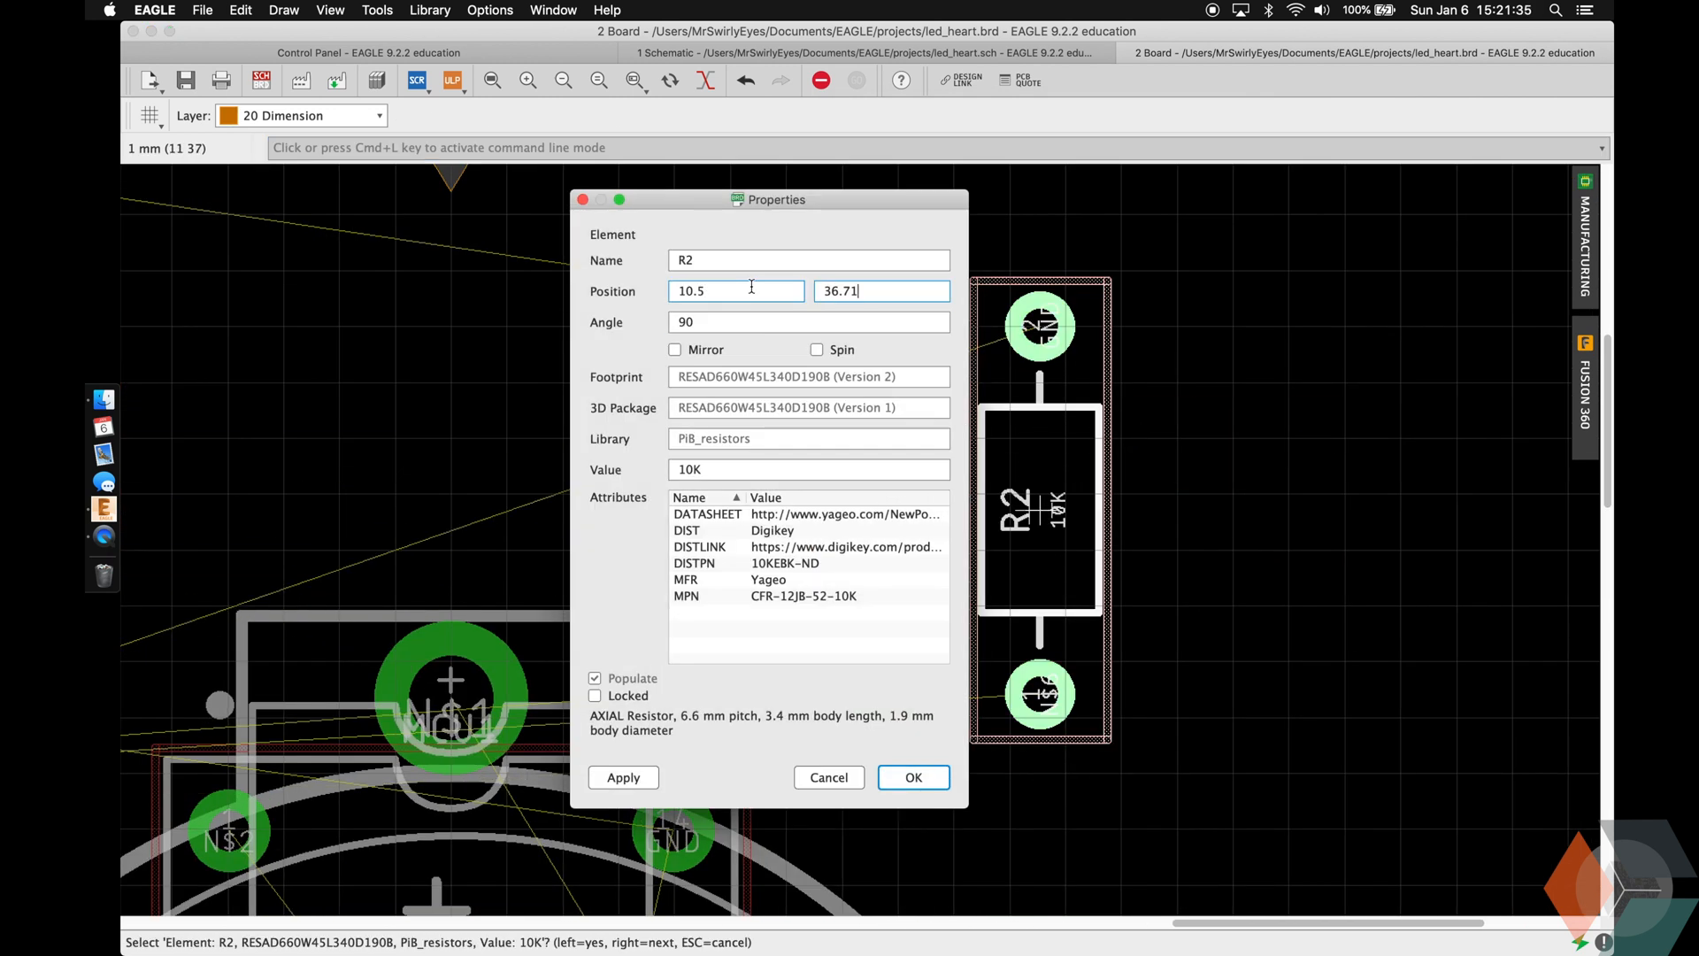
{"action": "left_click", "coordinate": [911, 777]}
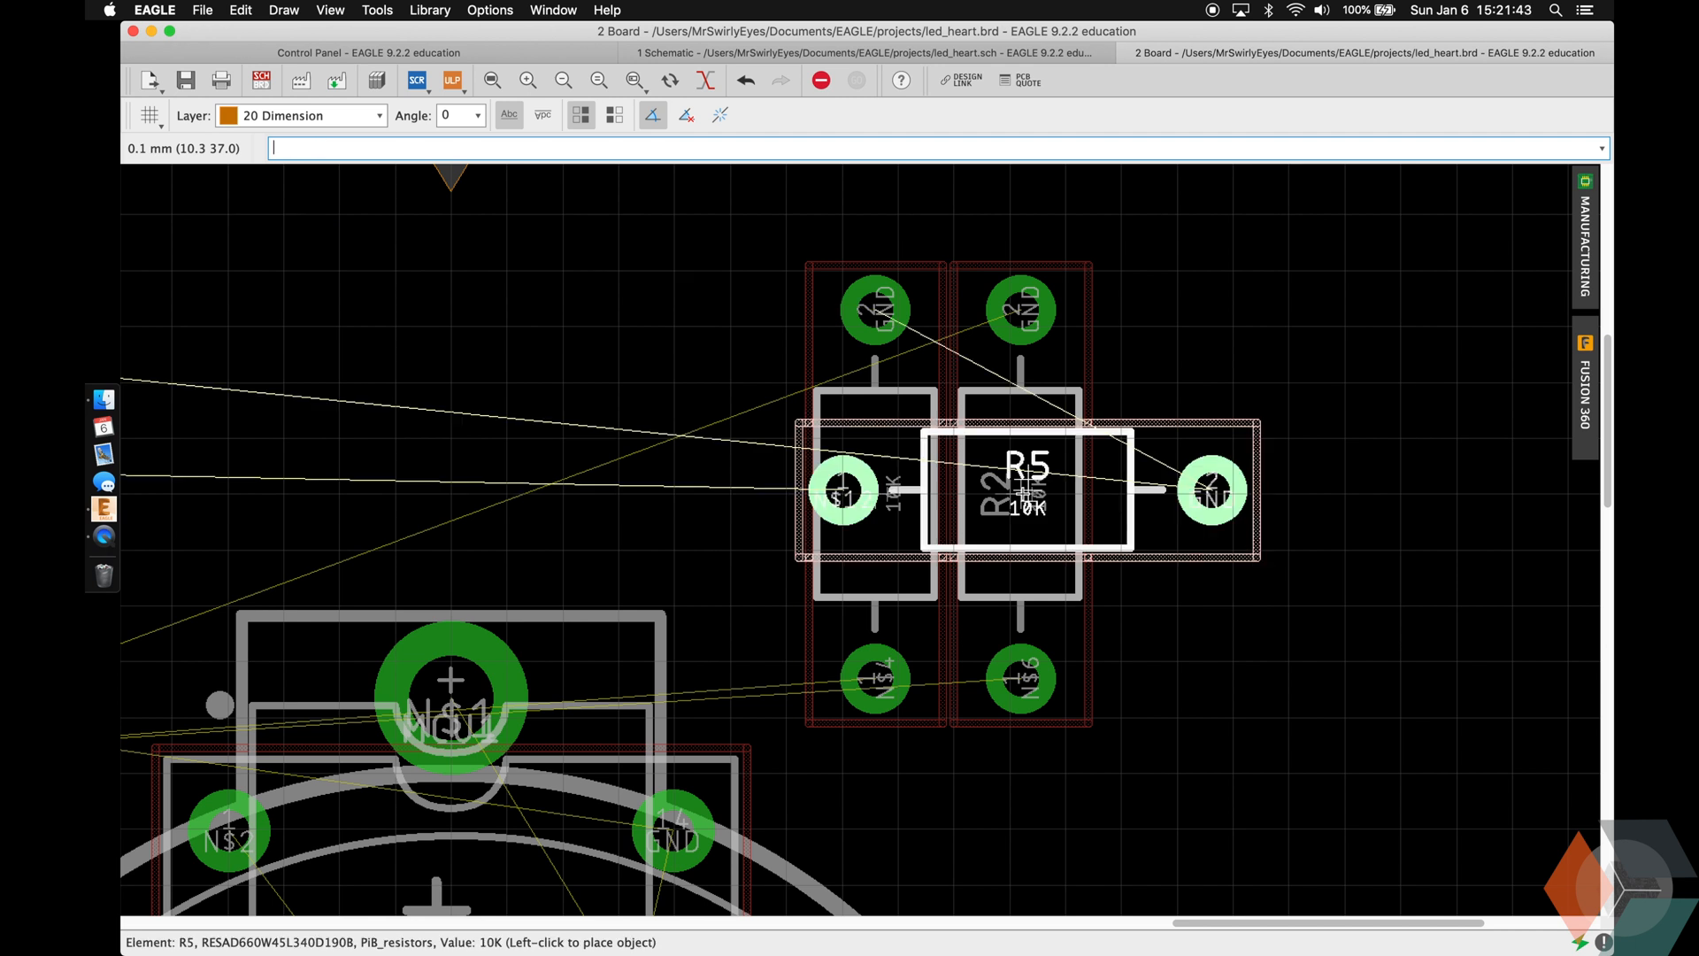
{"action": "left_click", "coordinate": [1176, 488]}
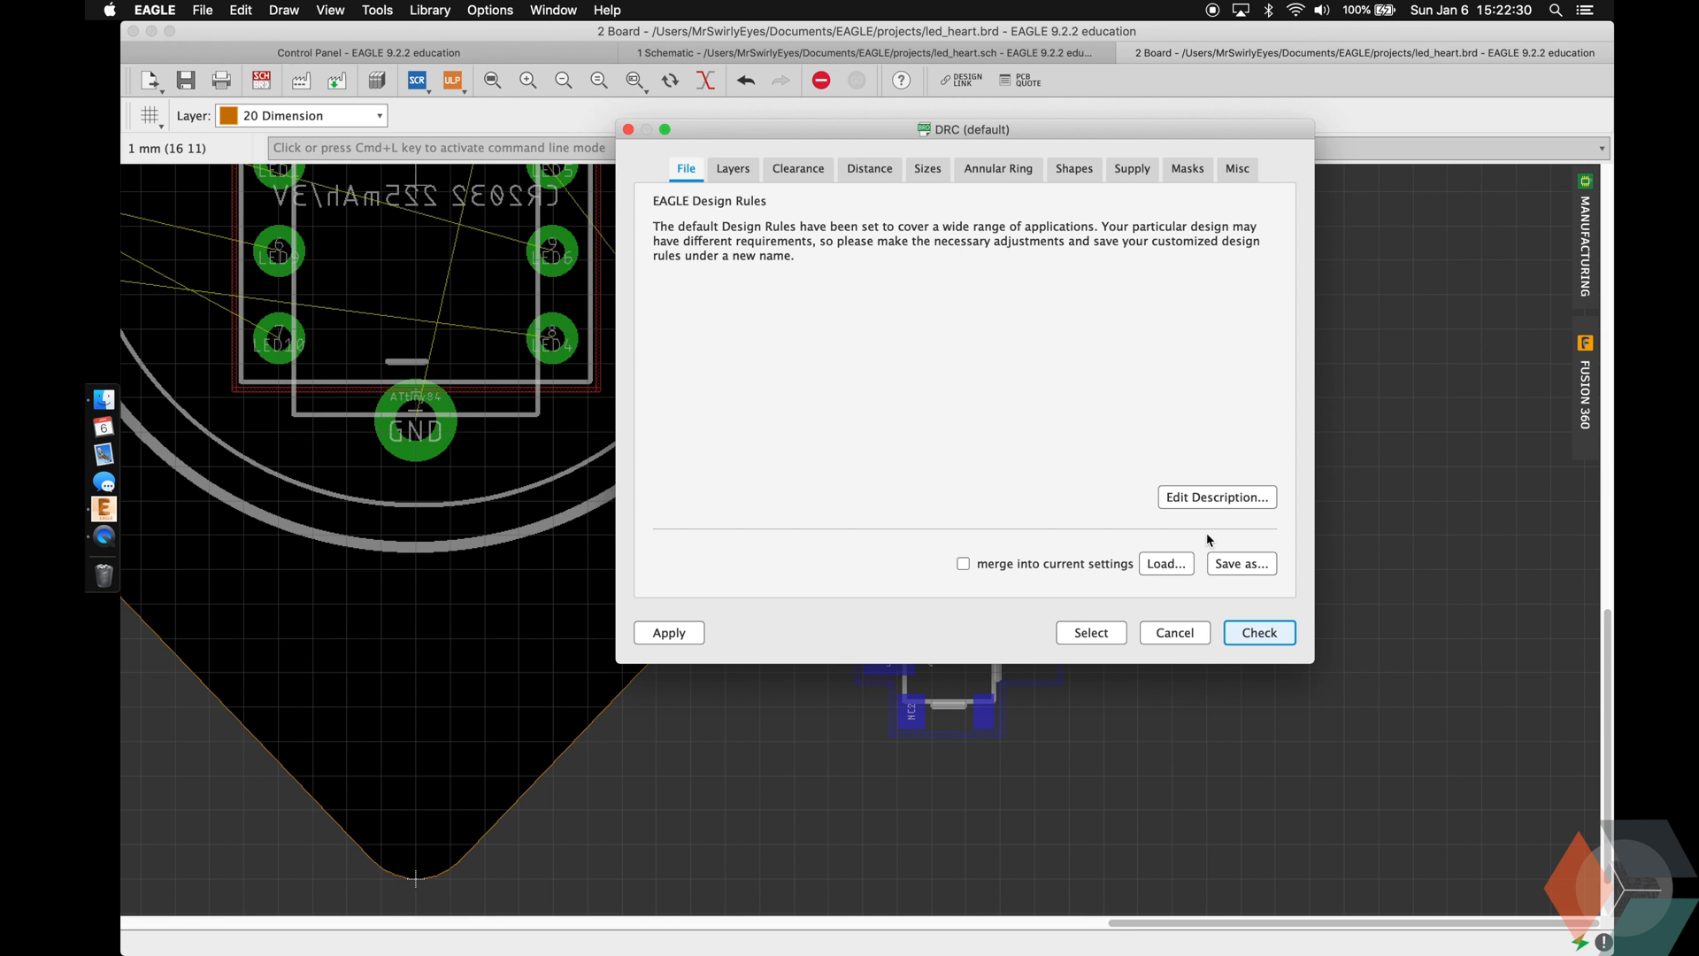
Load a design rules file in DRC, then set SW1's position to 16, 18.4.
{"action": "left_click", "coordinate": [1165, 564]}
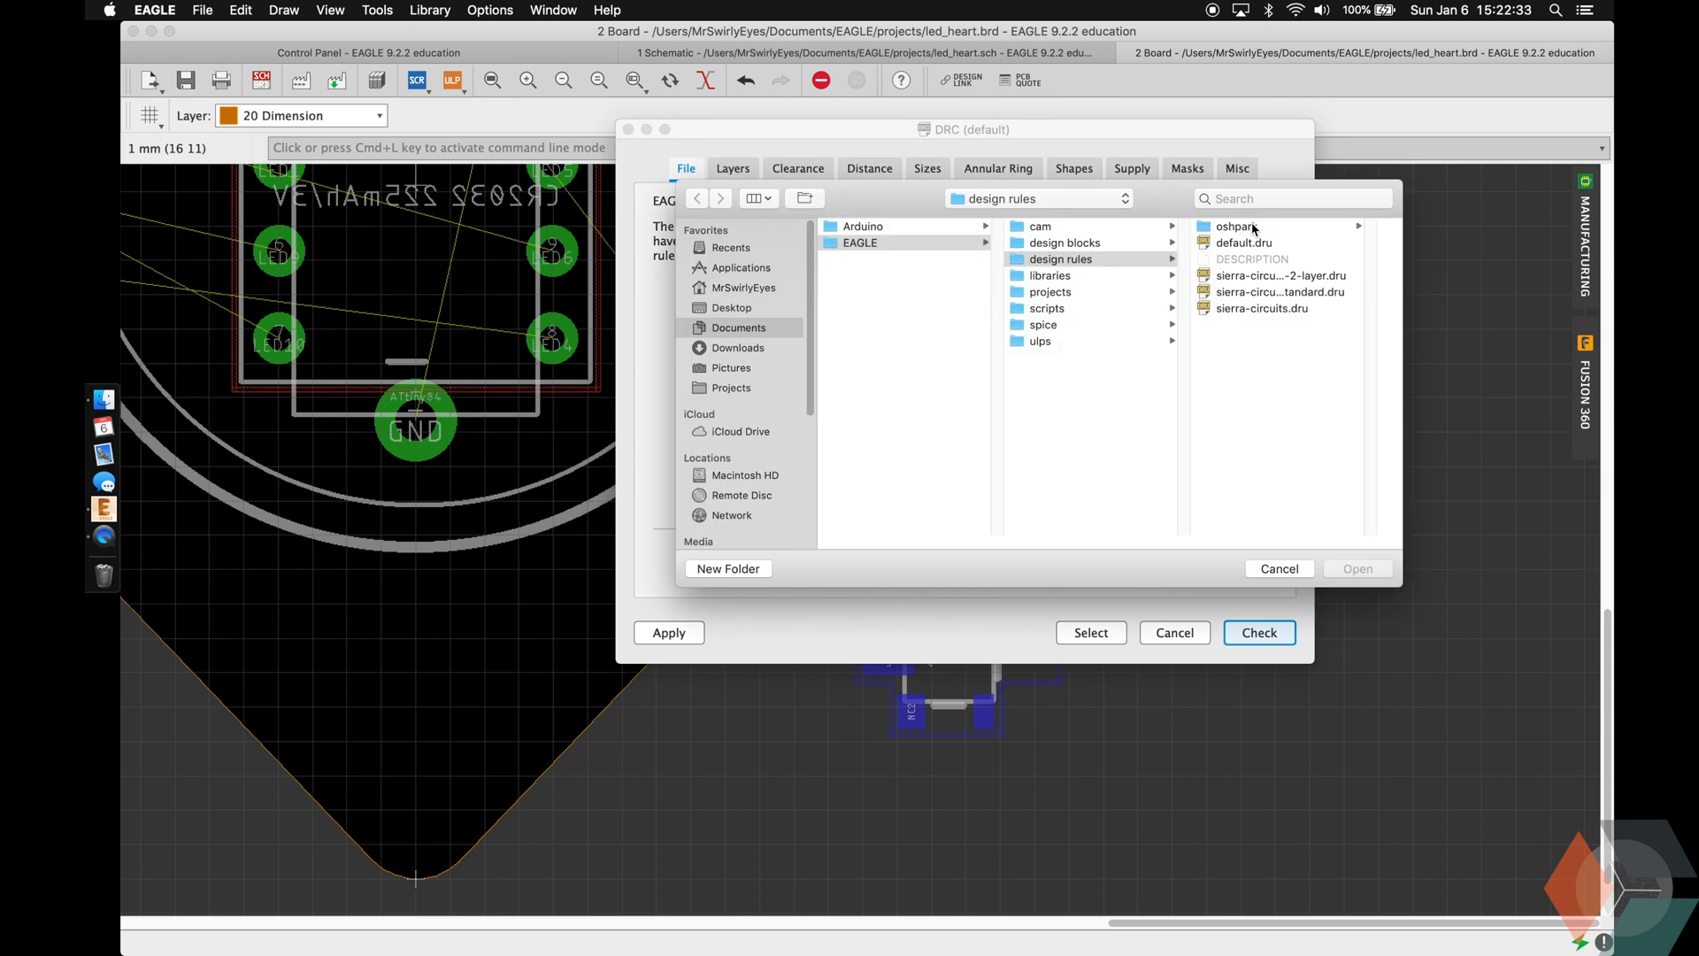
{"action": "left_click", "coordinate": [1259, 632]}
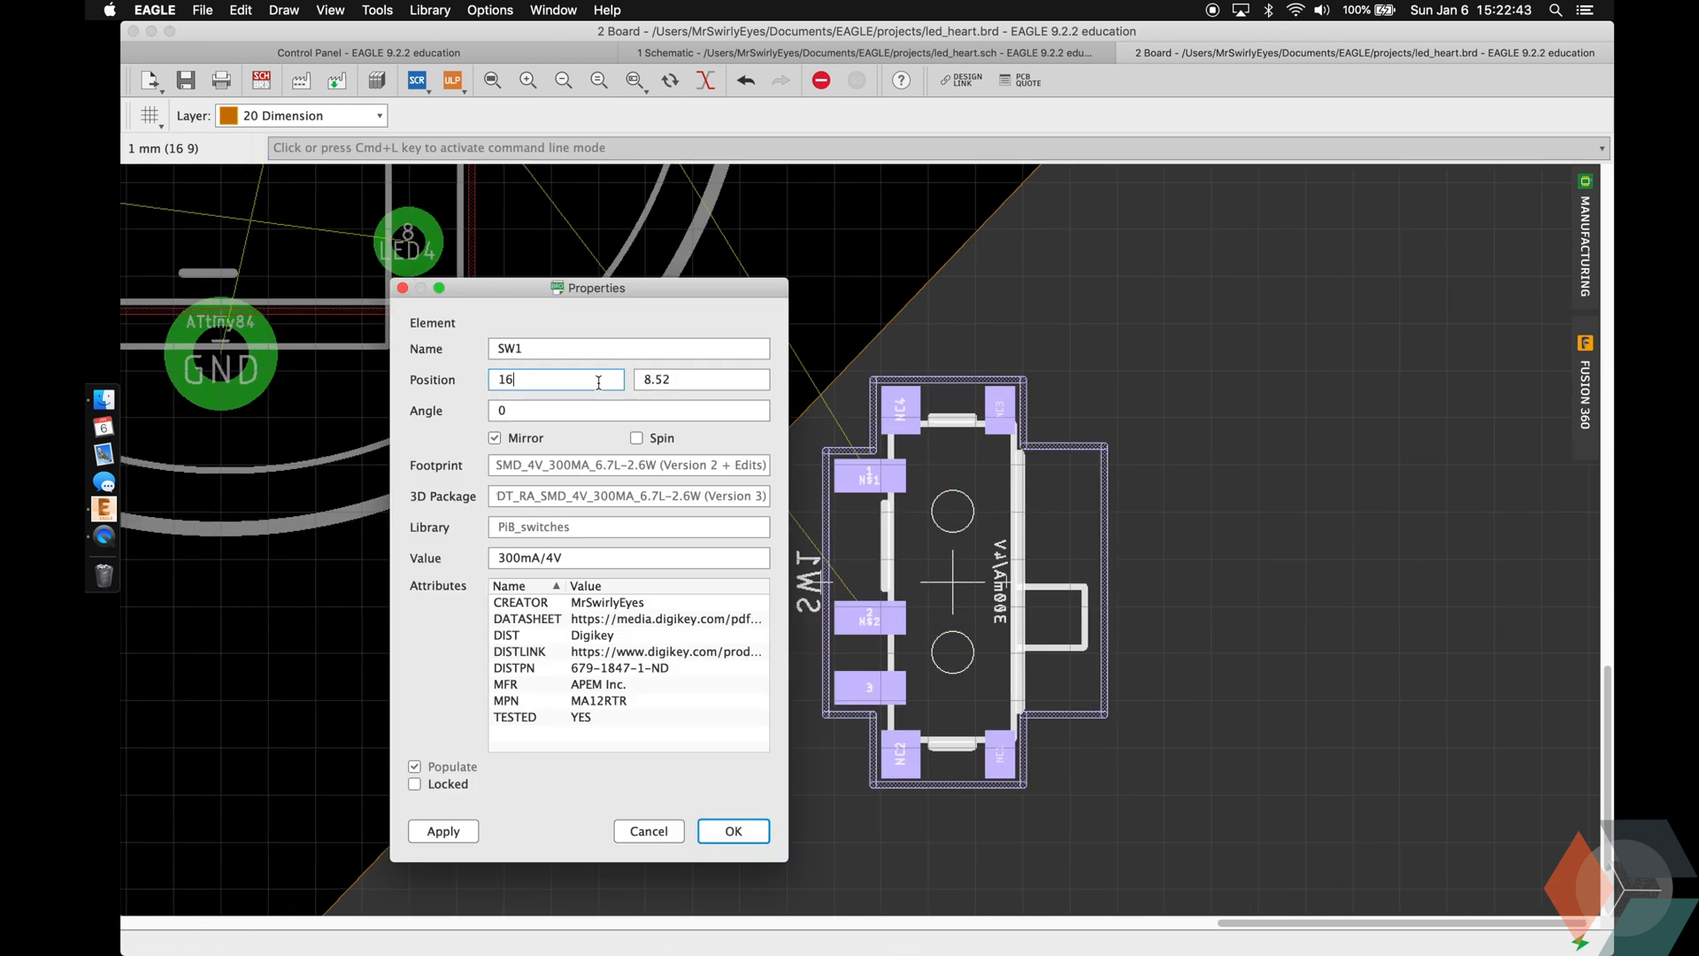
{"action": "left_click", "coordinate": [733, 831]}
{"action": "type", "text": "18.4"}
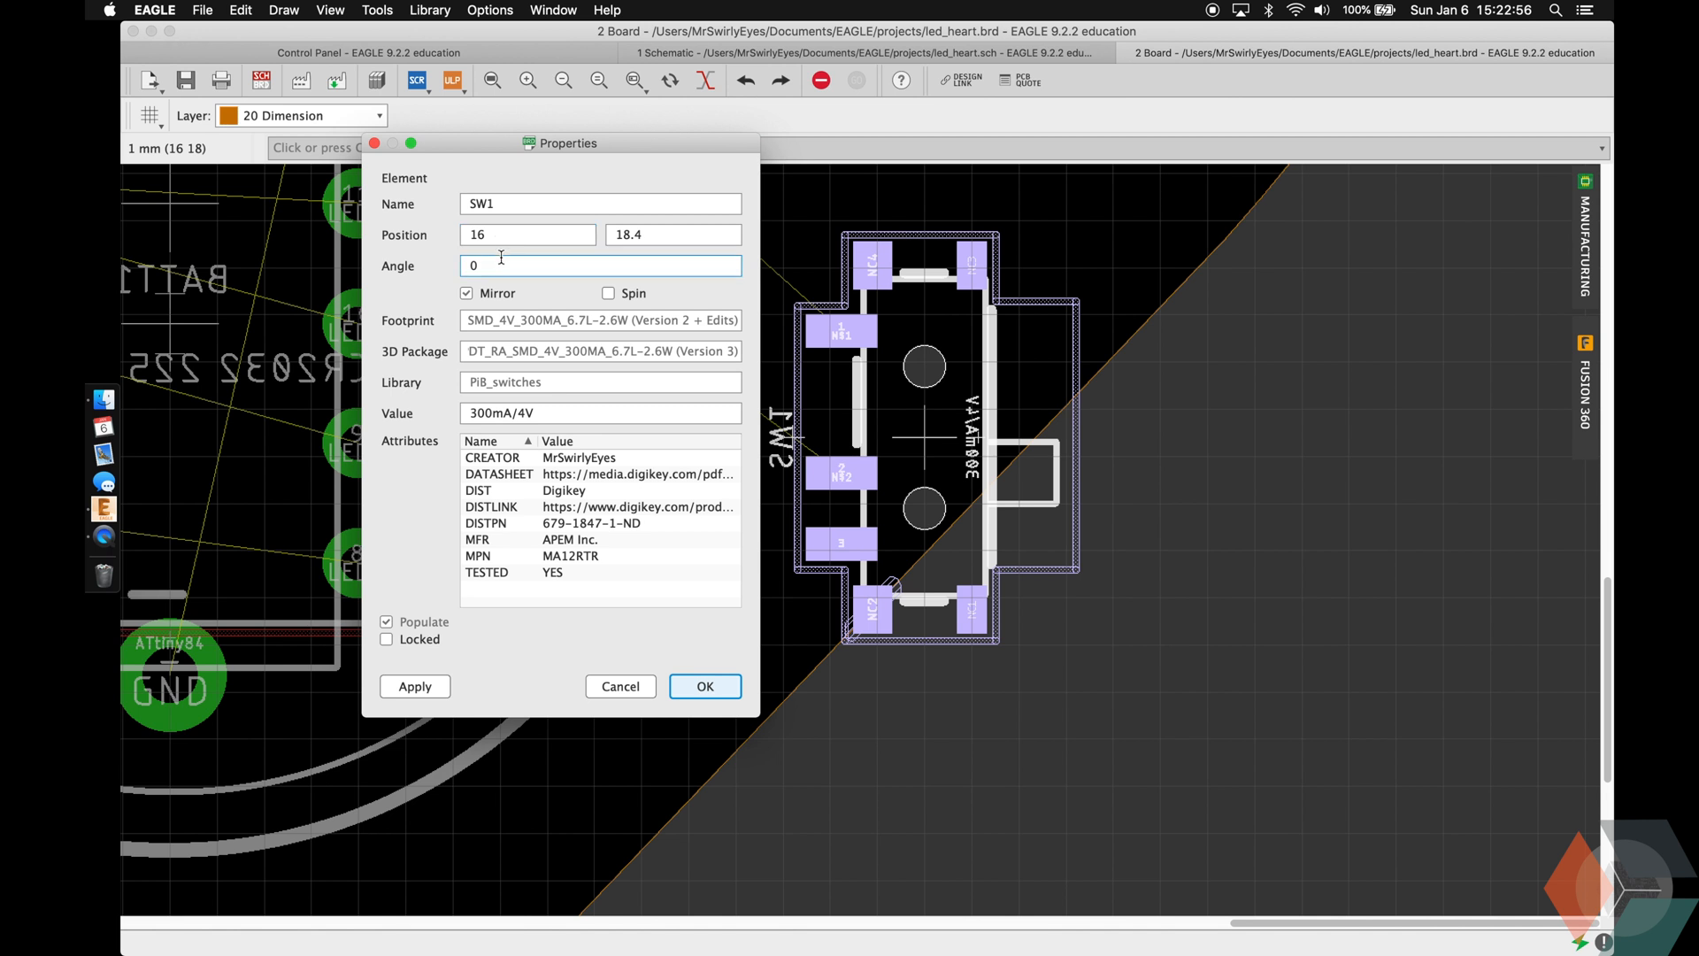
{"action": "left_click", "coordinate": [703, 686]}
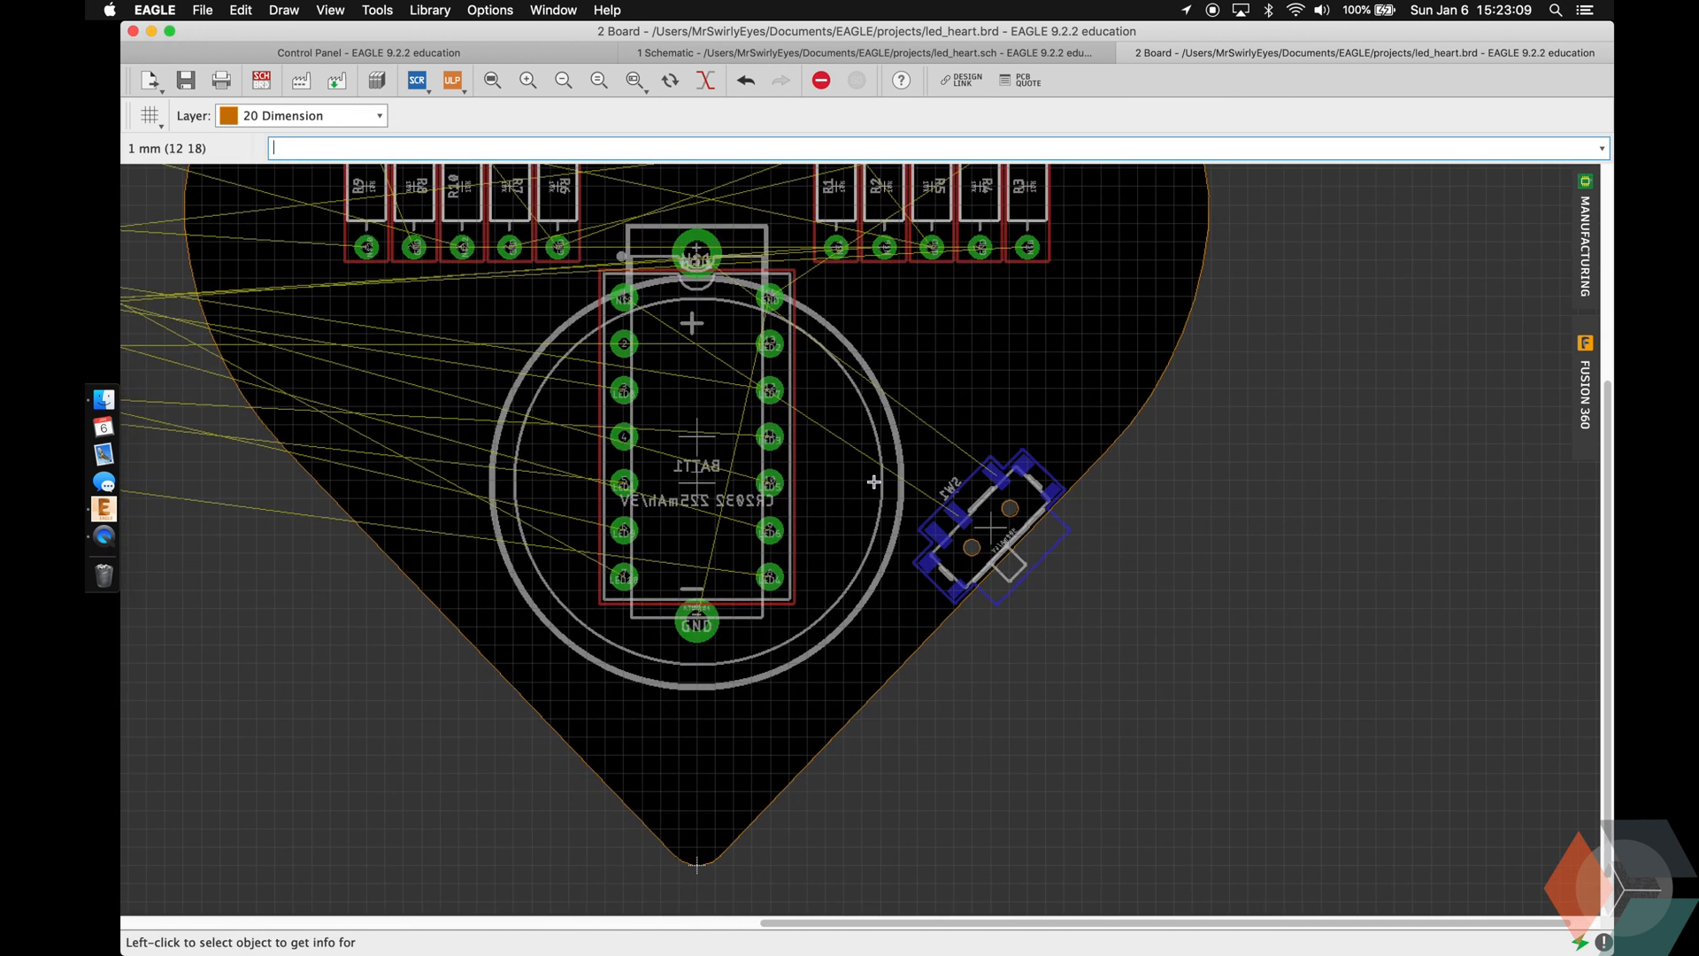
Move LEDs such as LED7 into place around the heart outline with the move command.
{"action": "type", "text": "move L"}
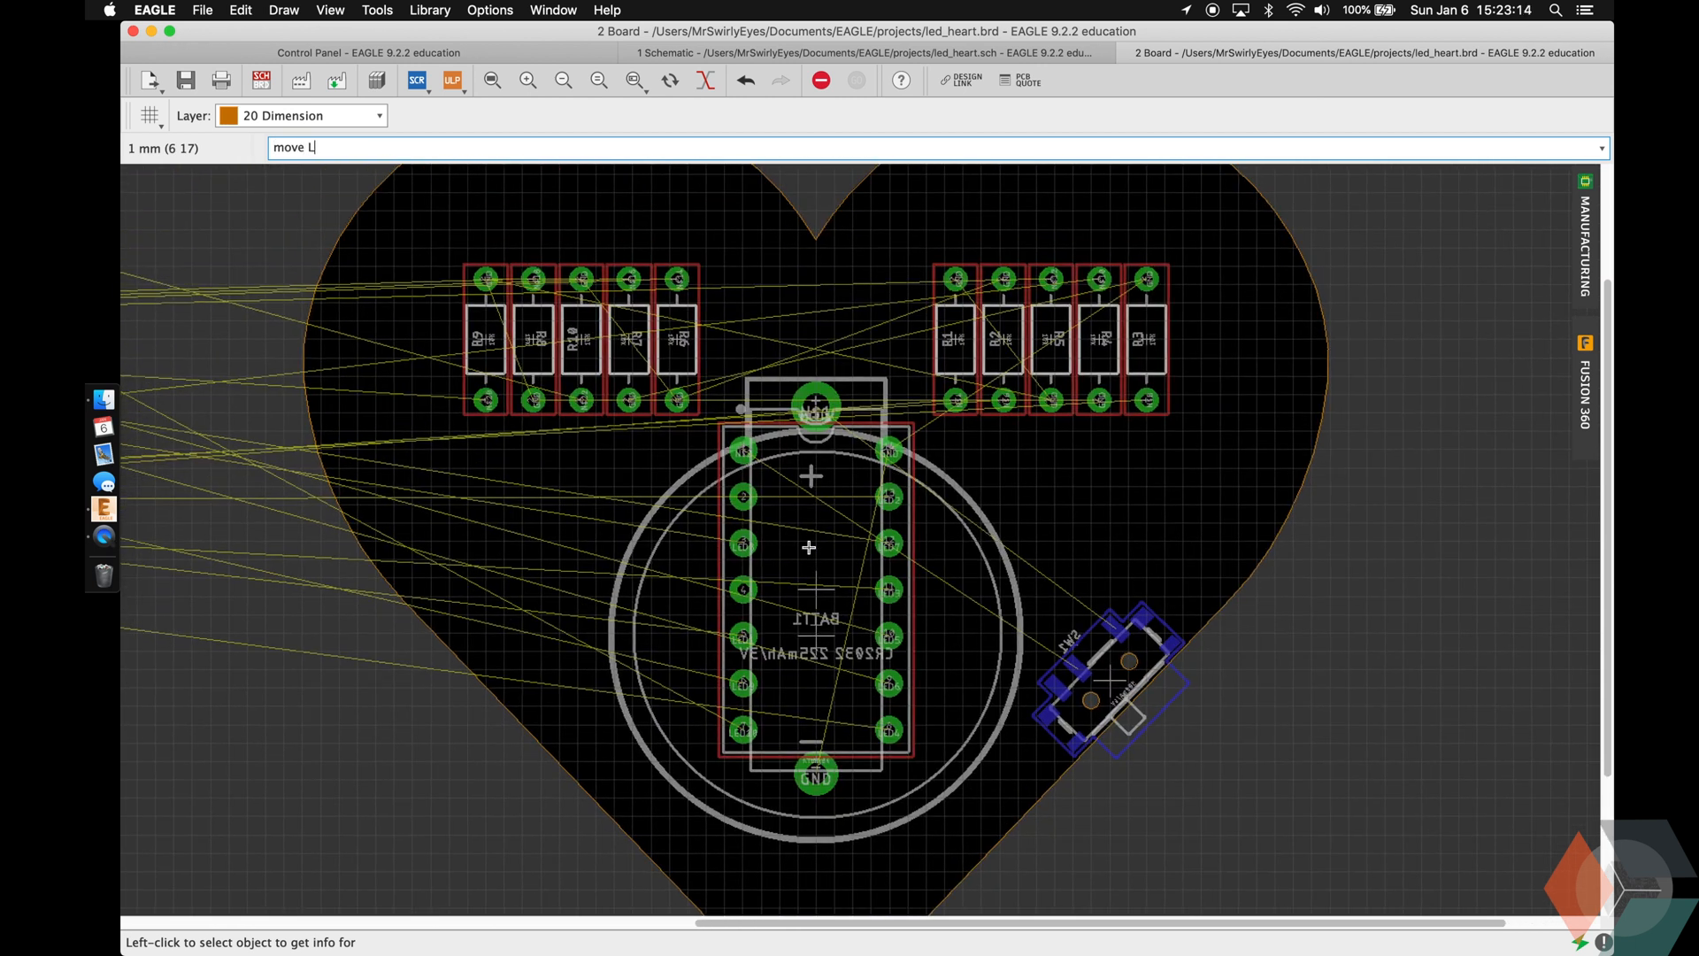
{"action": "key", "text": "Return"}
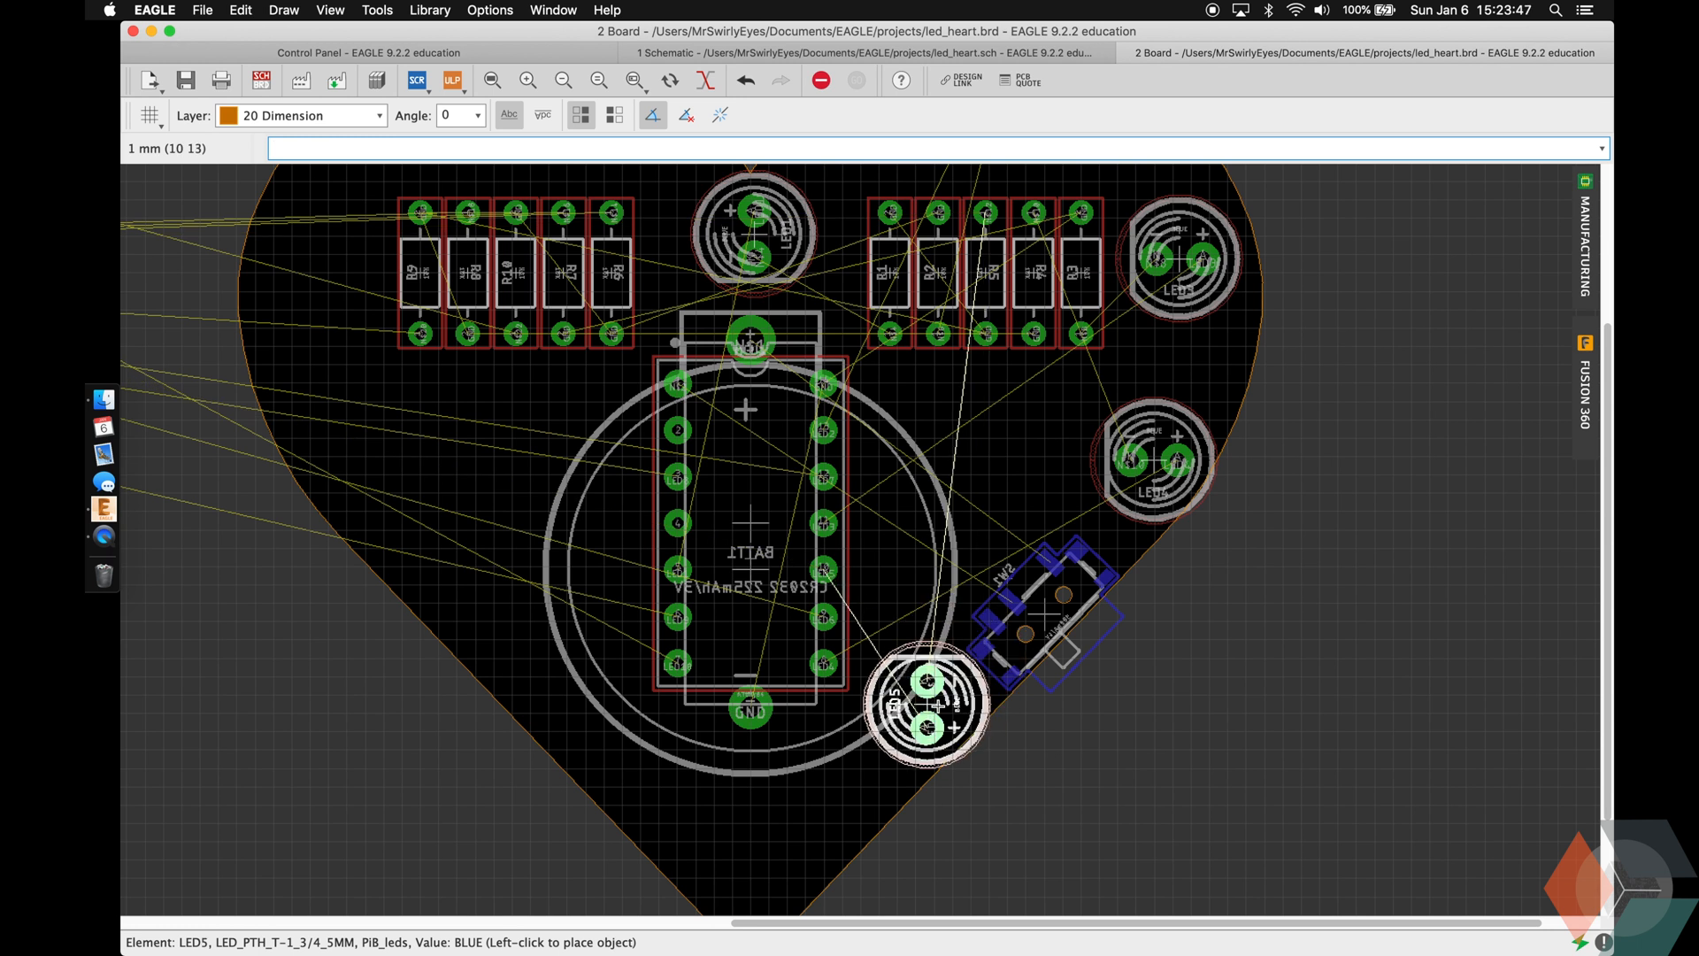
{"action": "type", "text": "move LED7"}
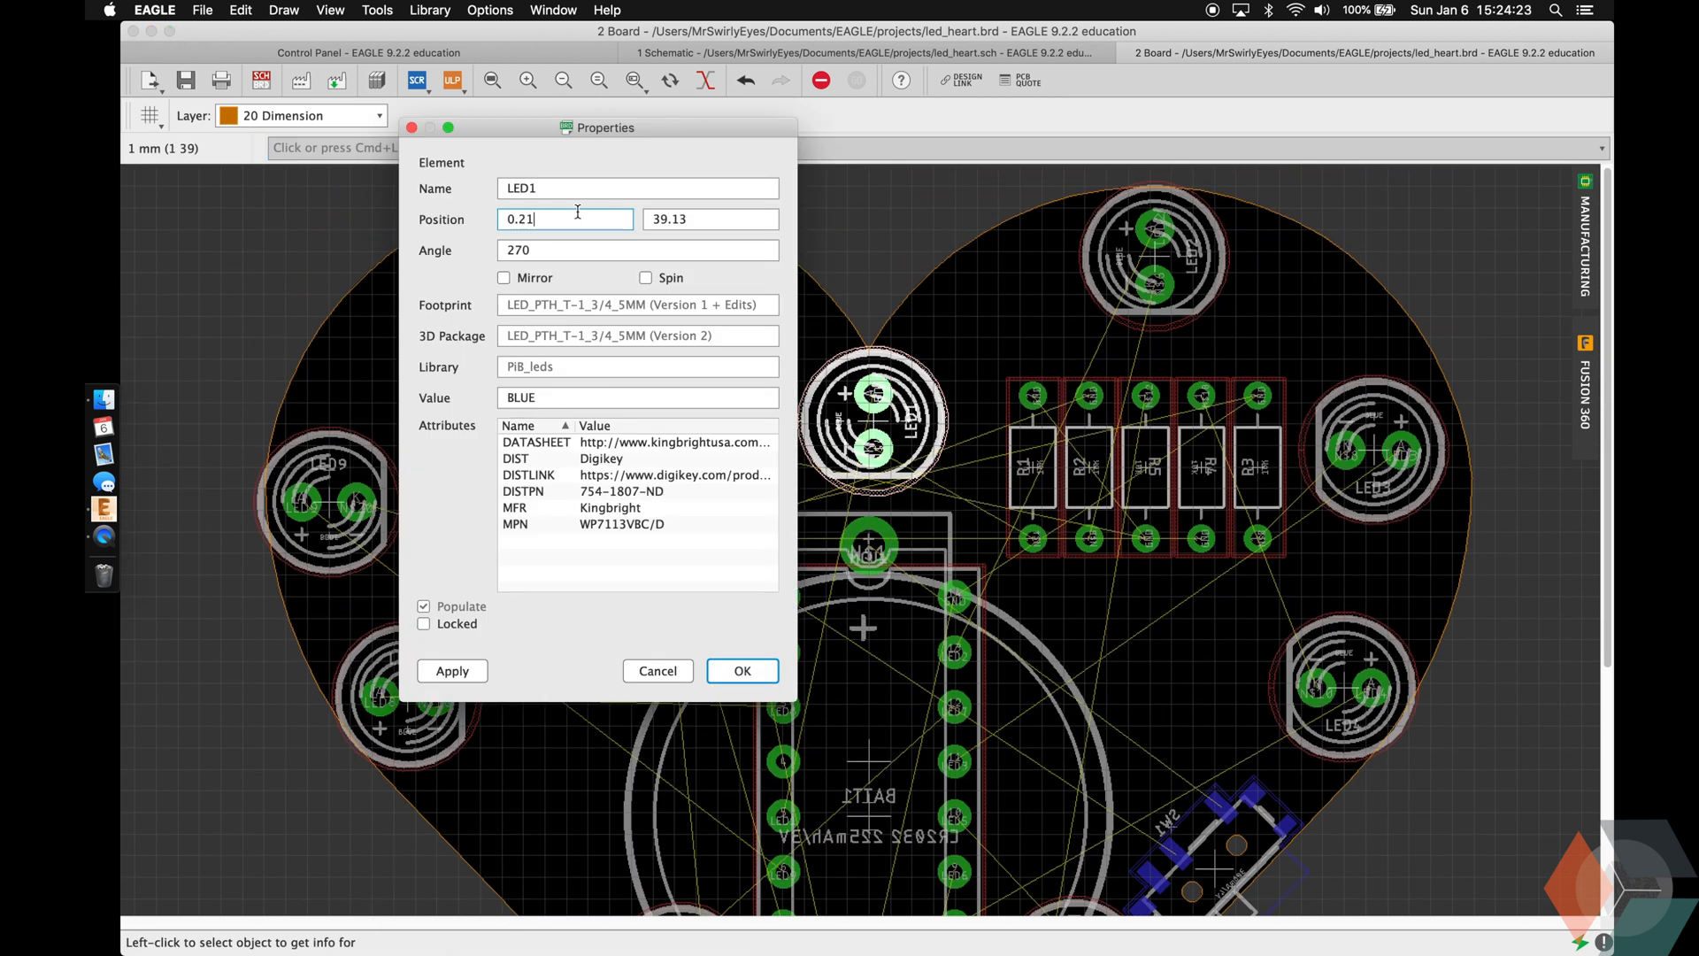
Set exact mirrored positions and angles for LED1, LED7, LED5, LED8 and LED4.
{"action": "left_click", "coordinate": [742, 671]}
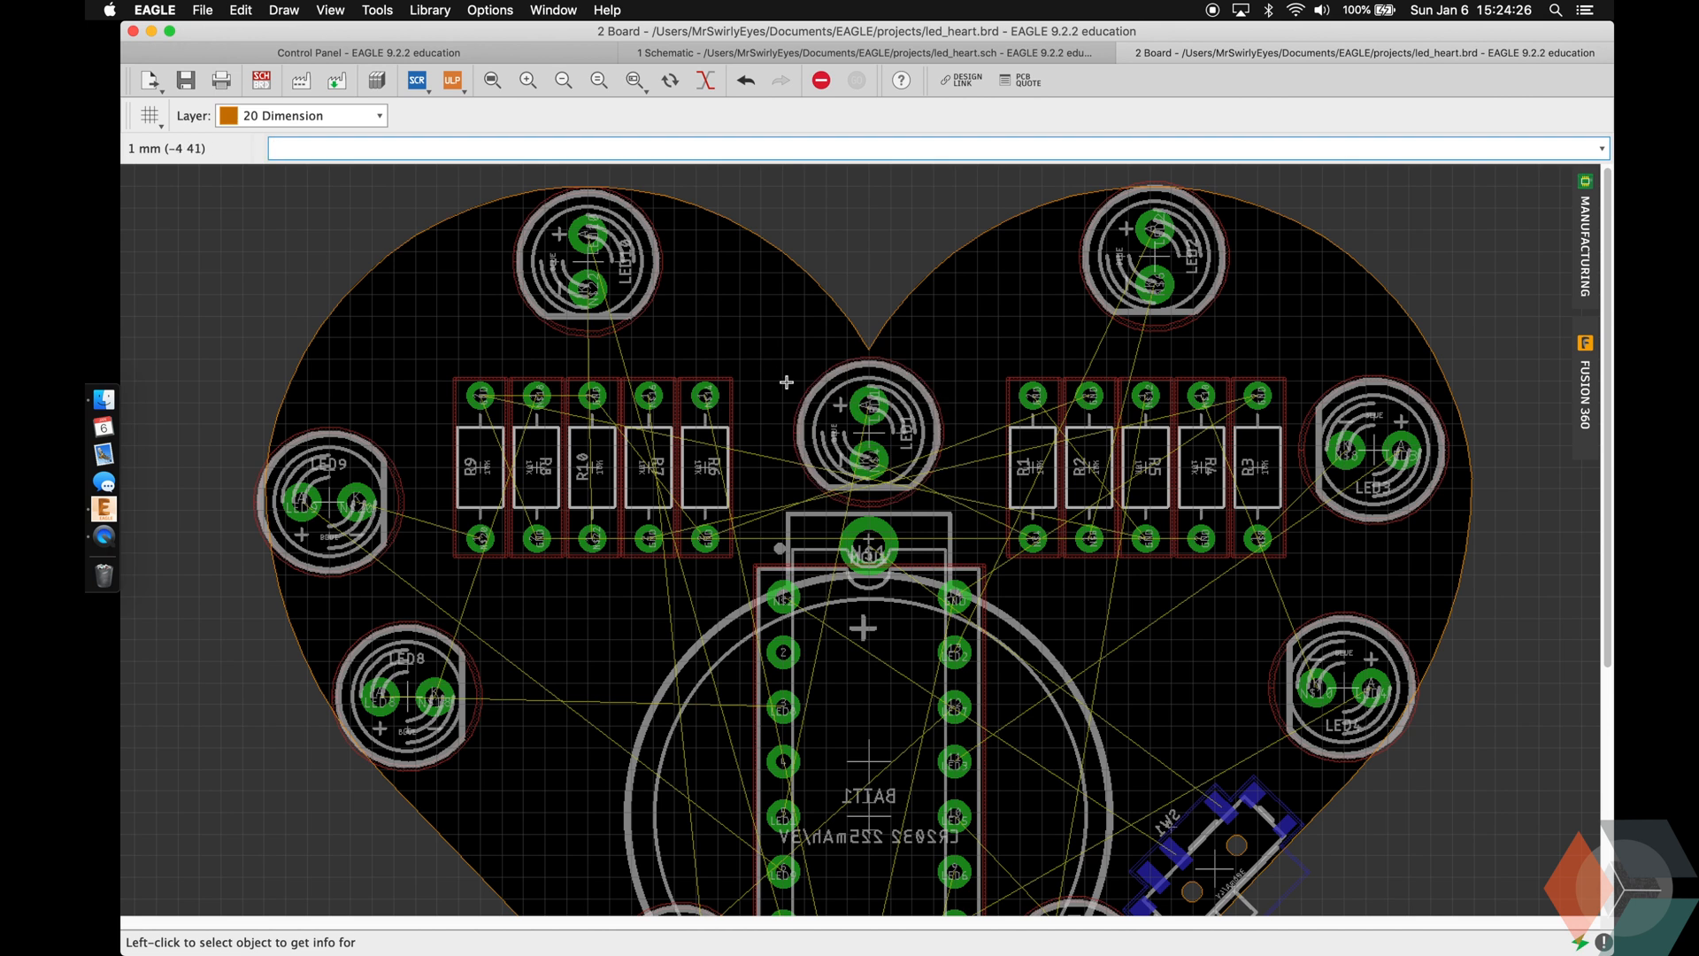
{"action": "mouse_move", "coordinate": [893, 351]}
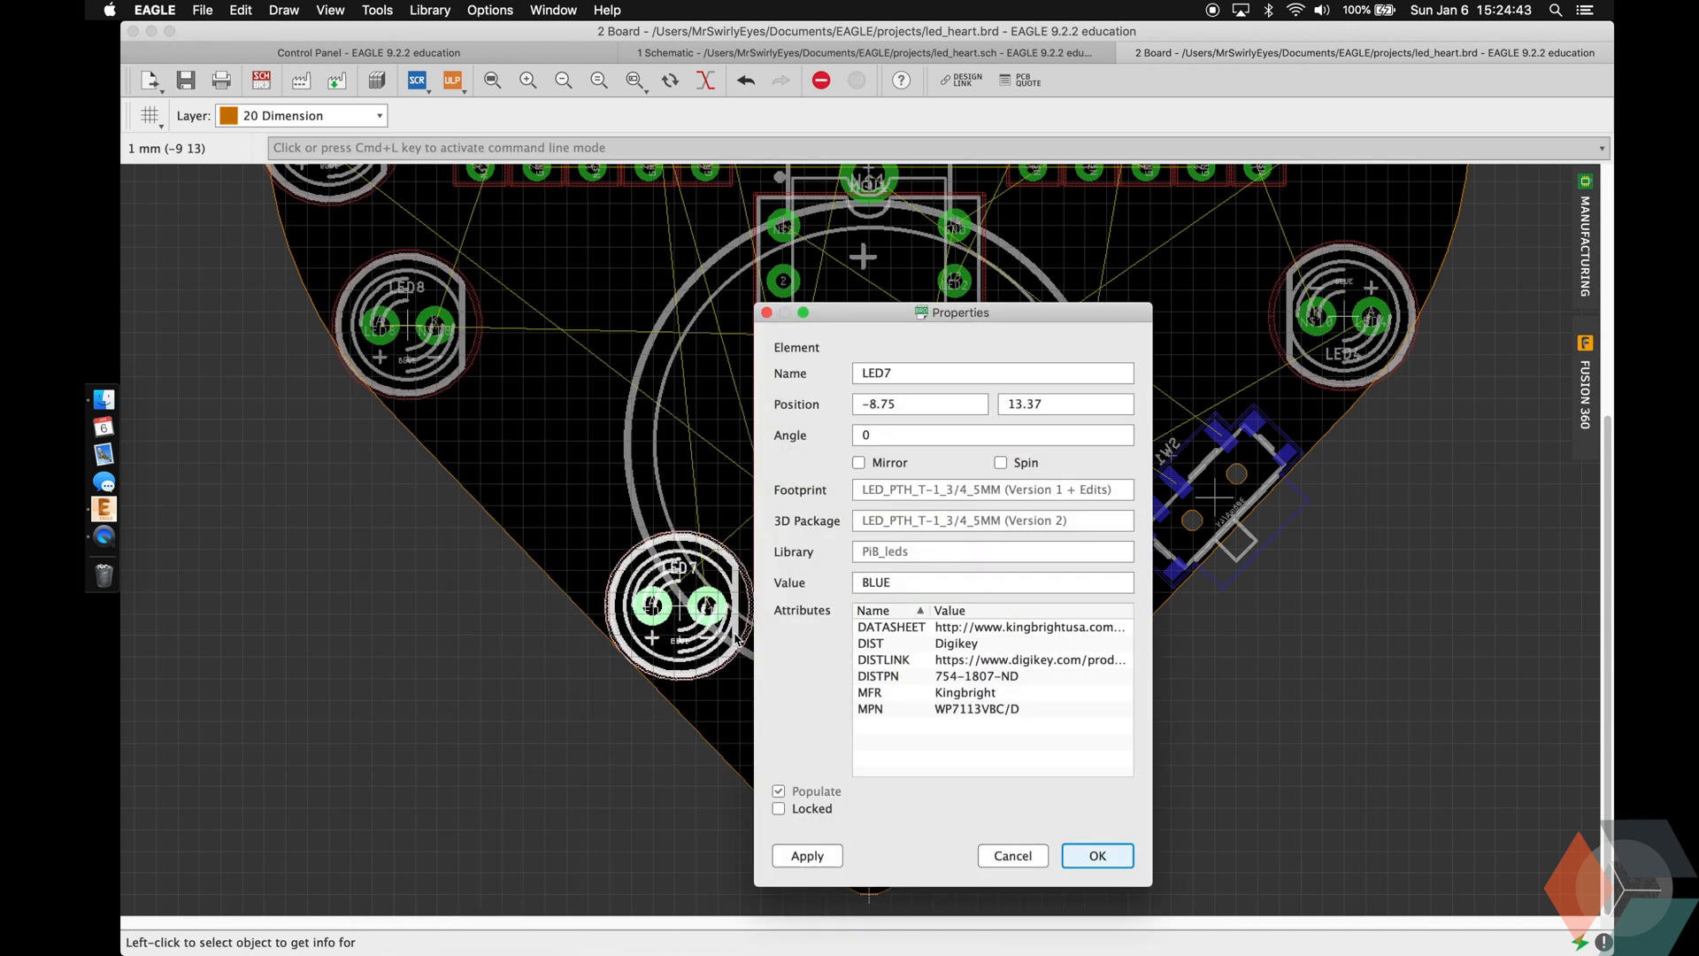
{"action": "left_click", "coordinate": [991, 435]}
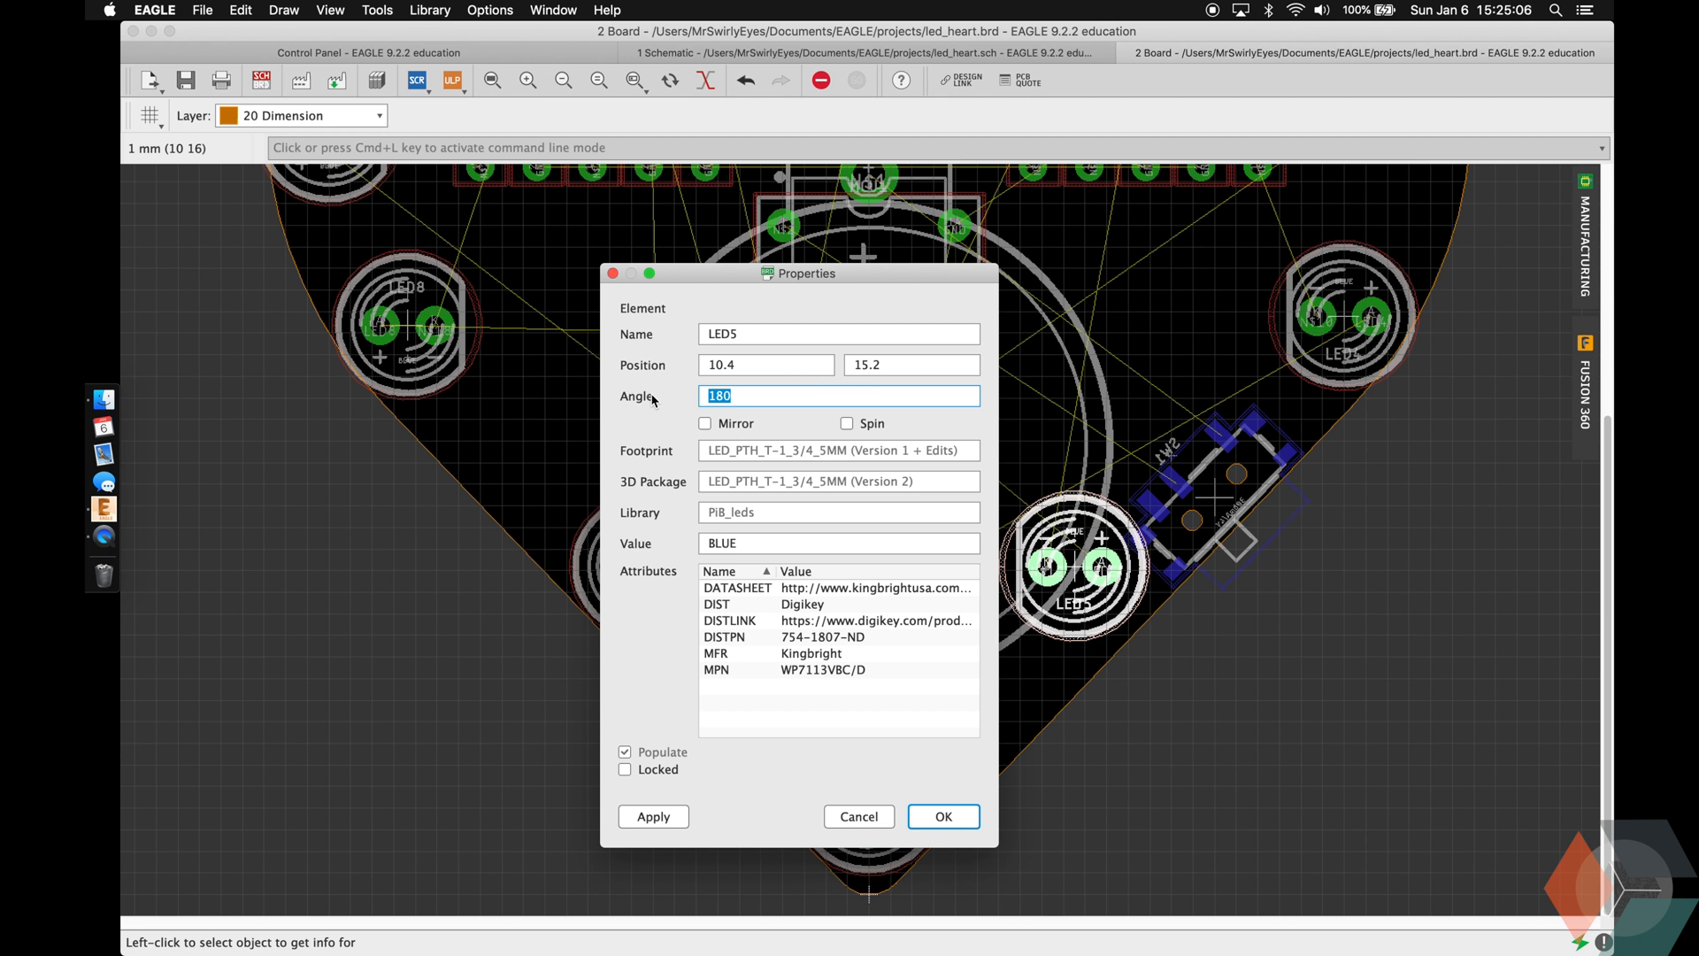
{"action": "left_click", "coordinate": [941, 816]}
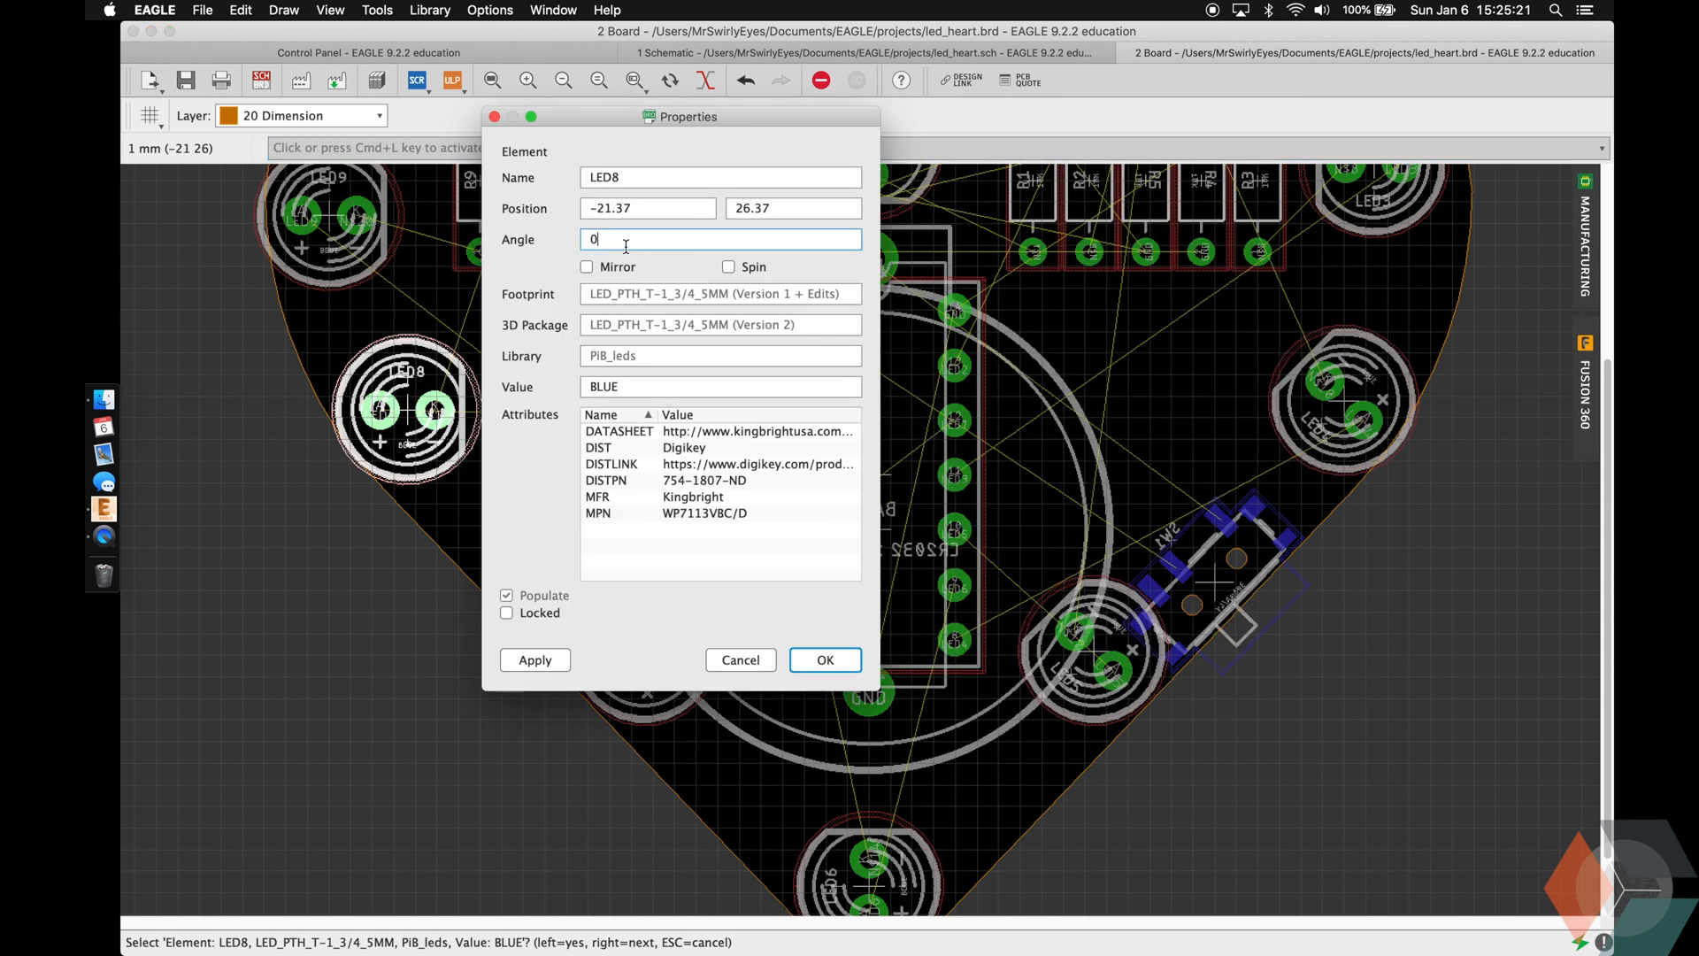
{"action": "left_click", "coordinate": [824, 659]}
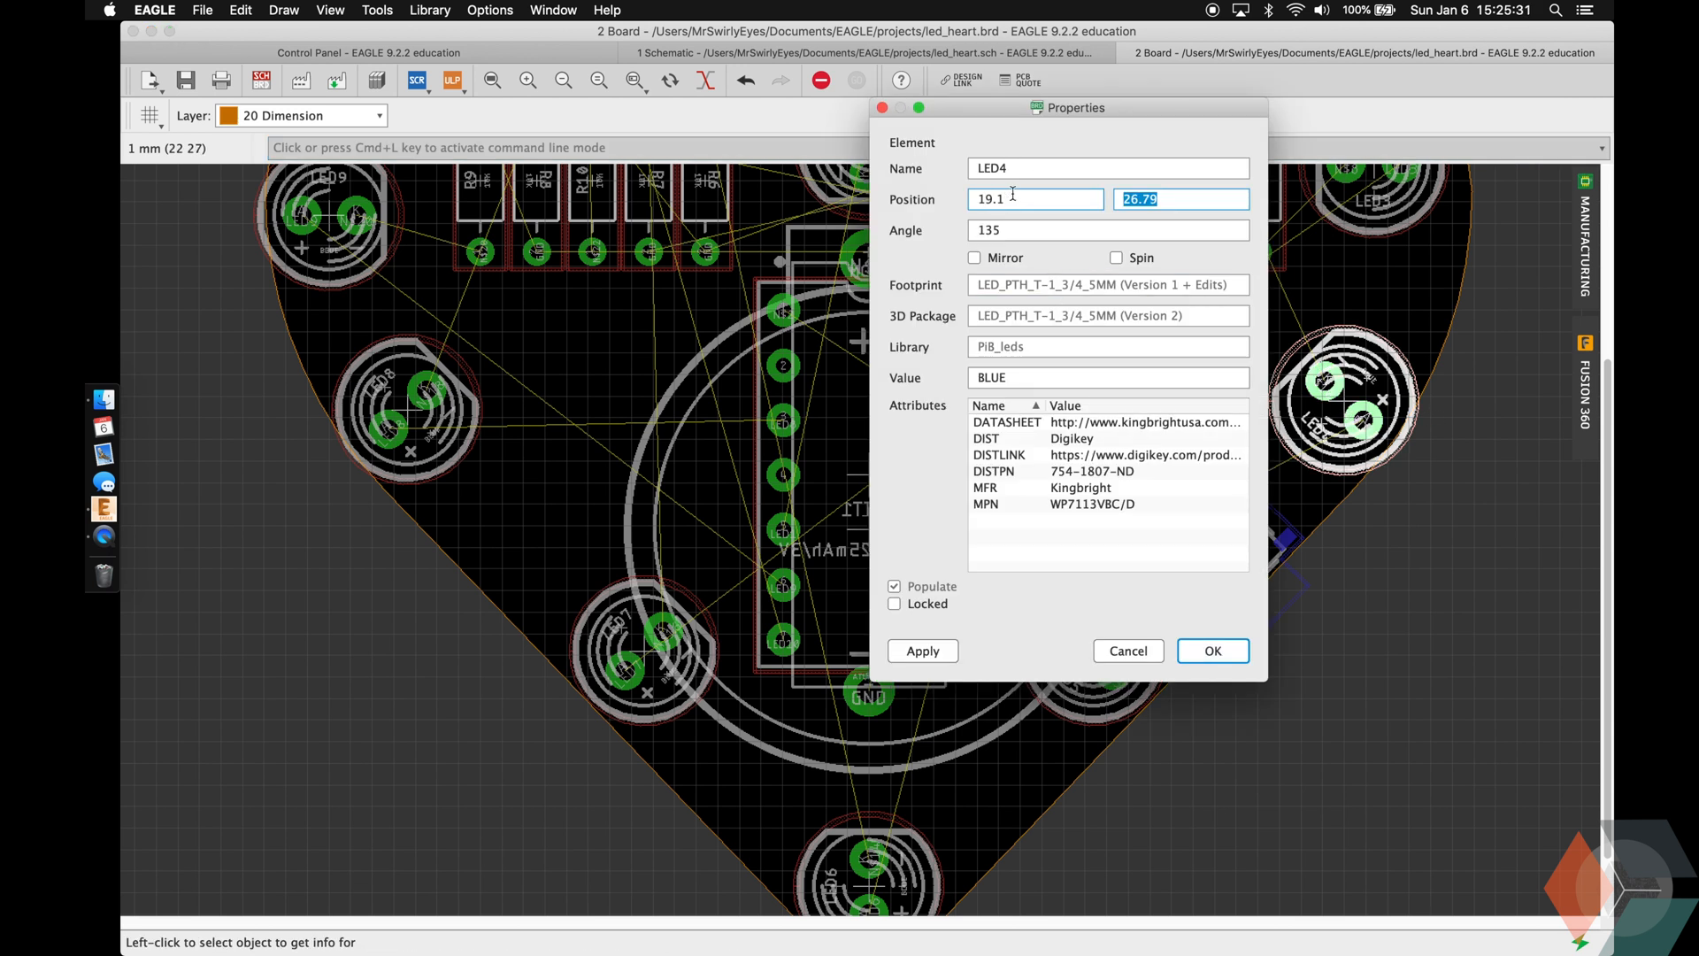
{"action": "left_click", "coordinate": [1212, 650]}
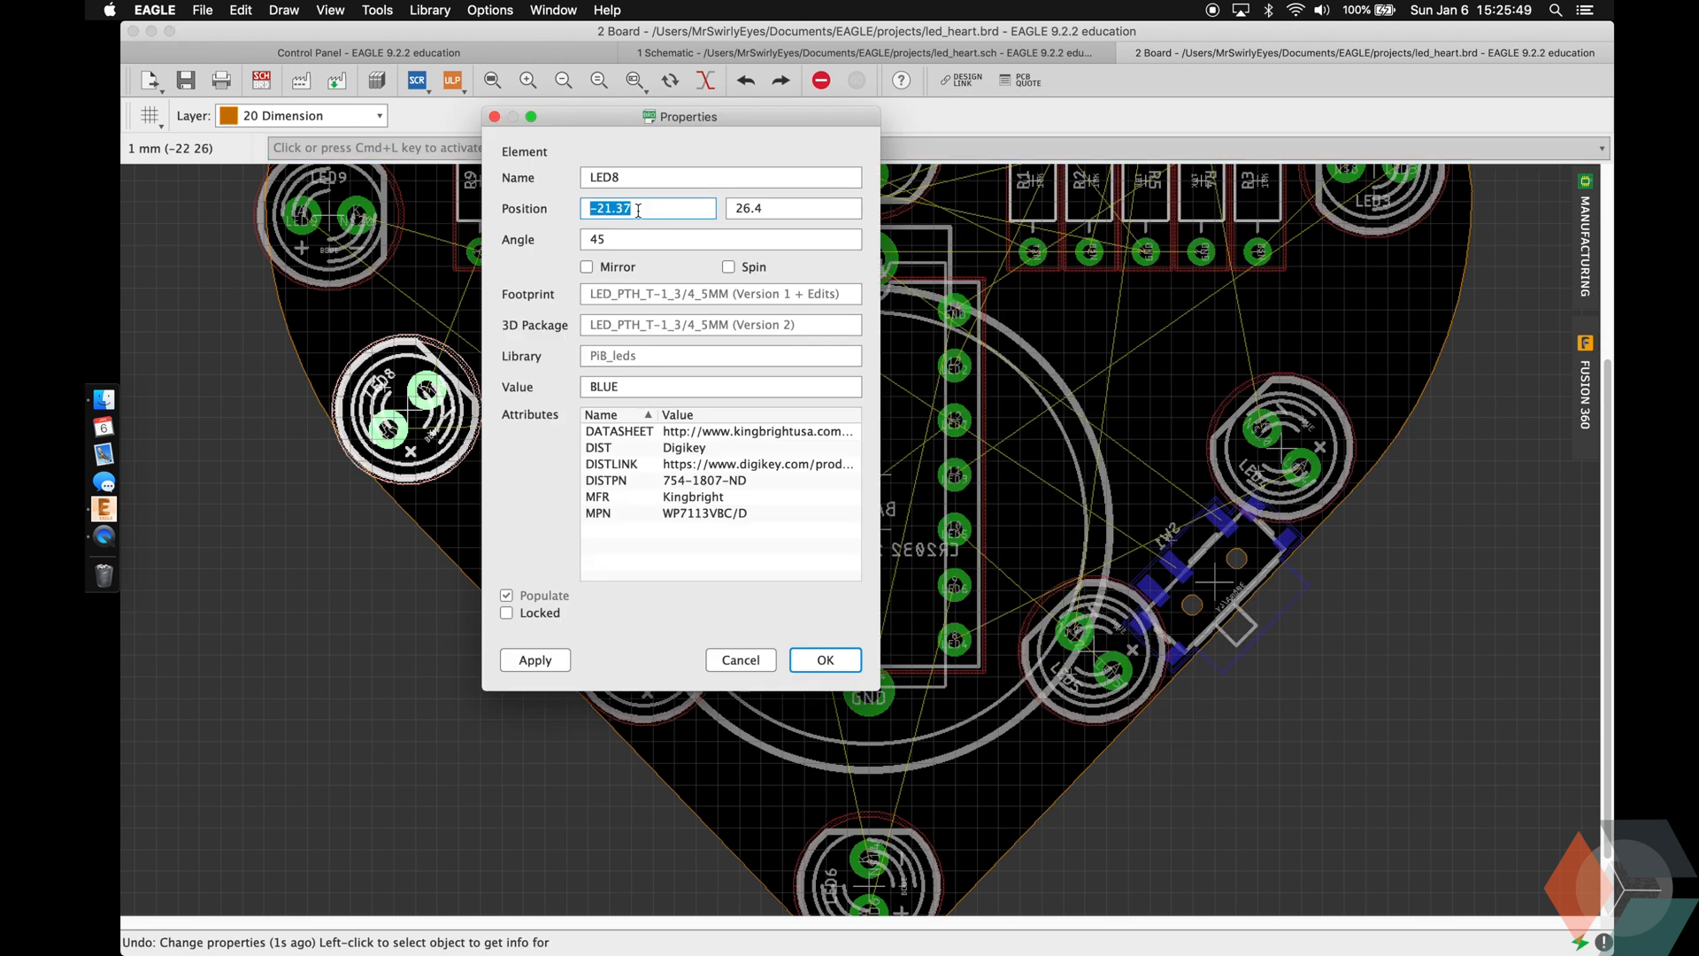
{"action": "left_click", "coordinate": [824, 658]}
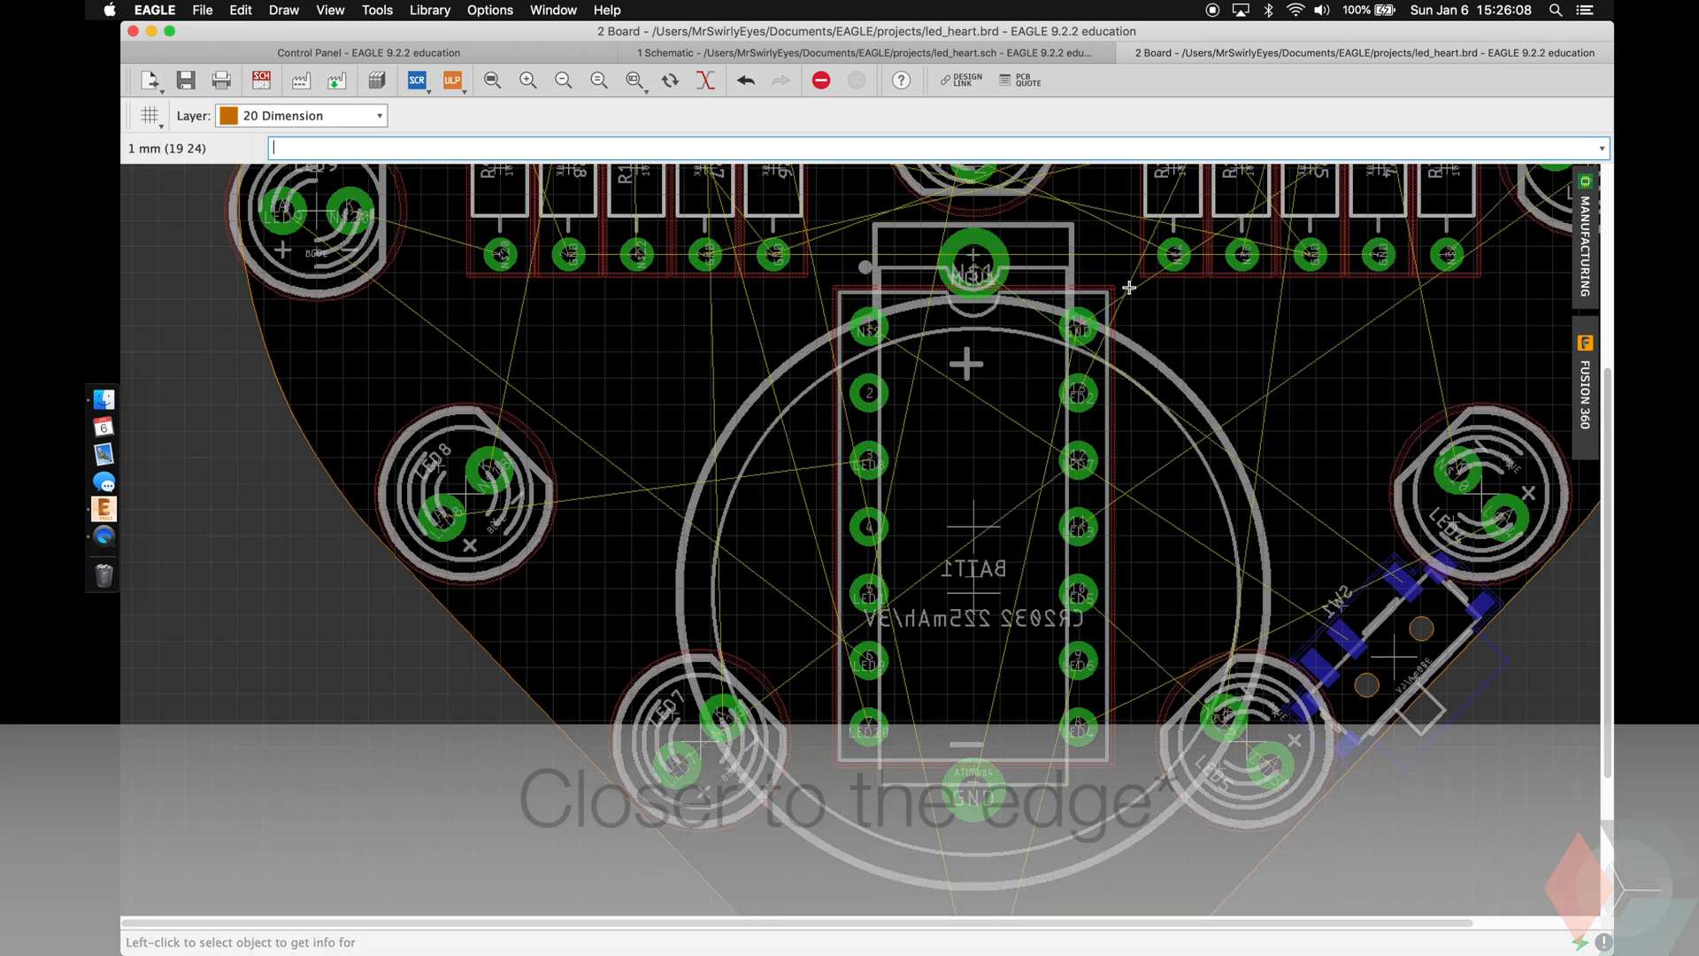
Reposition LED3, LED9 and LED2 outward to mirrored coordinates near the heart edge.
{"action": "scroll", "scroll_direction": "down", "scroll_amount": 3}
{"action": "type", "text": "3"}
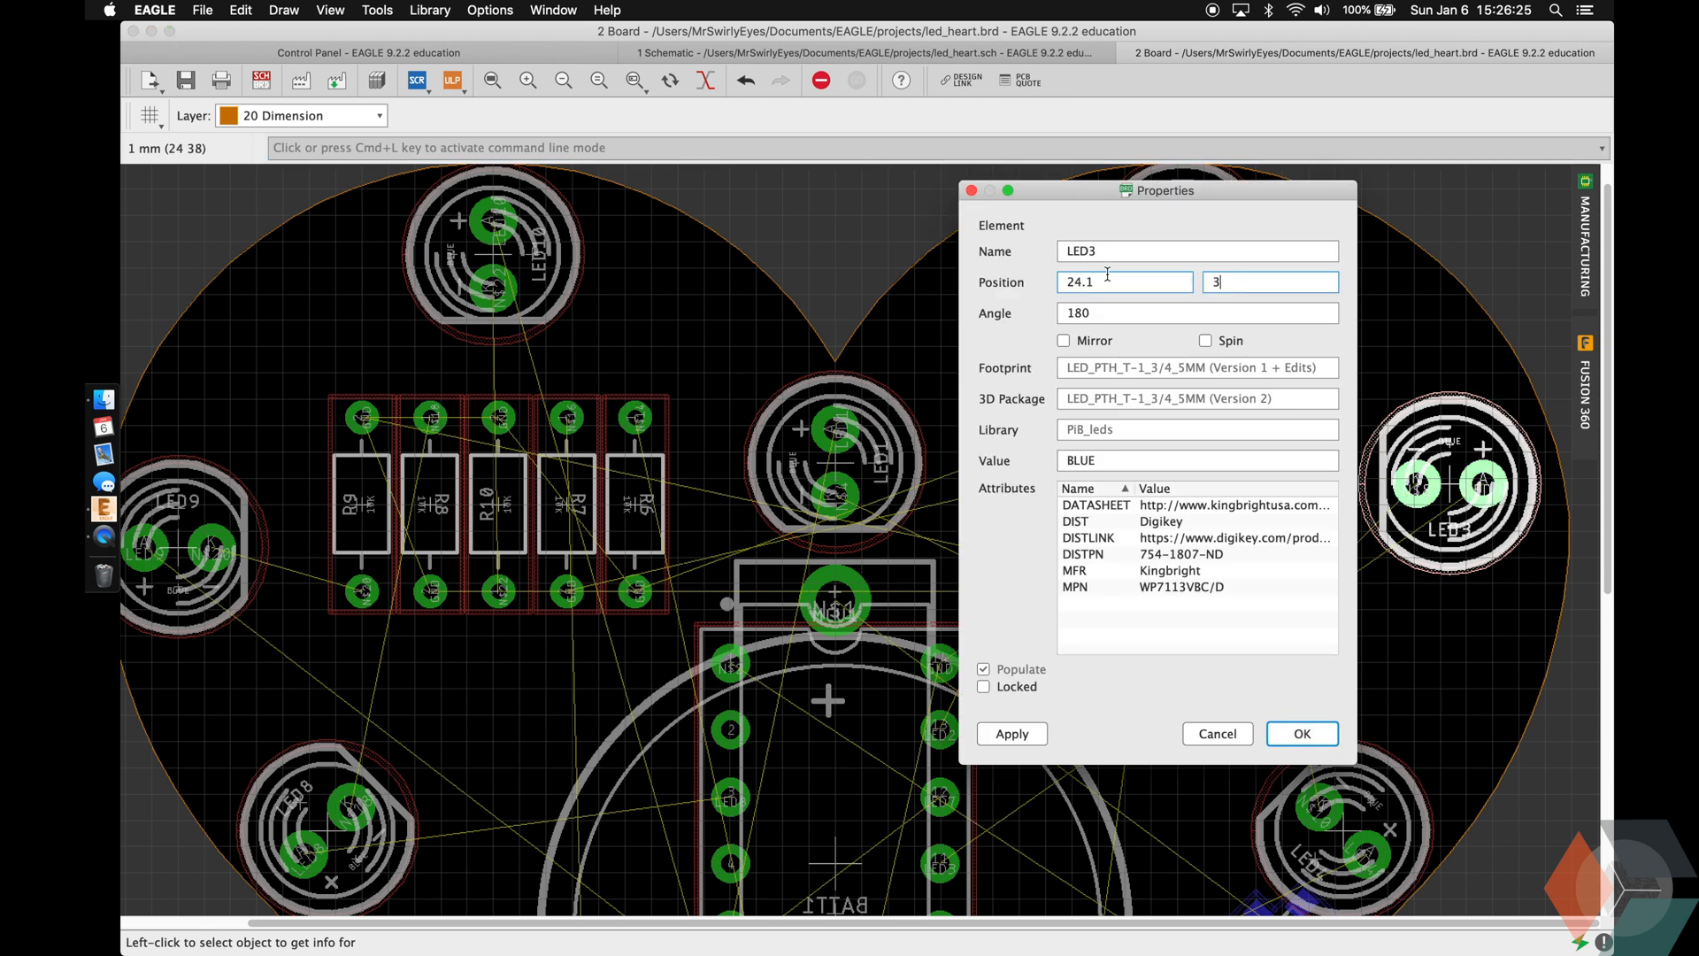
{"action": "left_click", "coordinate": [1301, 733]}
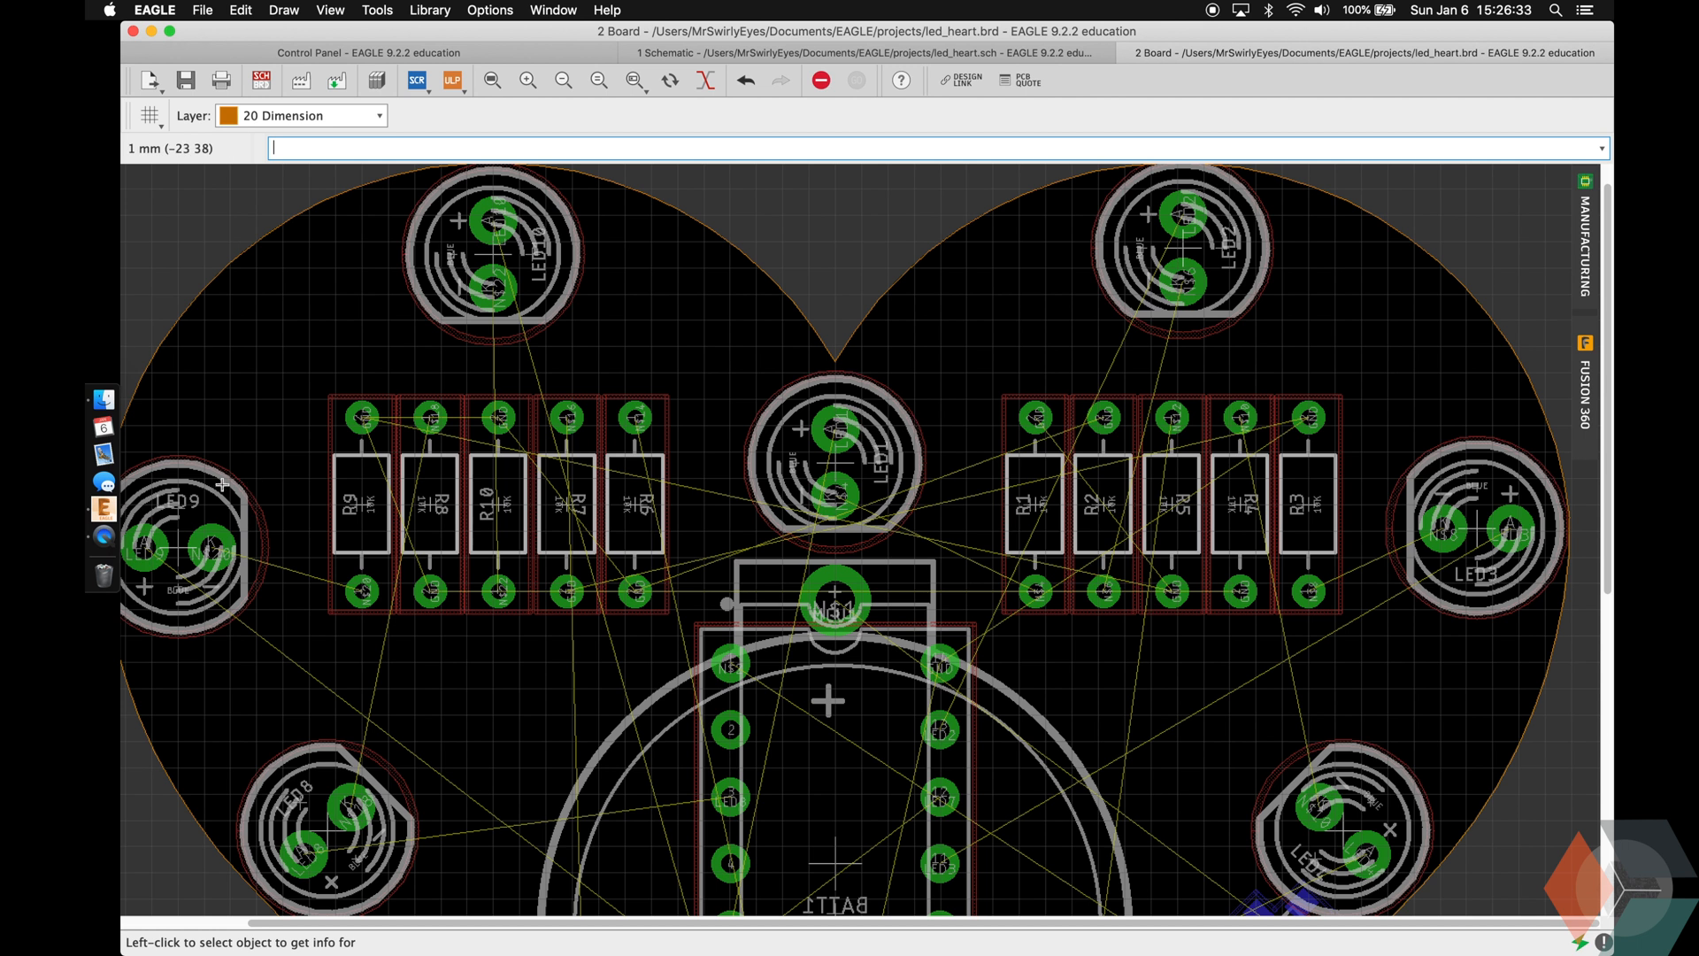
{"action": "double_click", "coordinate": [189, 547]}
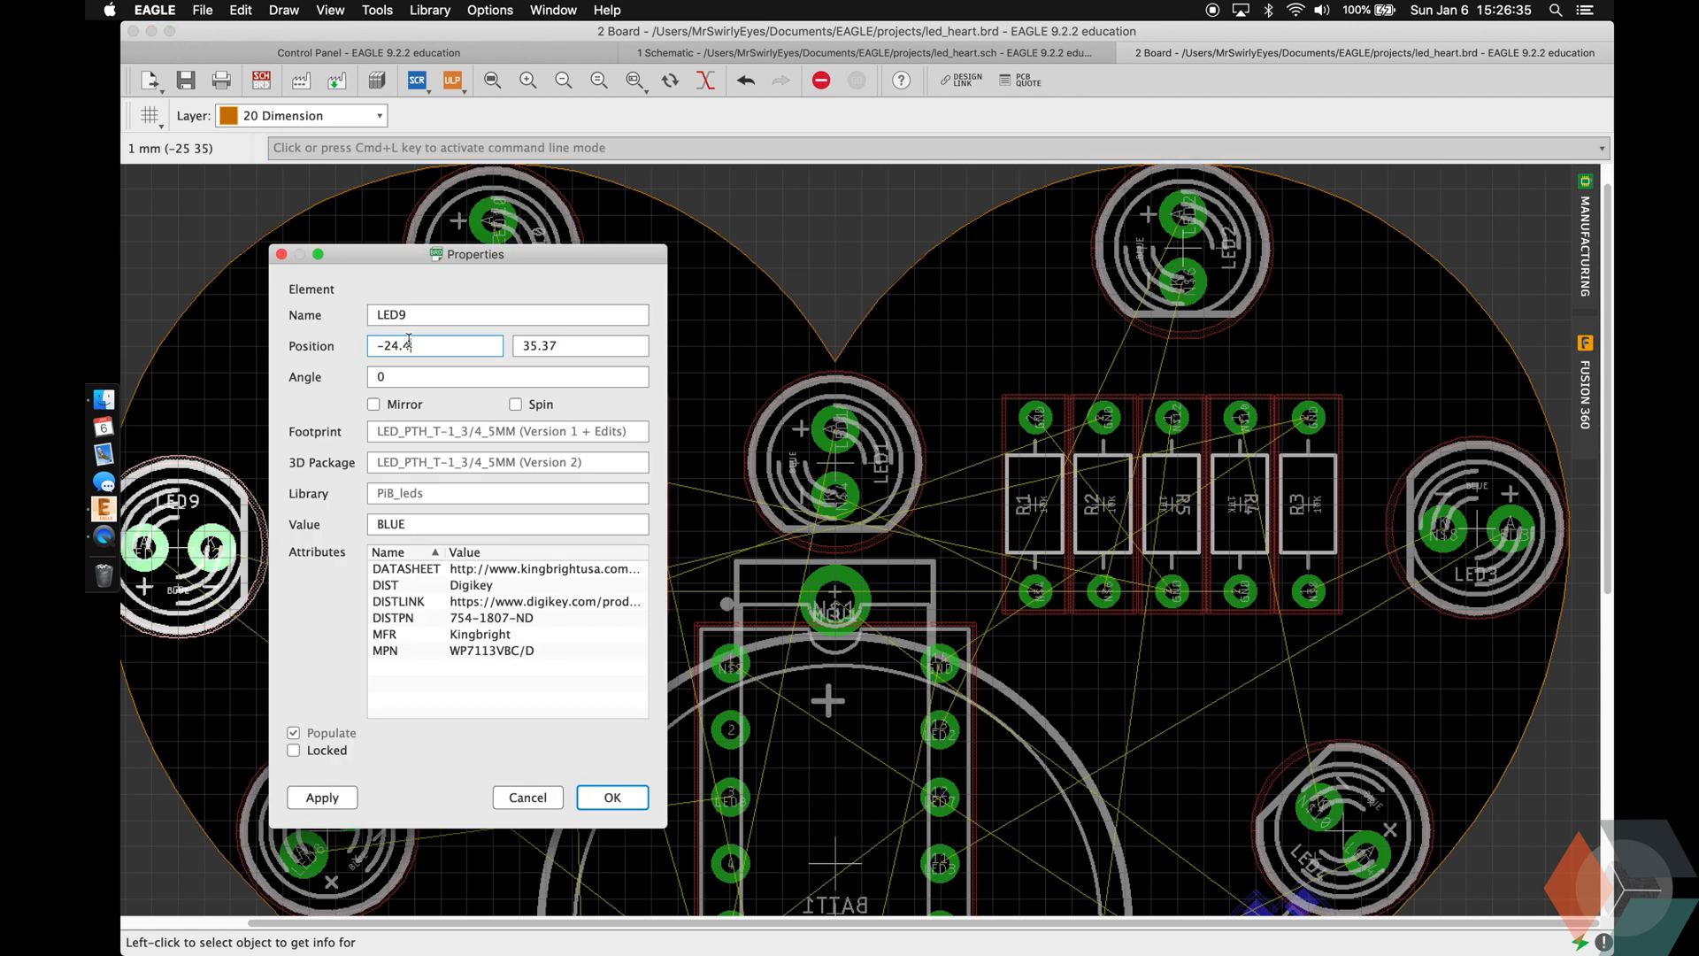
{"action": "left_click", "coordinate": [612, 797]}
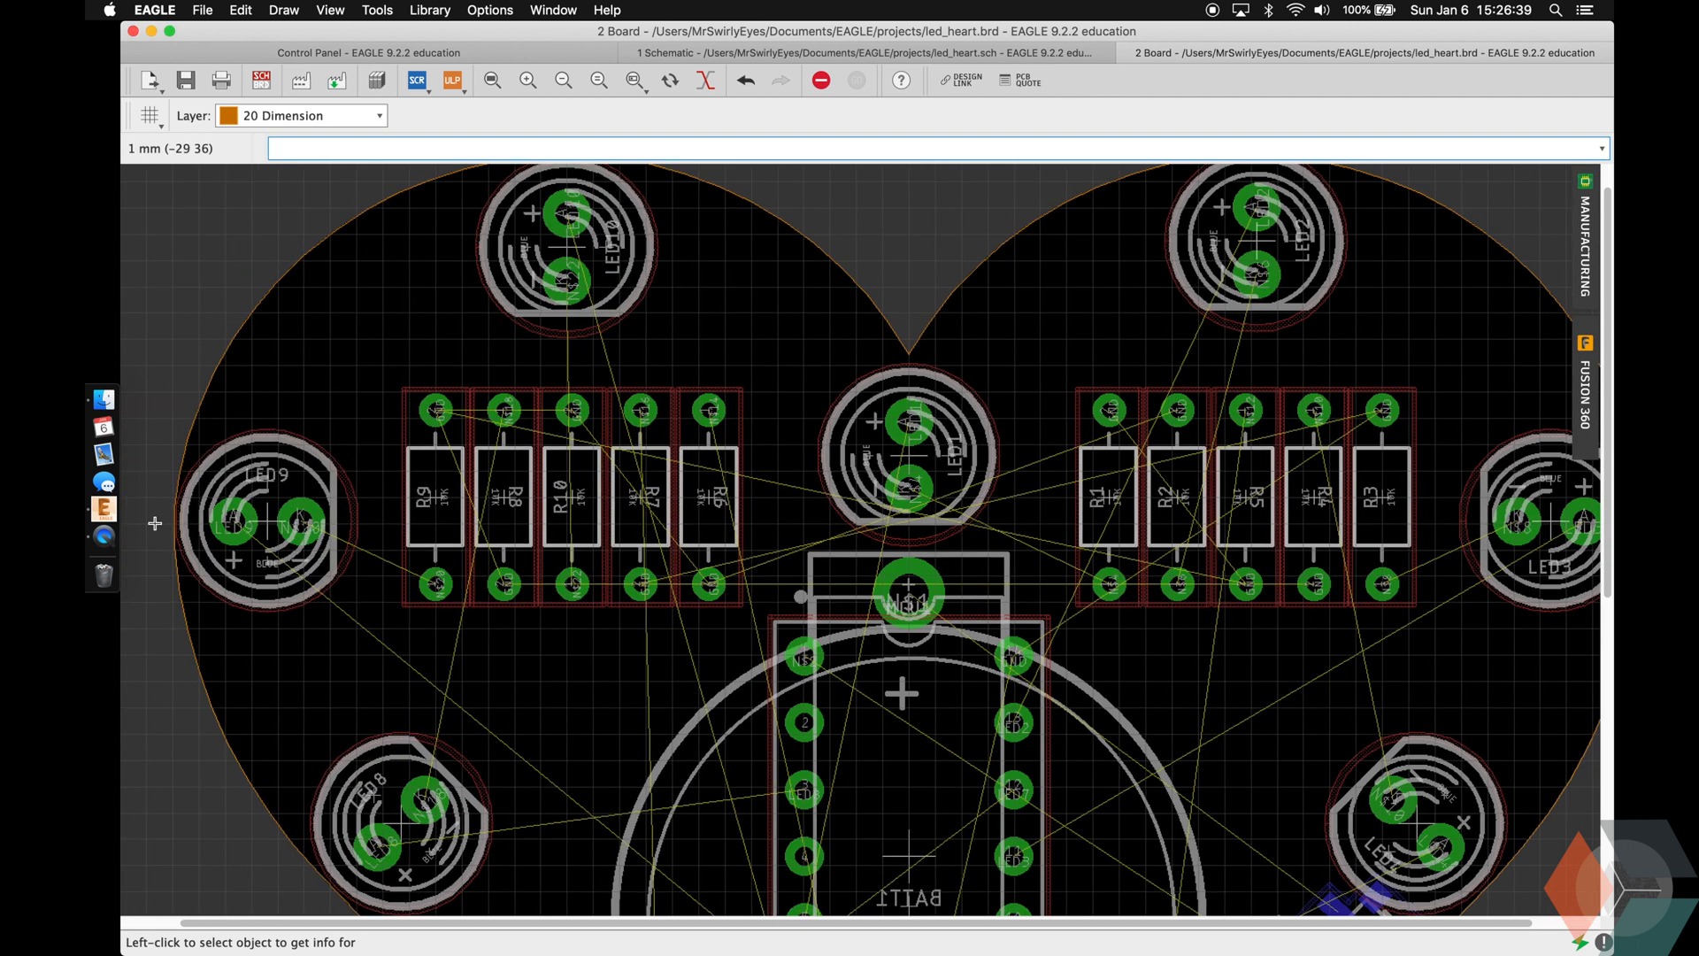
{"action": "mouse_move", "coordinate": [179, 520]}
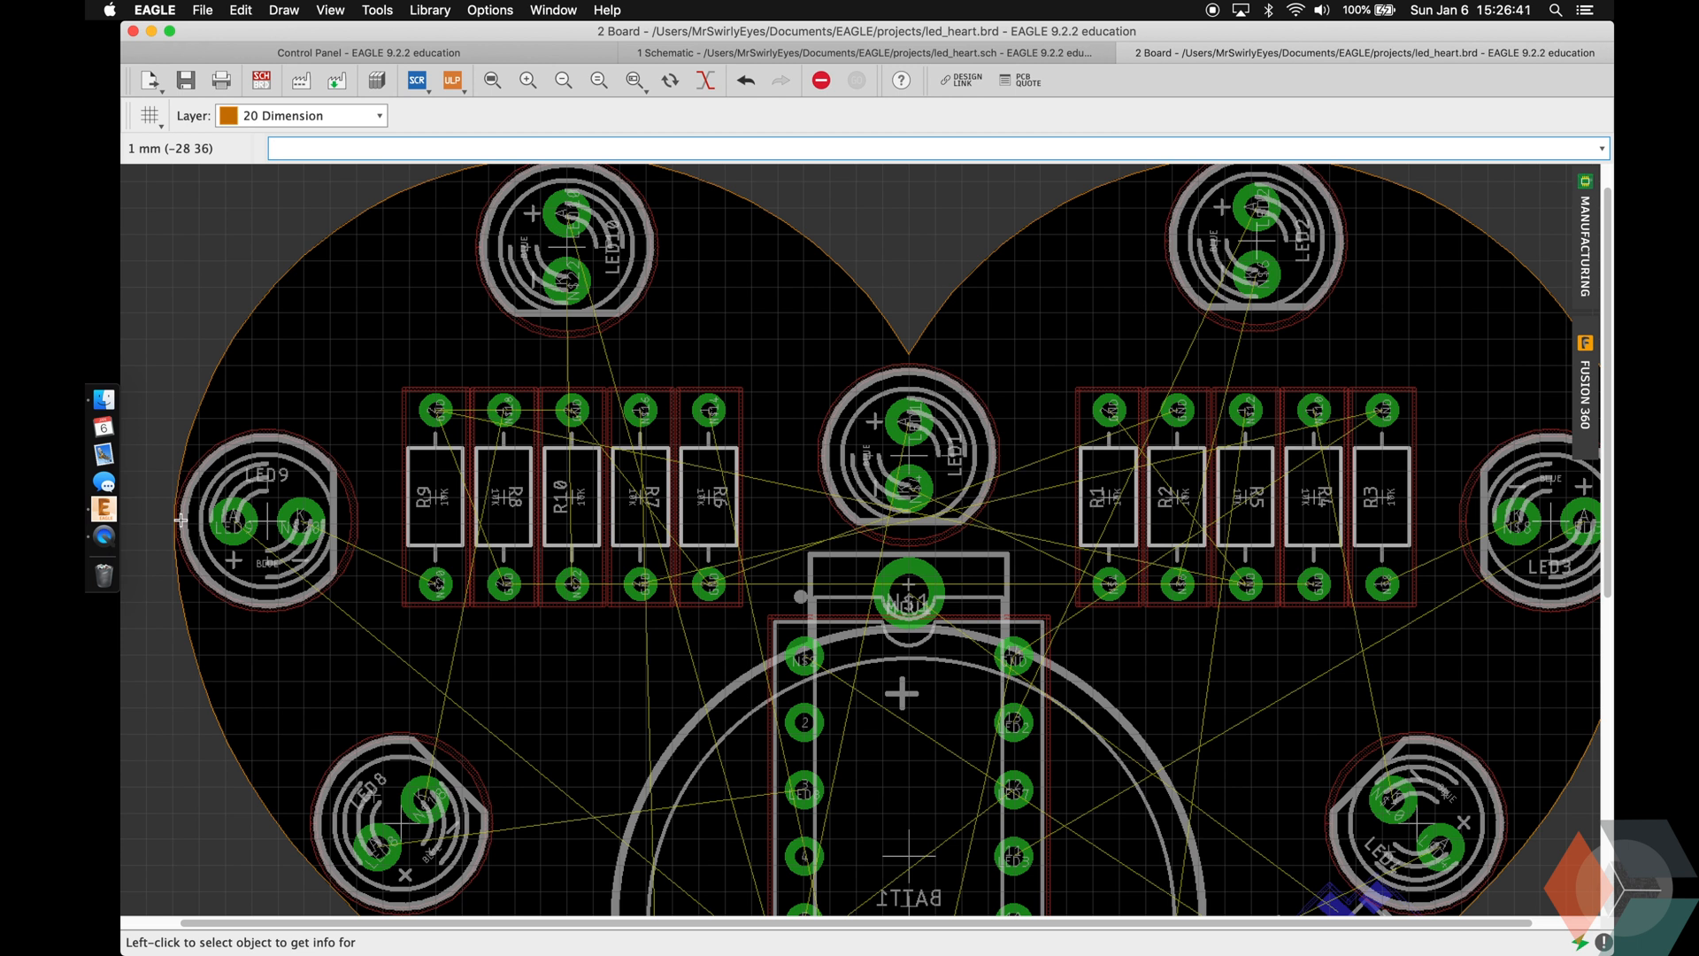
{"action": "double_click", "coordinate": [1255, 244]}
{"action": "type", "text": "4"}
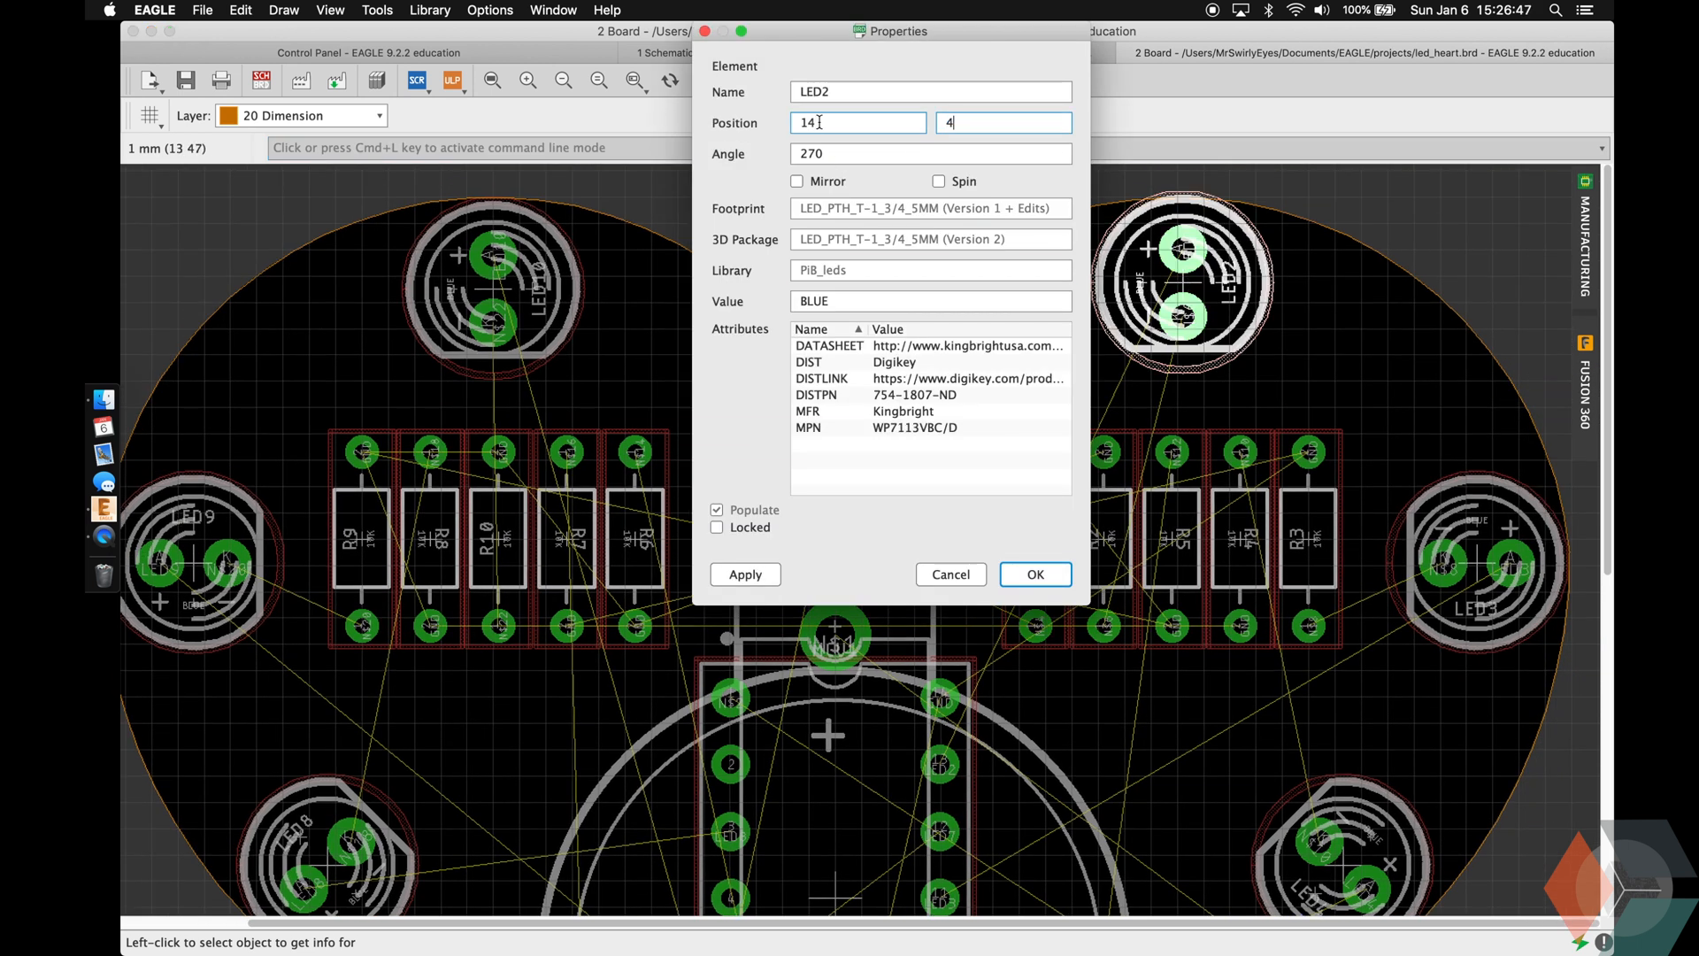
{"action": "left_click", "coordinate": [1033, 573]}
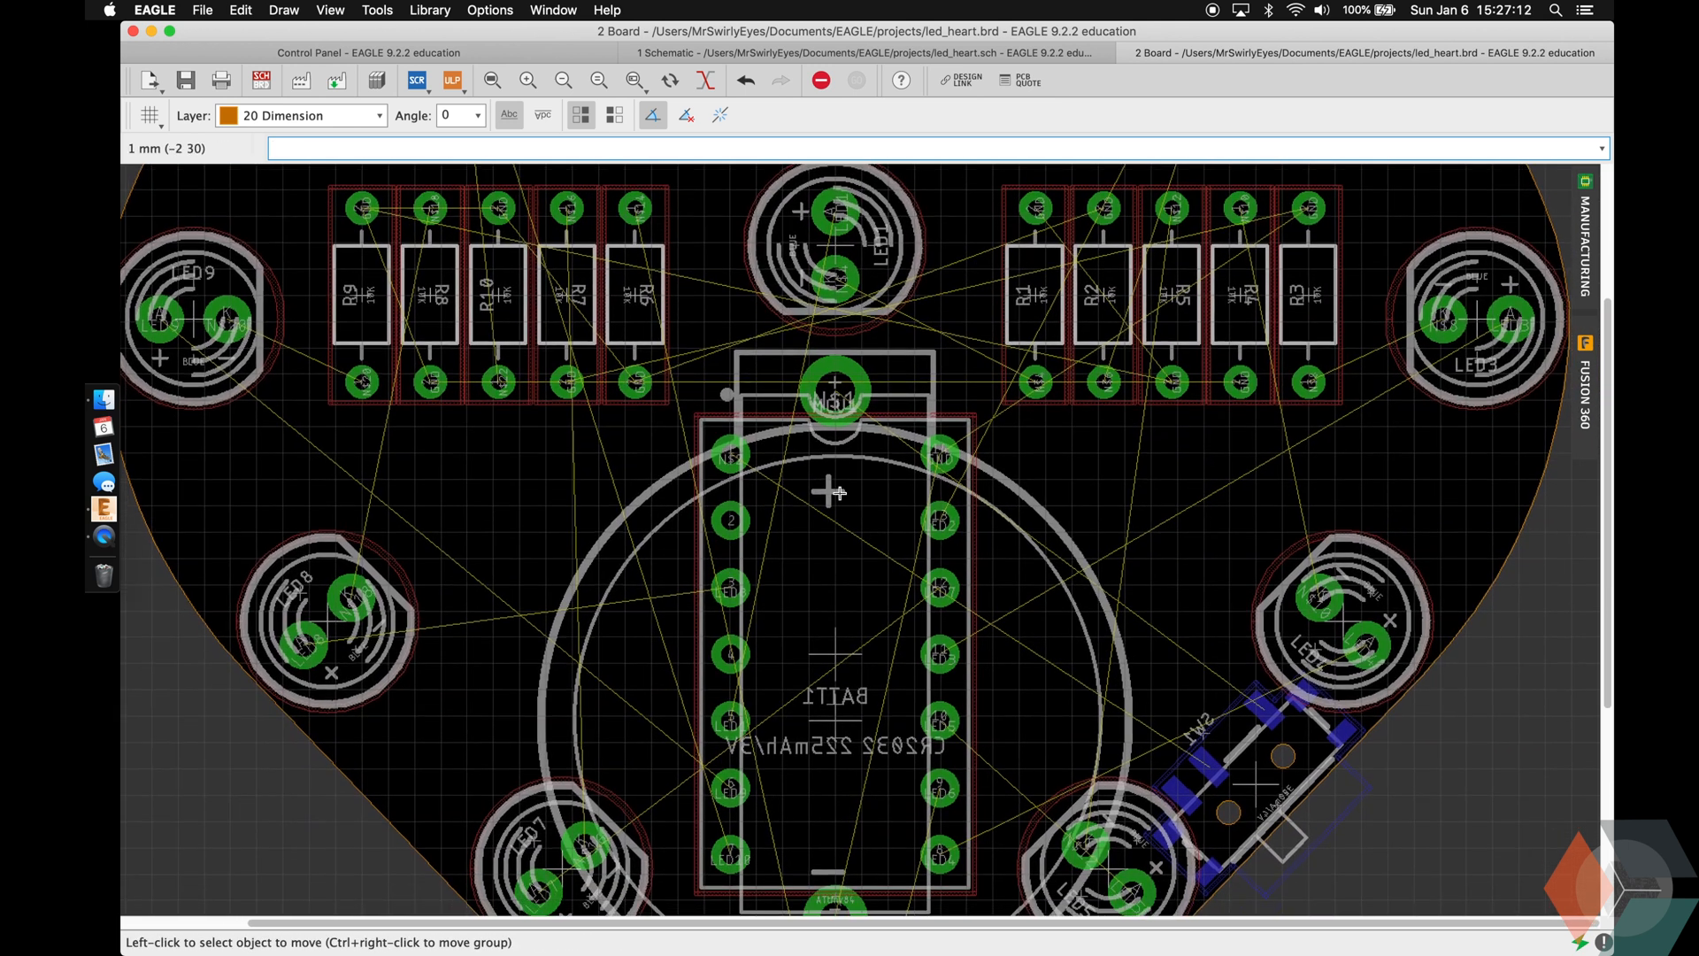
Zoom to fit to view all ten LEDs ringing the resistors, chip, battery and switch.
{"action": "scroll", "scroll_direction": "down", "scroll_amount": 3}
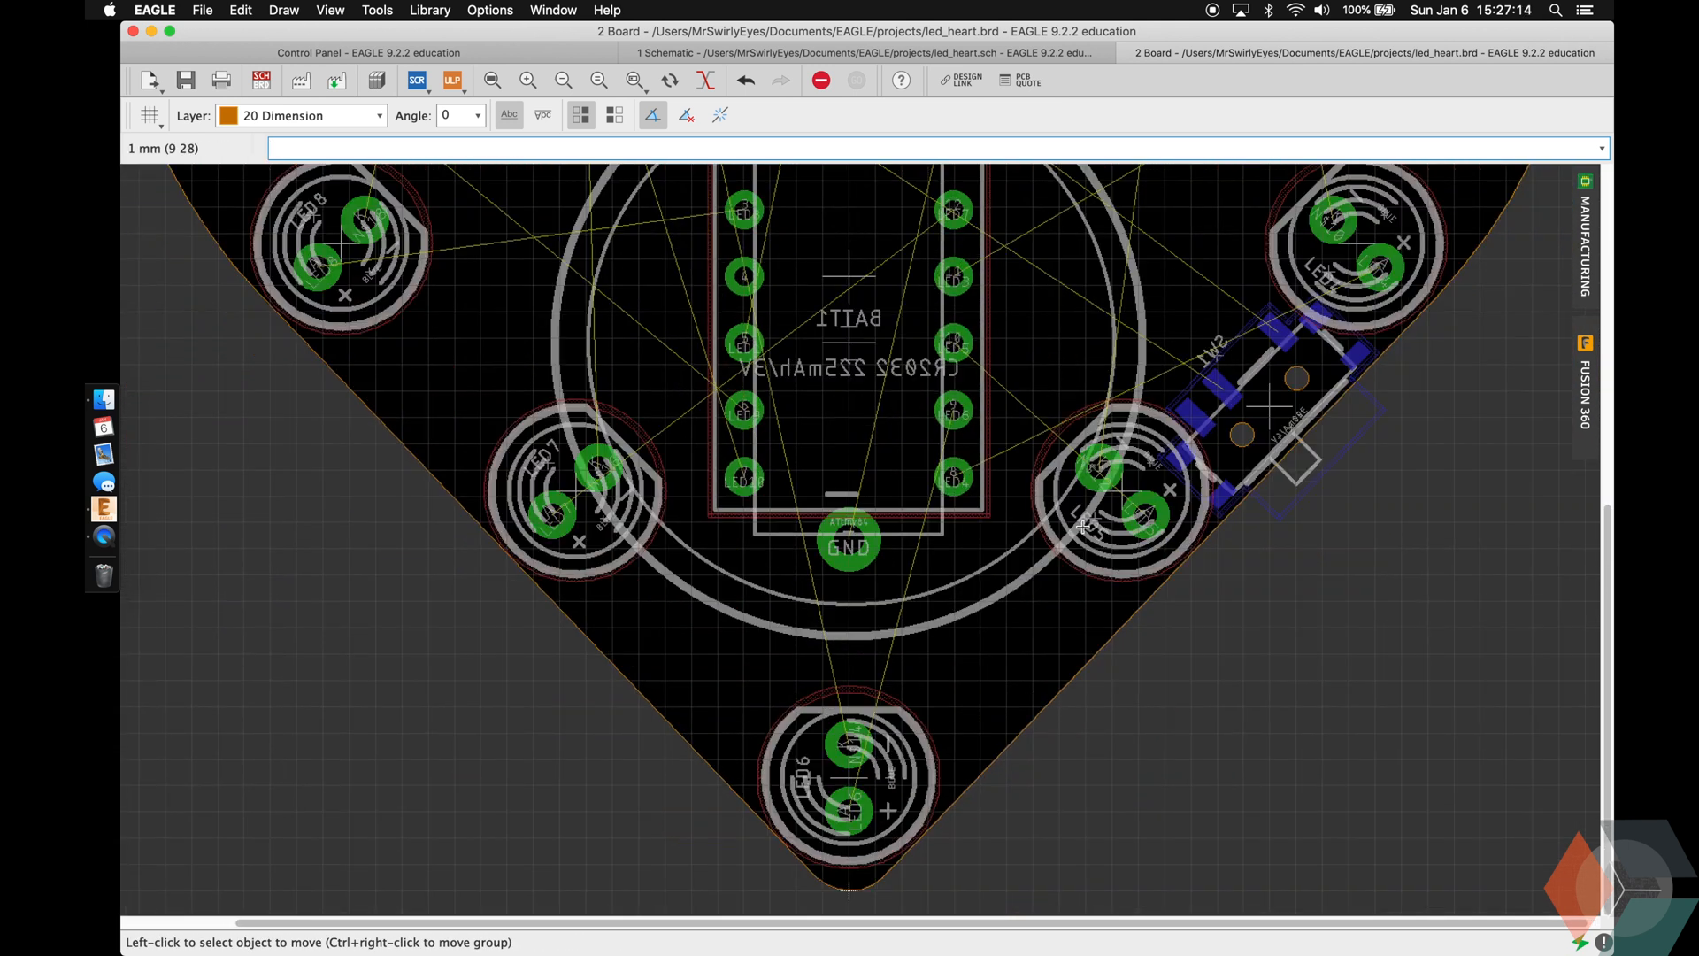
{"action": "left_click", "coordinate": [492, 81]}
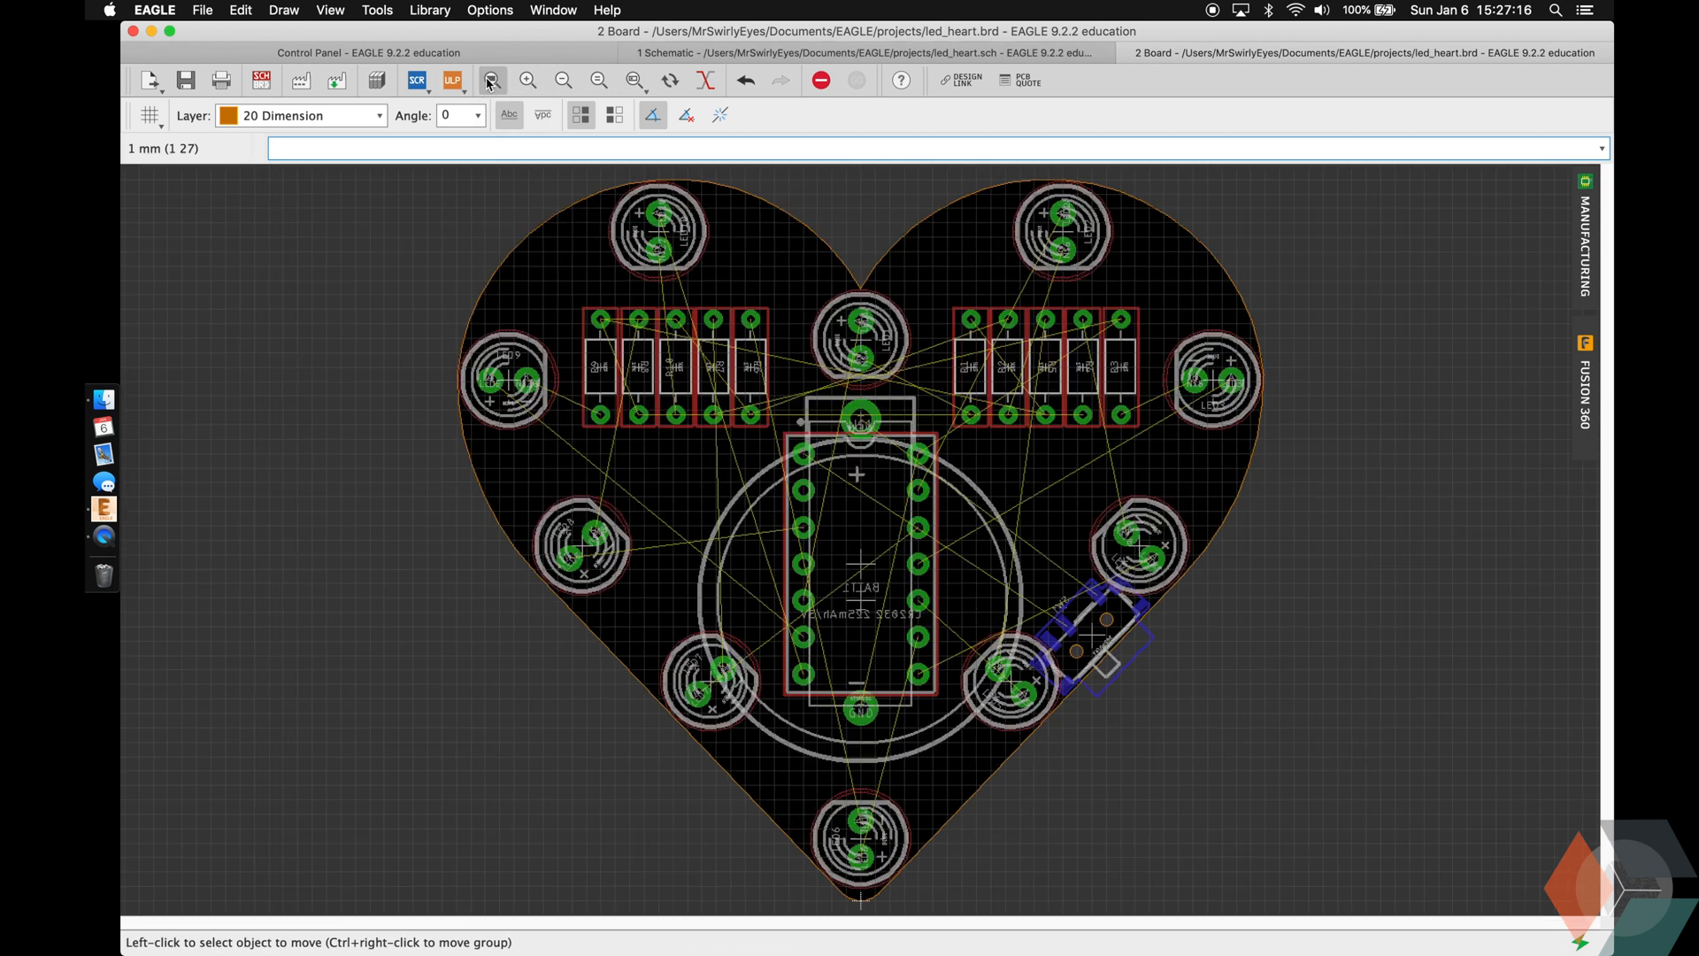
{"action": "mouse_move", "coordinate": [866, 419]}
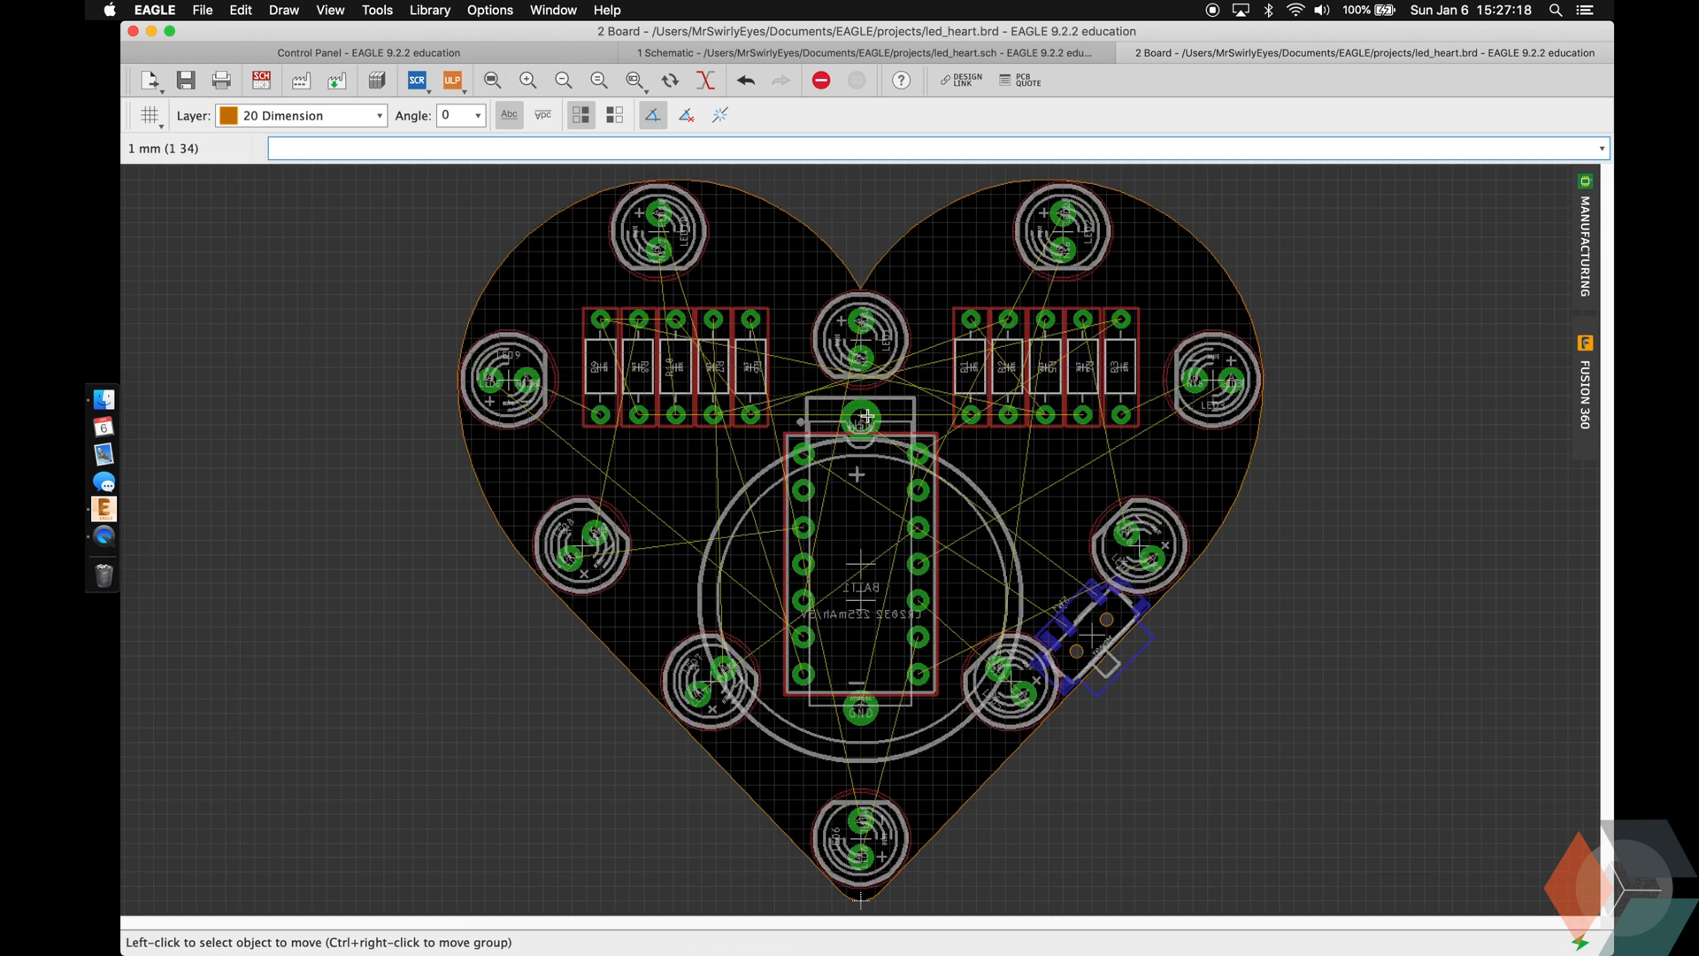
{"action": "mouse_move", "coordinate": [866, 506]}
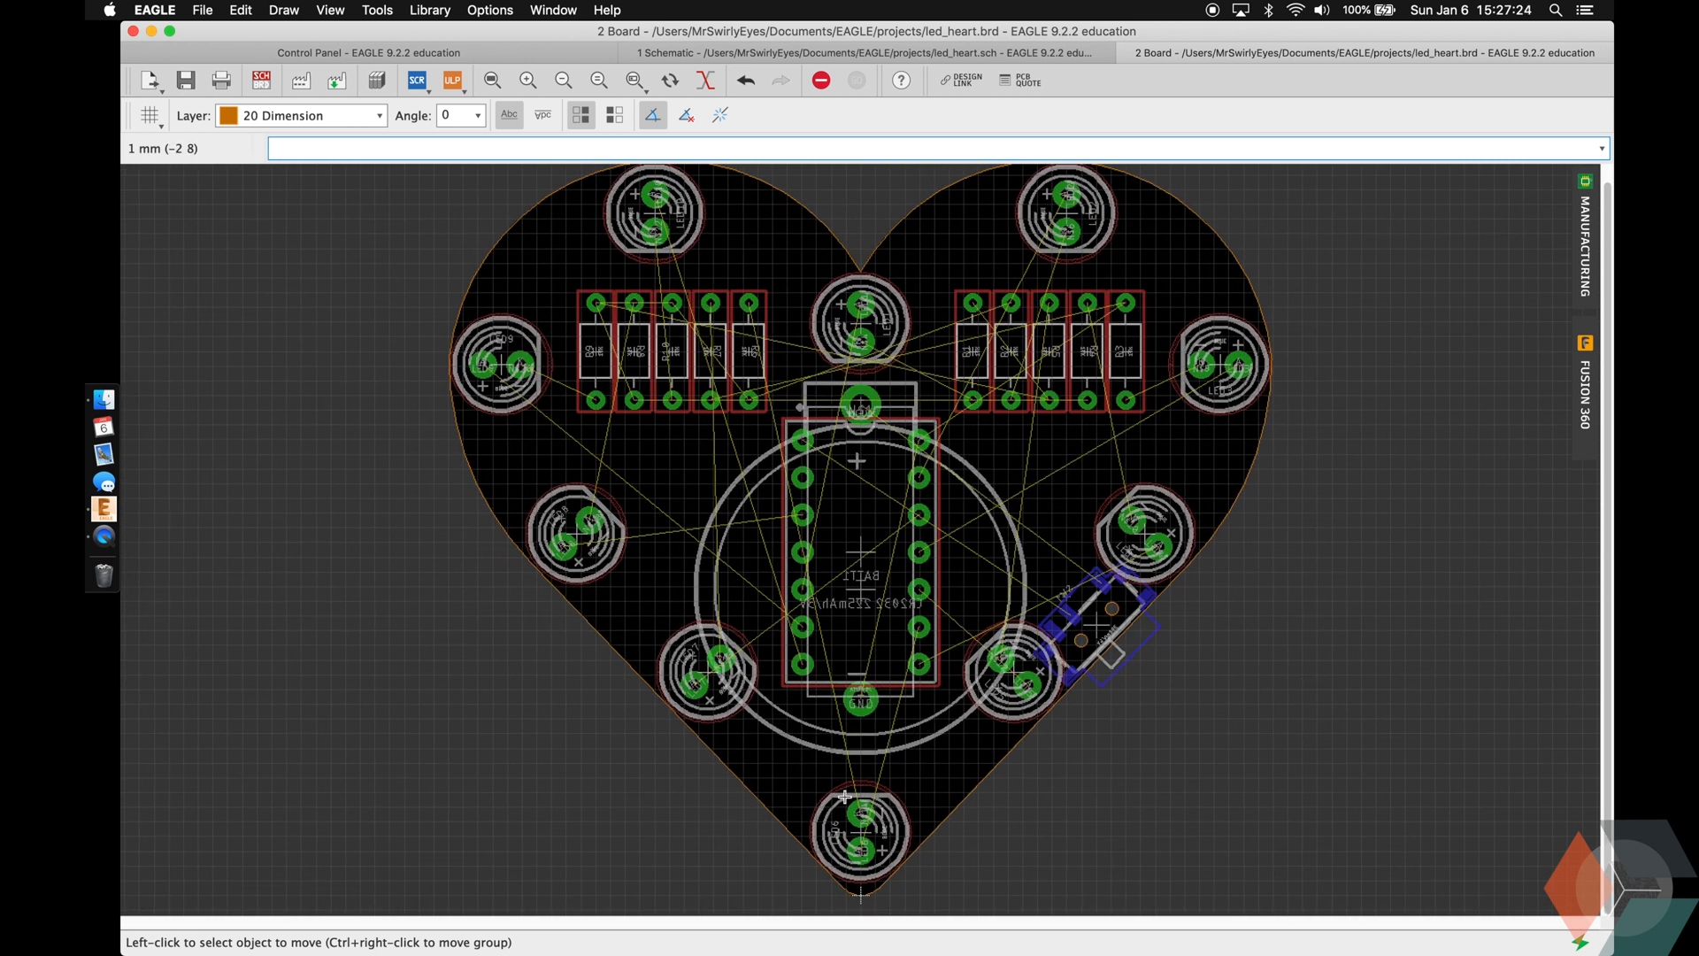
{"action": "mouse_move", "coordinate": [868, 896]}
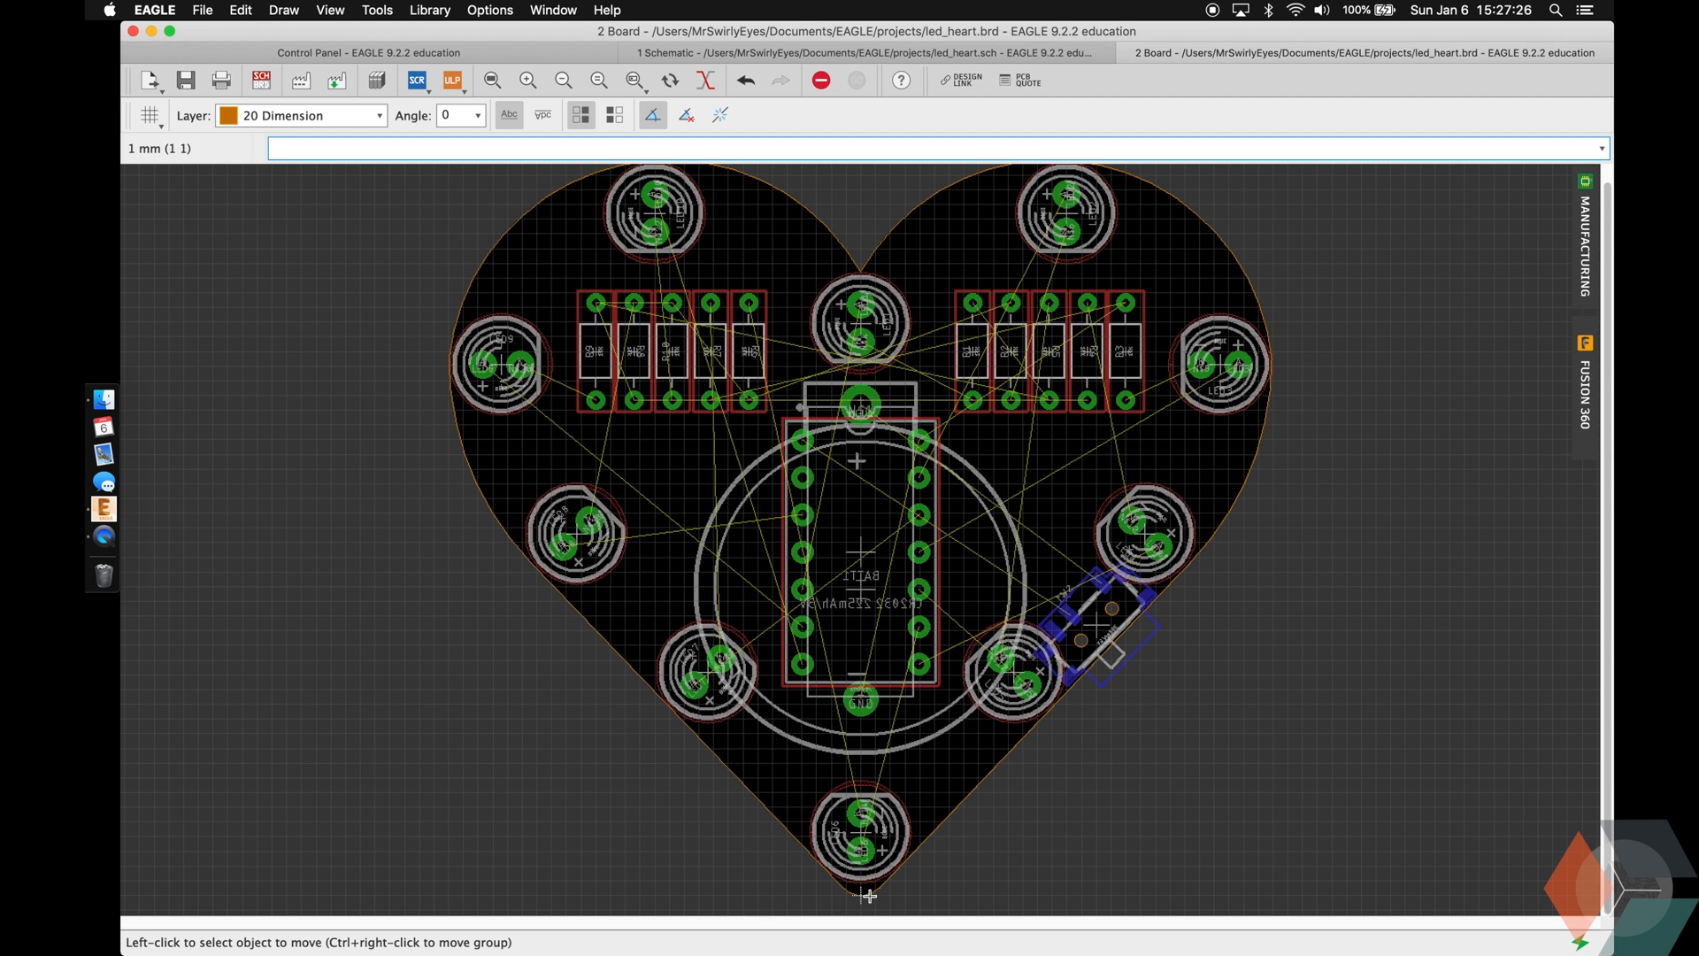
{"action": "mouse_move", "coordinate": [902, 358]}
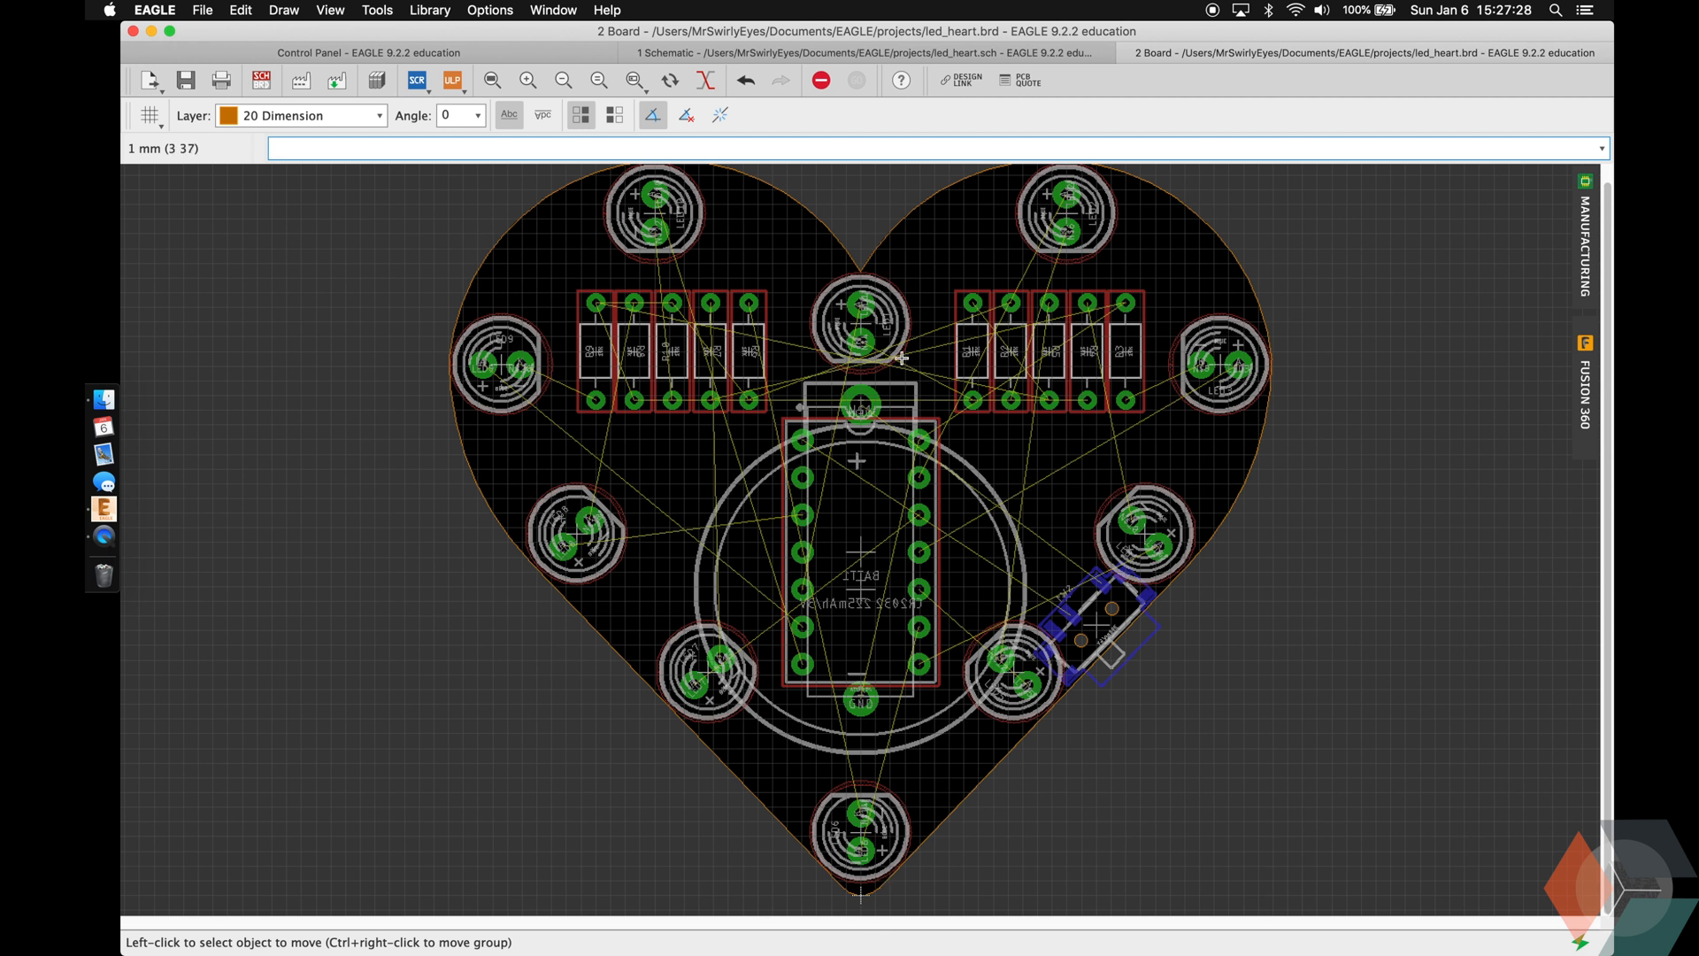
{"action": "mouse_move", "coordinate": [942, 579]}
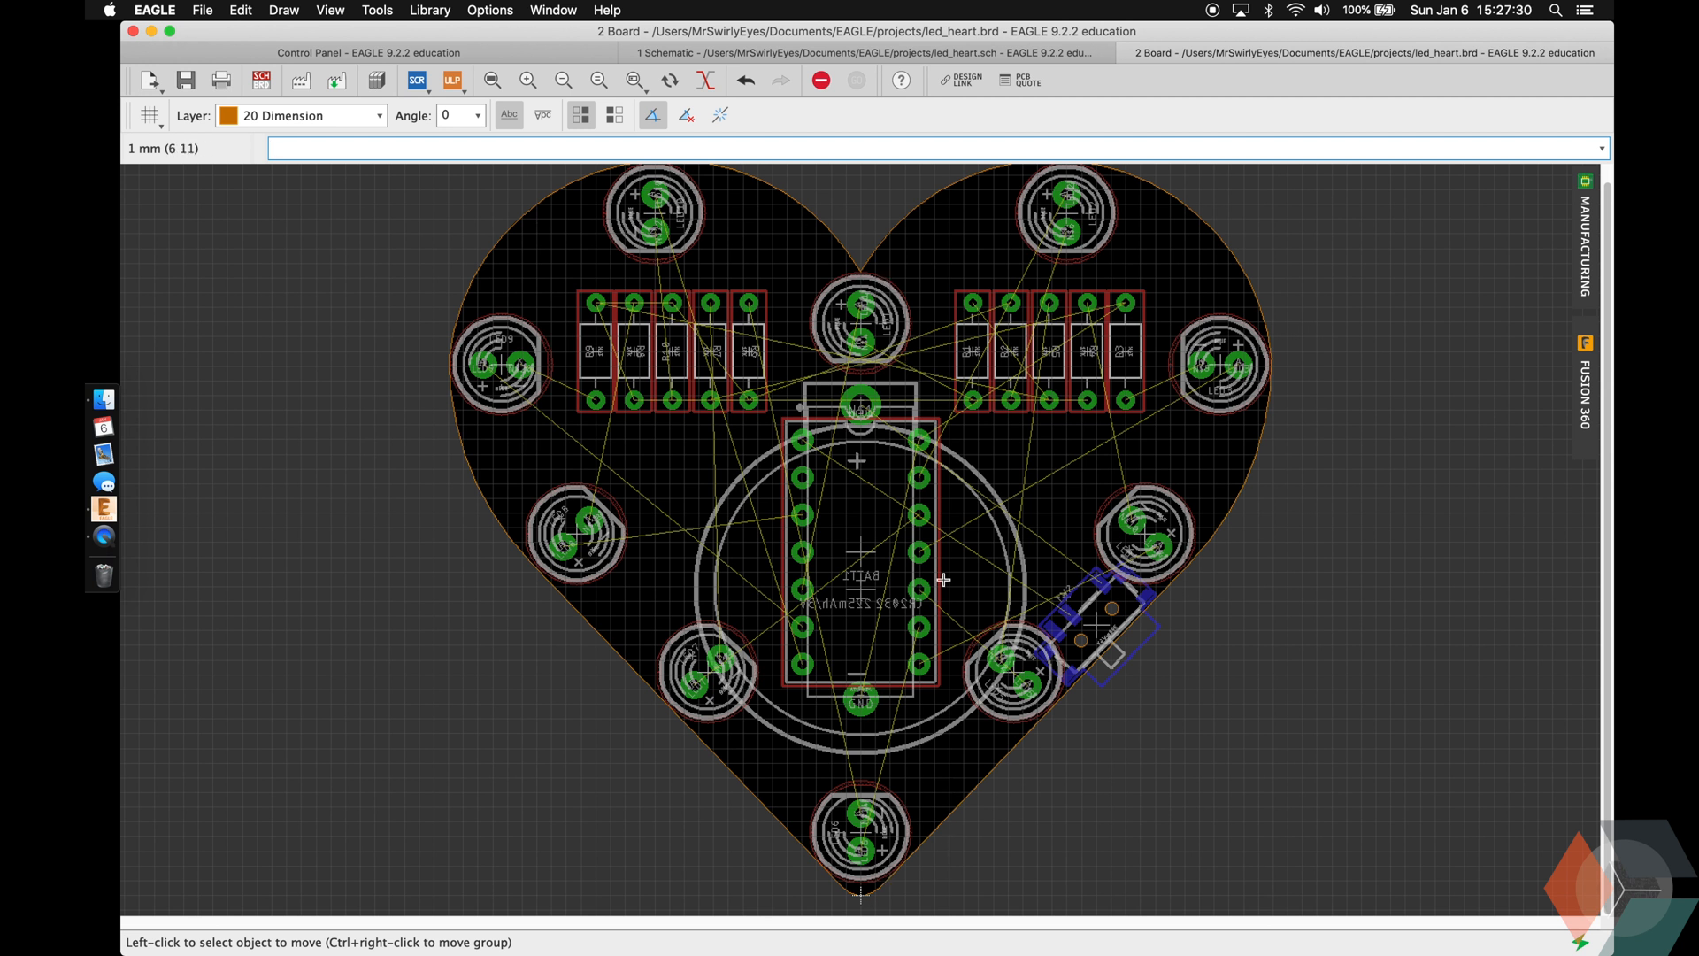
{"action": "mouse_move", "coordinate": [517, 304]}
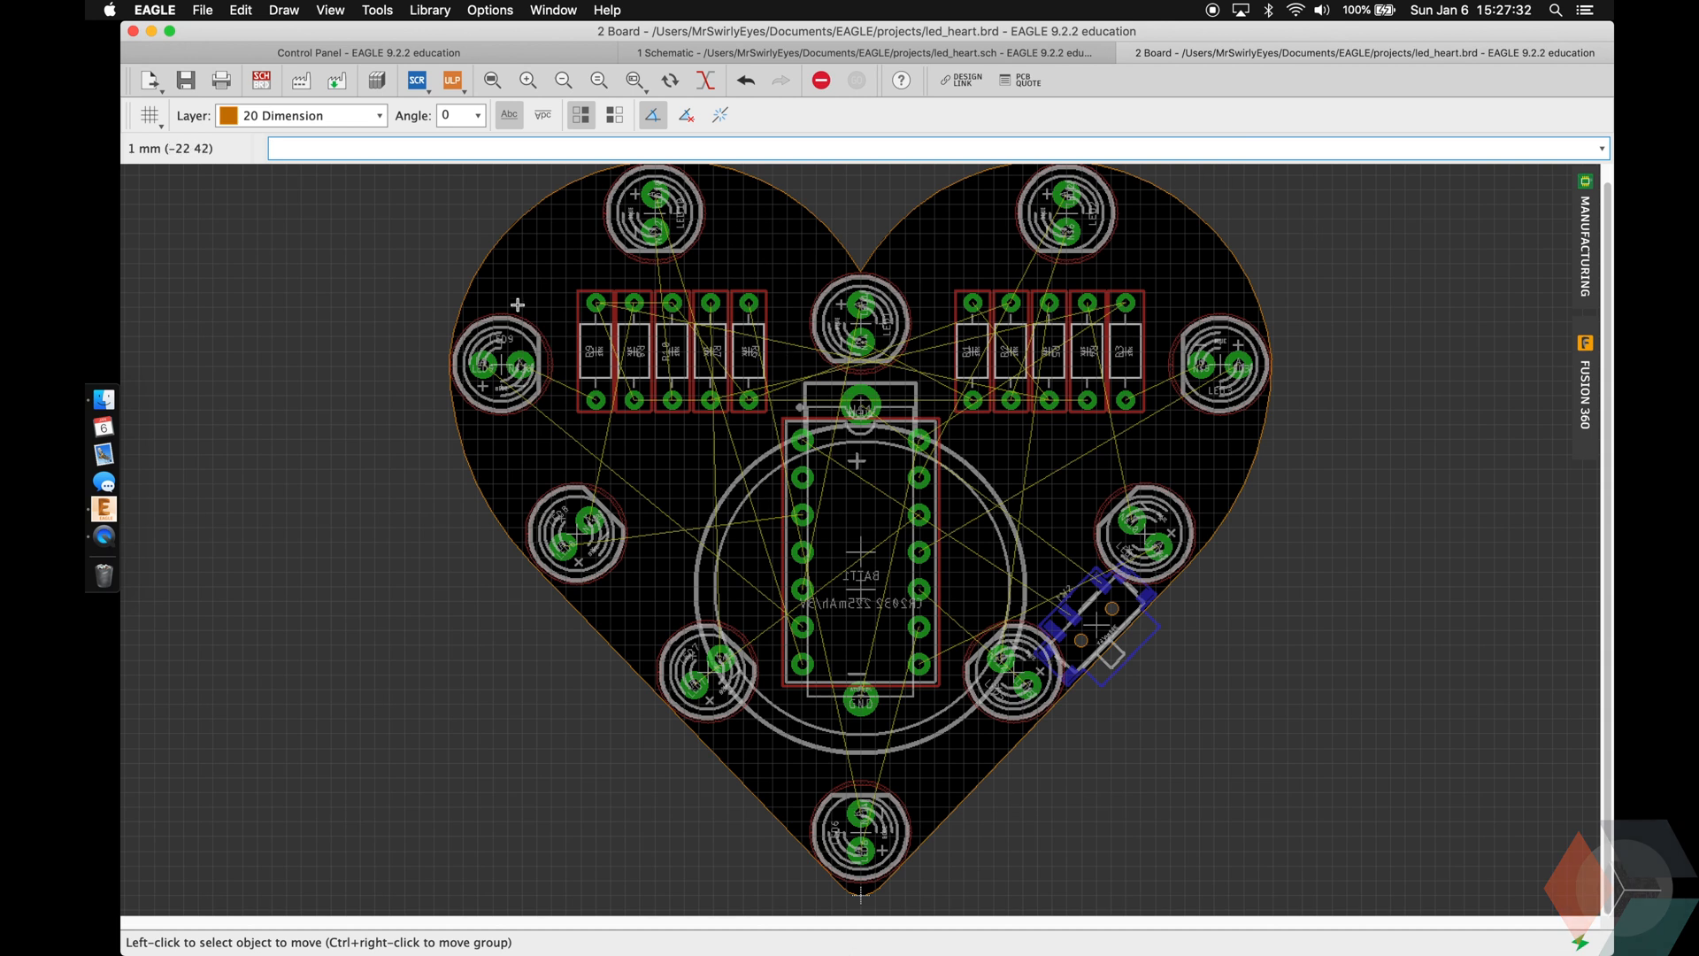